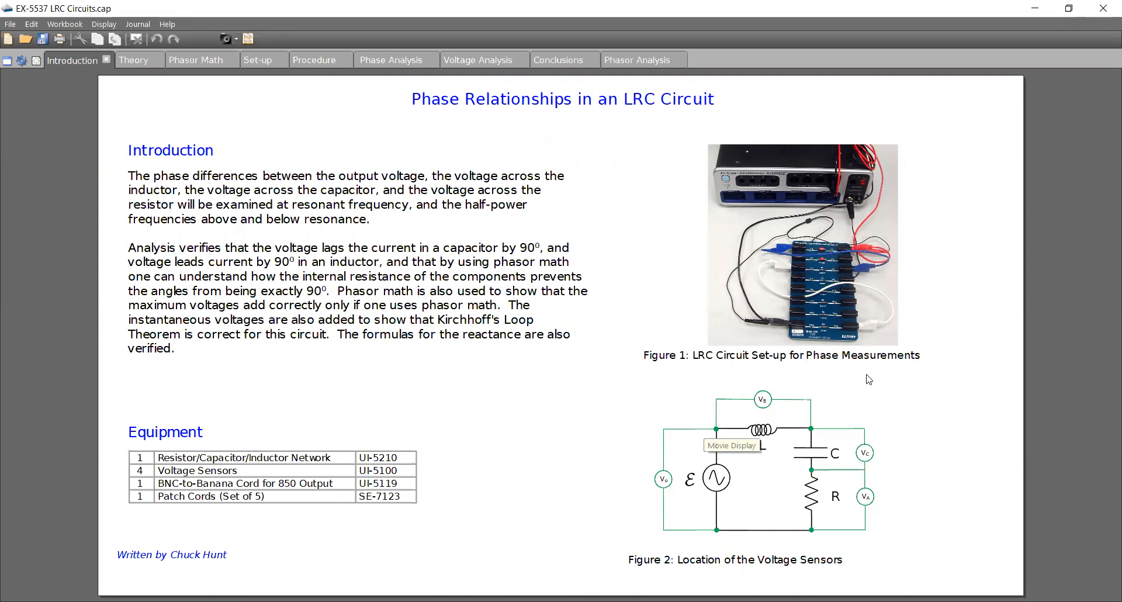
mouse_move(870, 239)
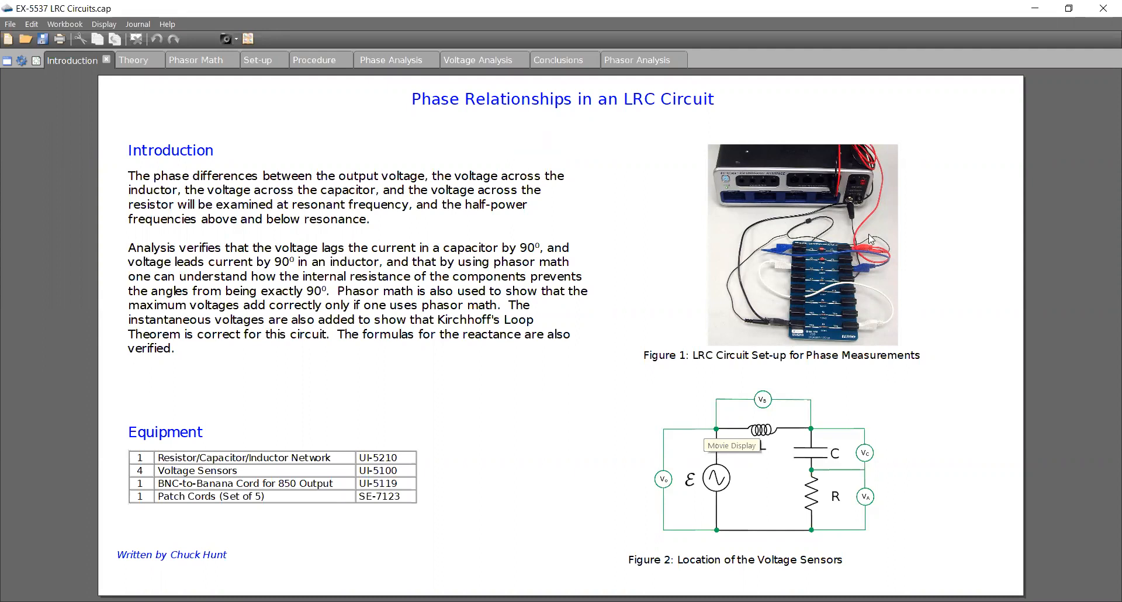
mouse_move(847, 290)
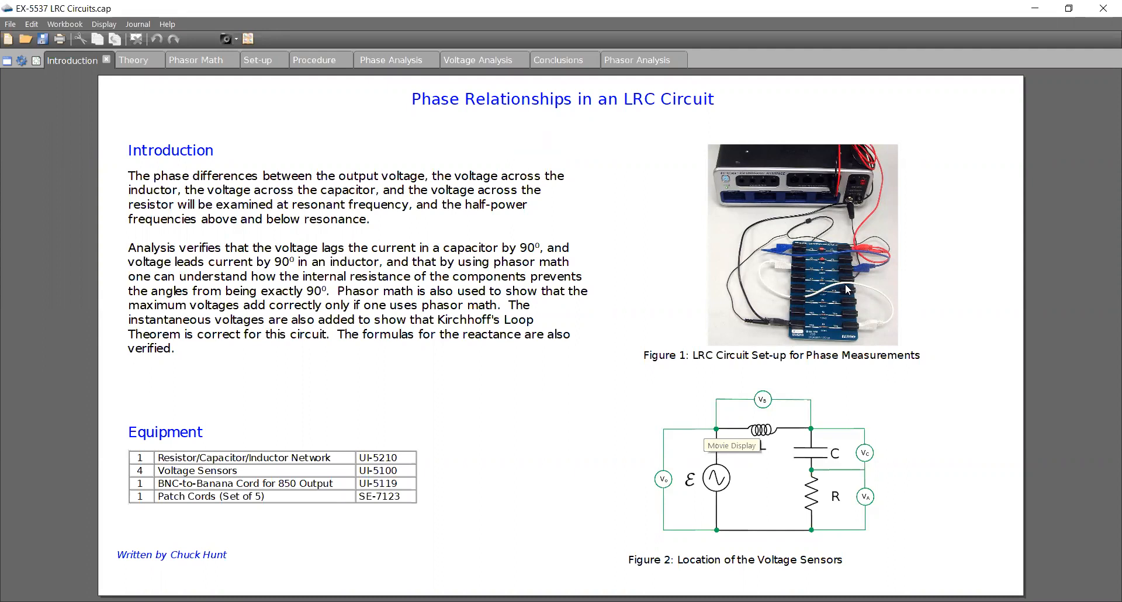
mouse_move(764, 457)
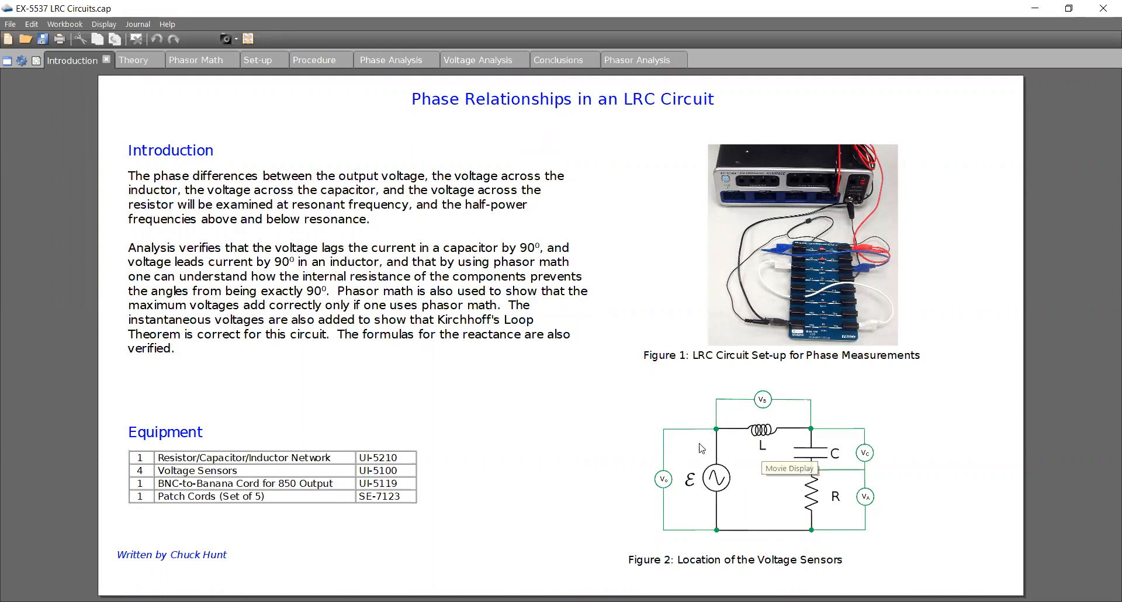
mouse_move(749, 475)
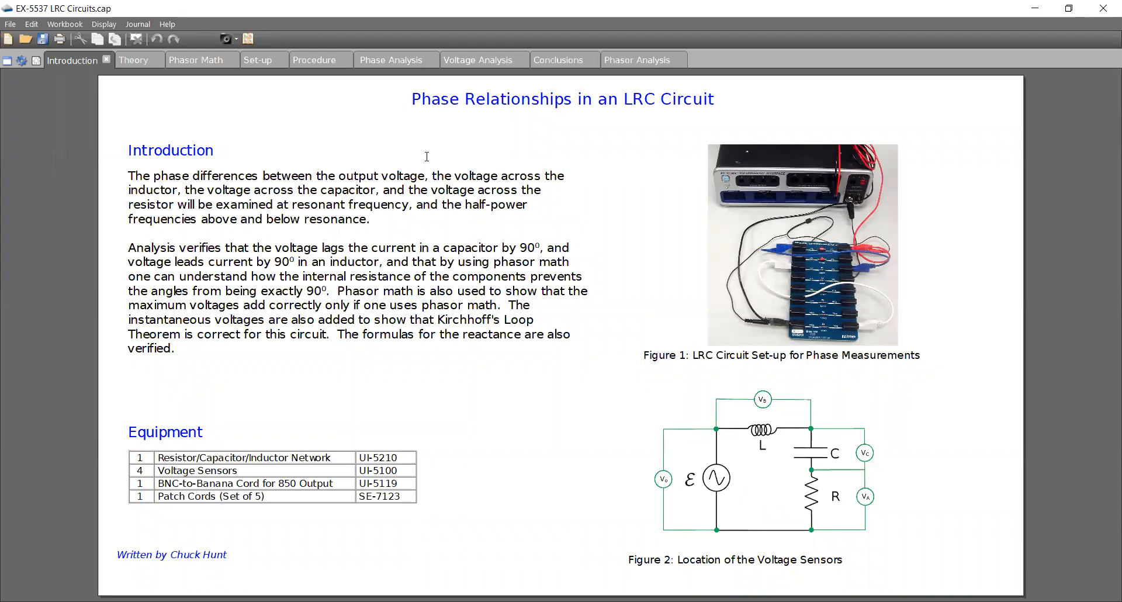
mouse_move(705, 504)
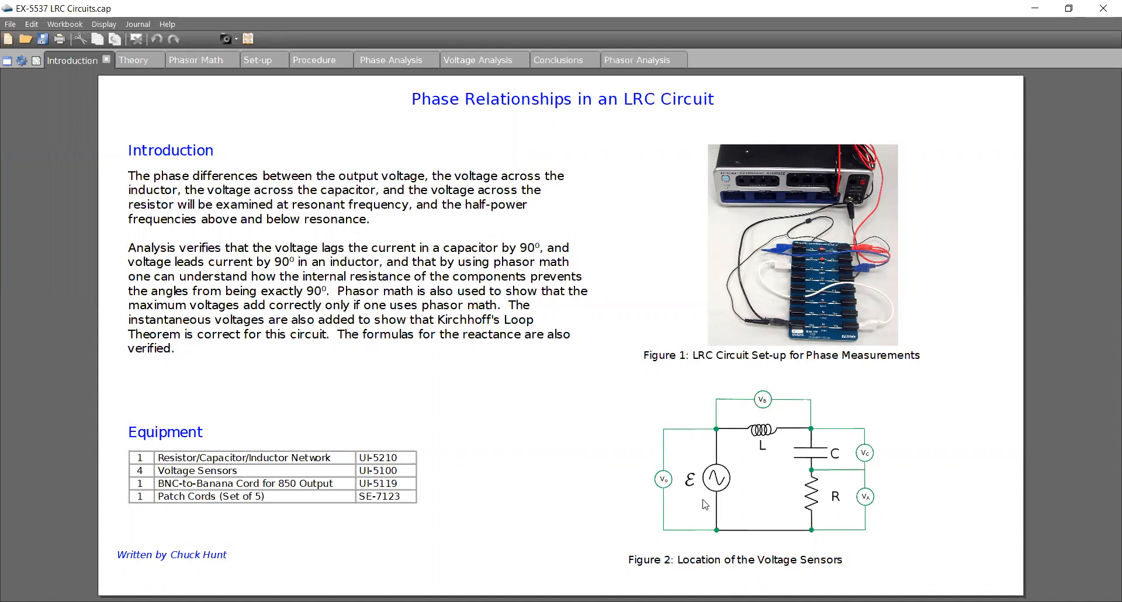
mouse_move(599, 450)
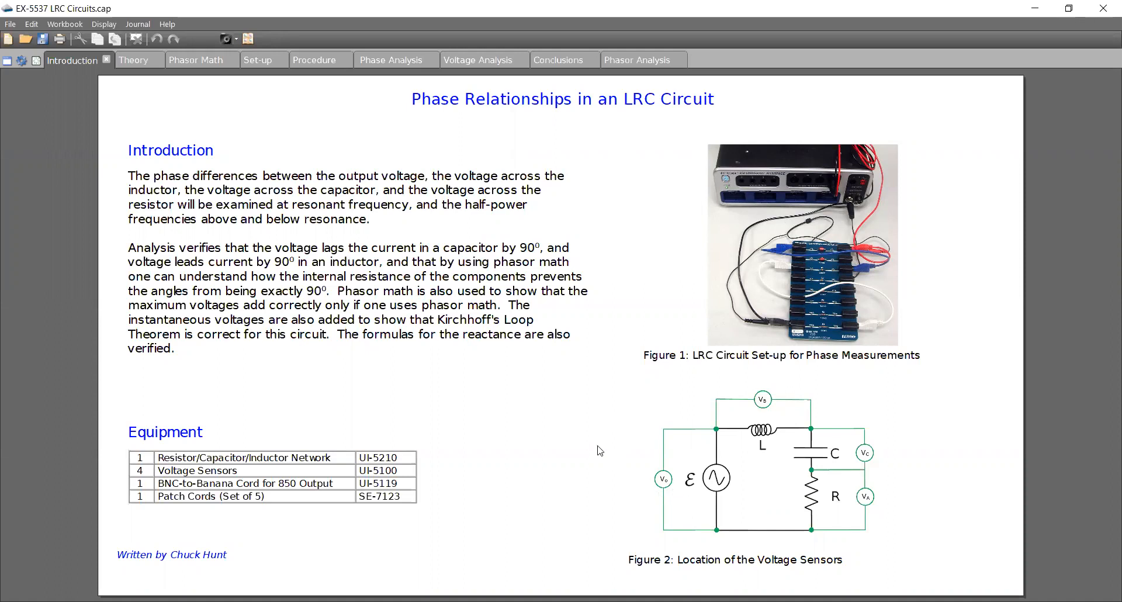
mouse_move(438, 373)
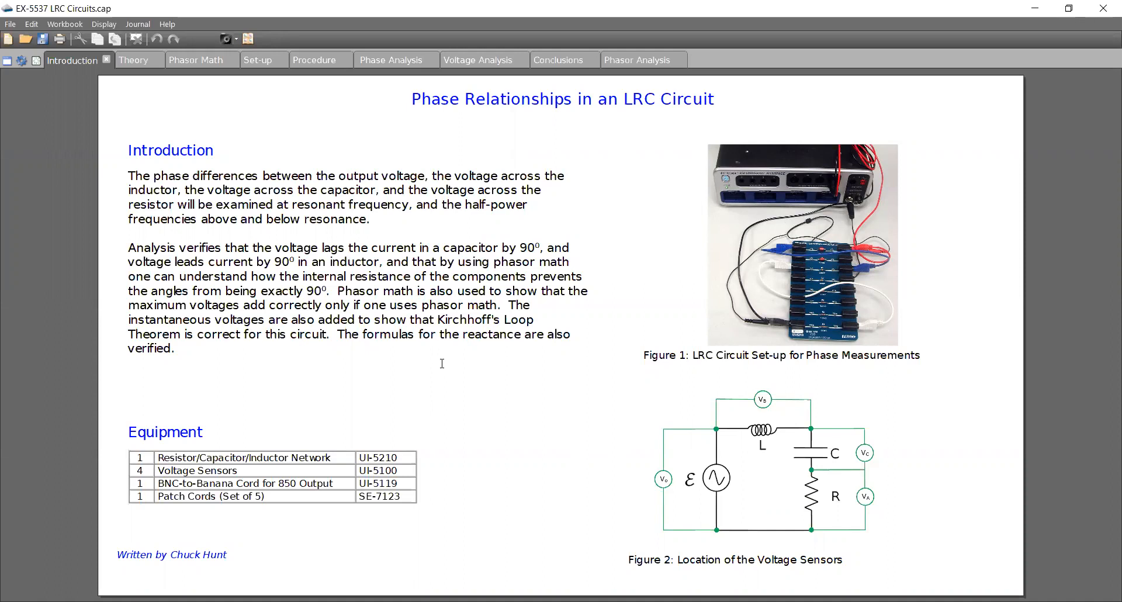
mouse_move(148, 251)
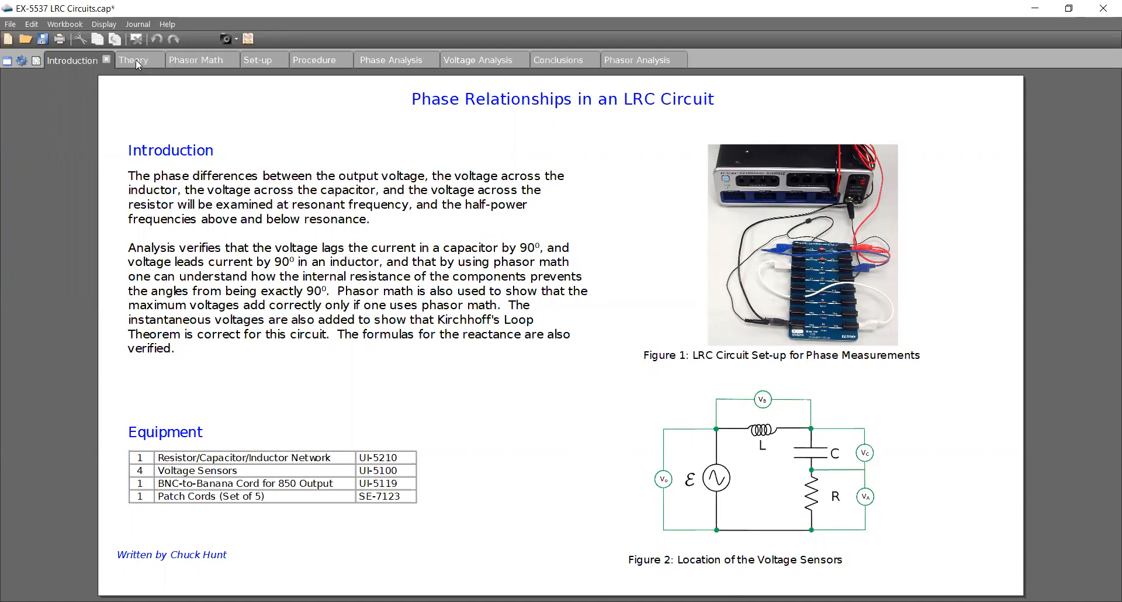
- Move through the Phasor Math and Set-up pages to reach the Procedure page's empty graph
left_click(195, 60)
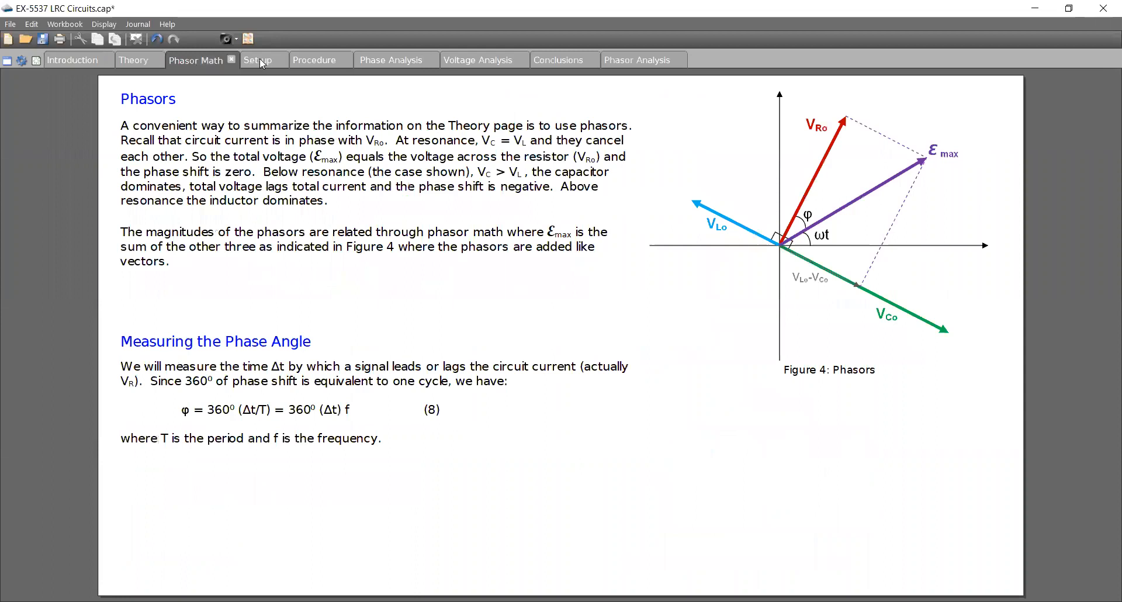
left_click(258, 60)
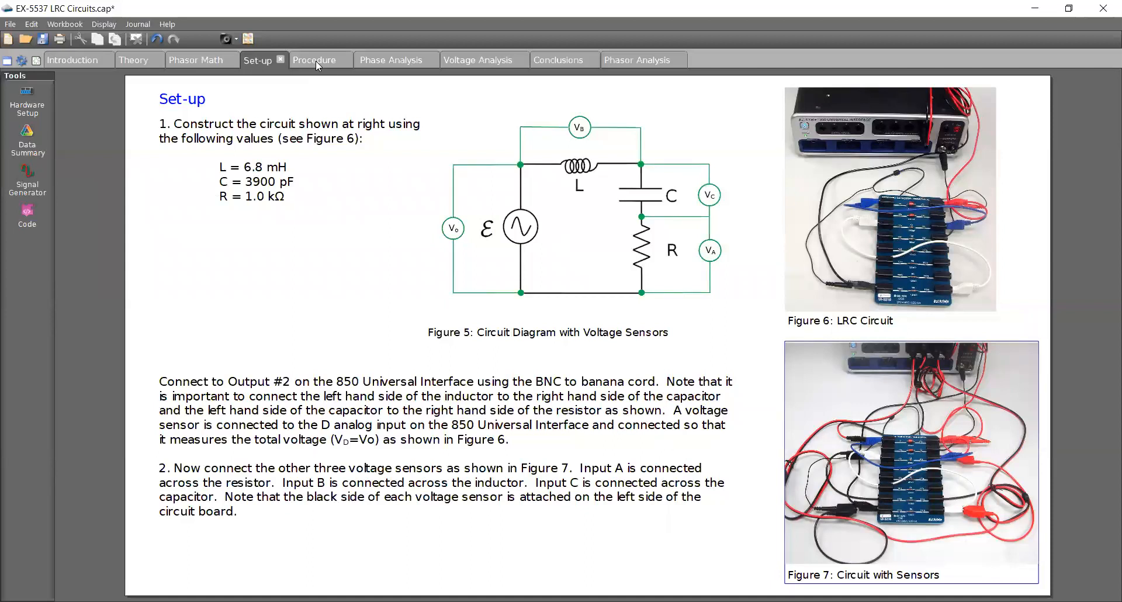
left_click(314, 60)
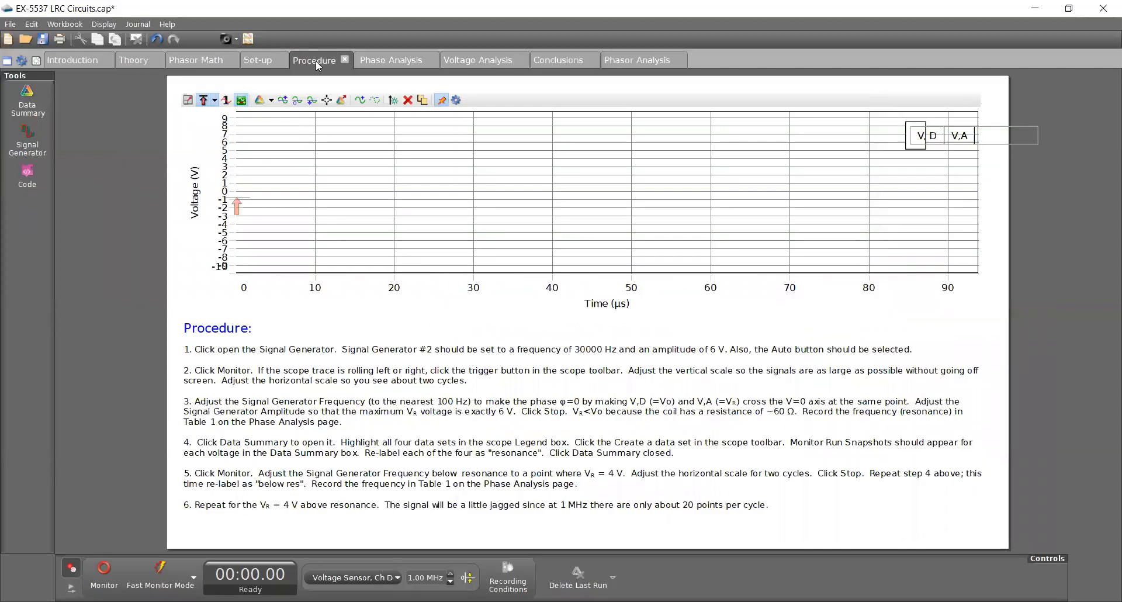
mouse_move(383, 67)
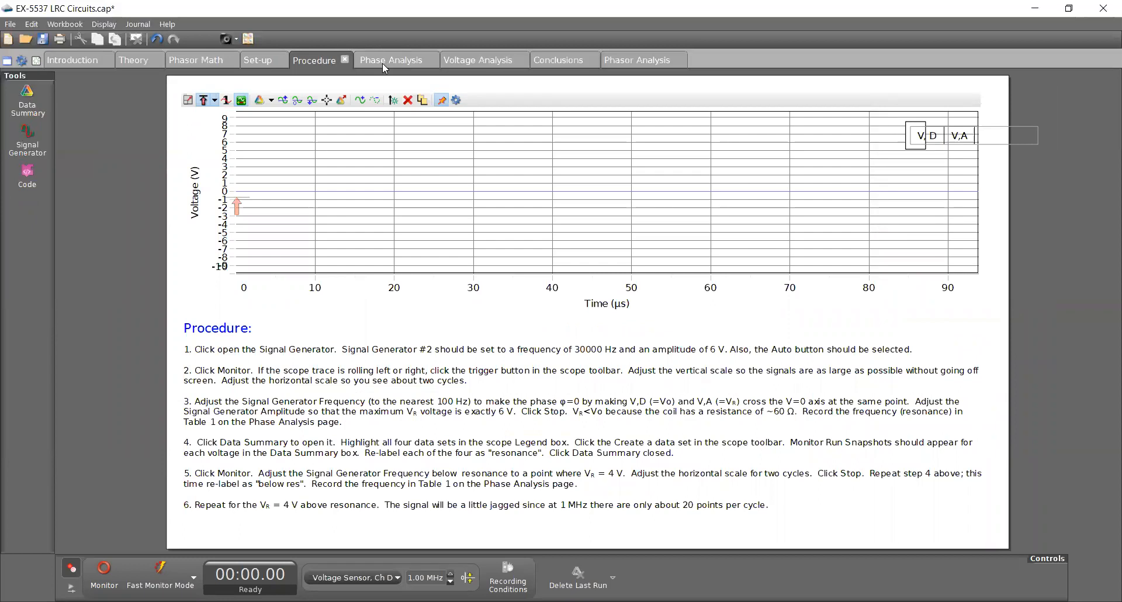
mouse_move(351, 270)
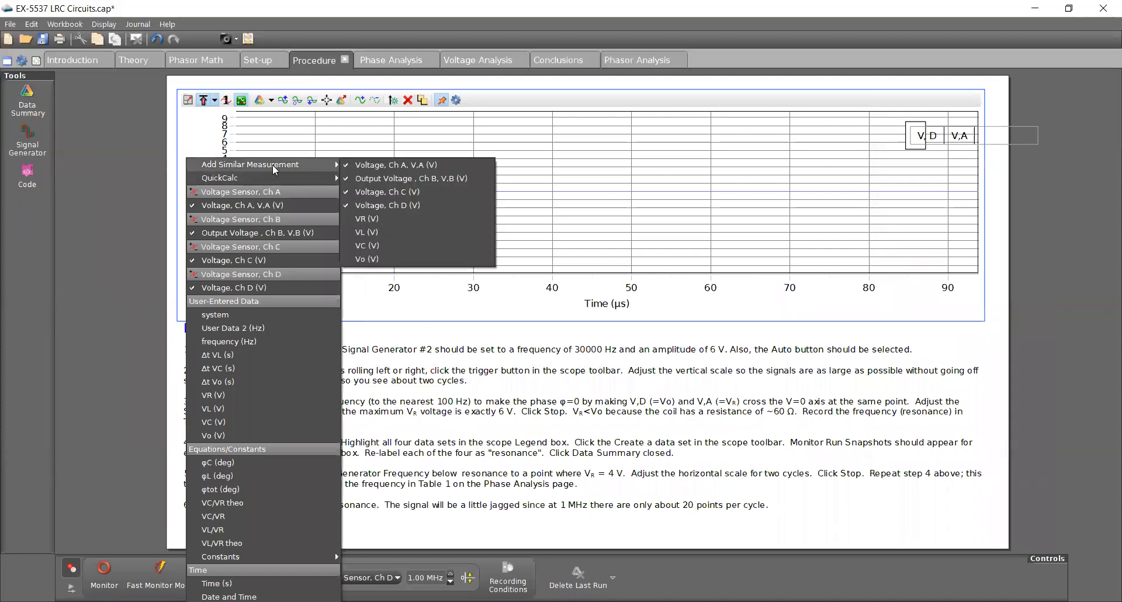
mouse_move(271, 172)
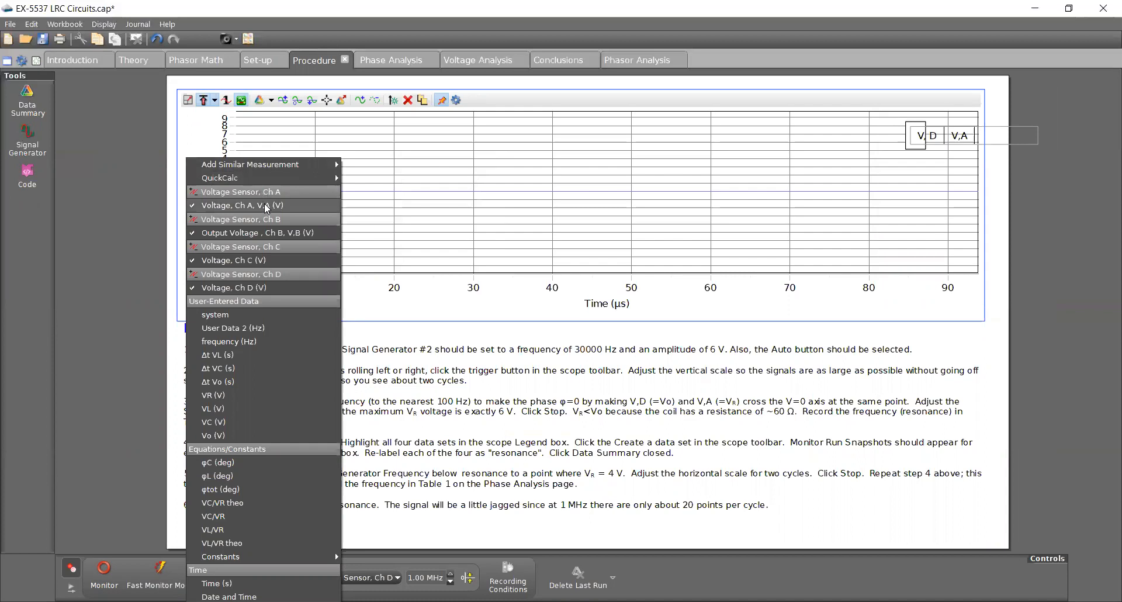
mouse_move(250, 206)
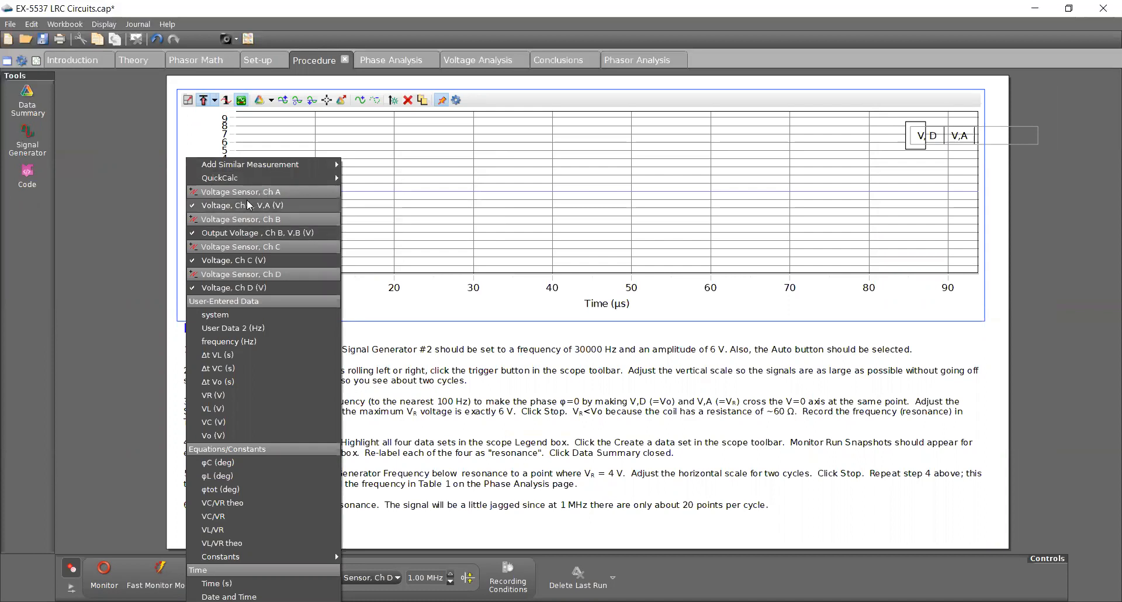
mouse_move(246, 207)
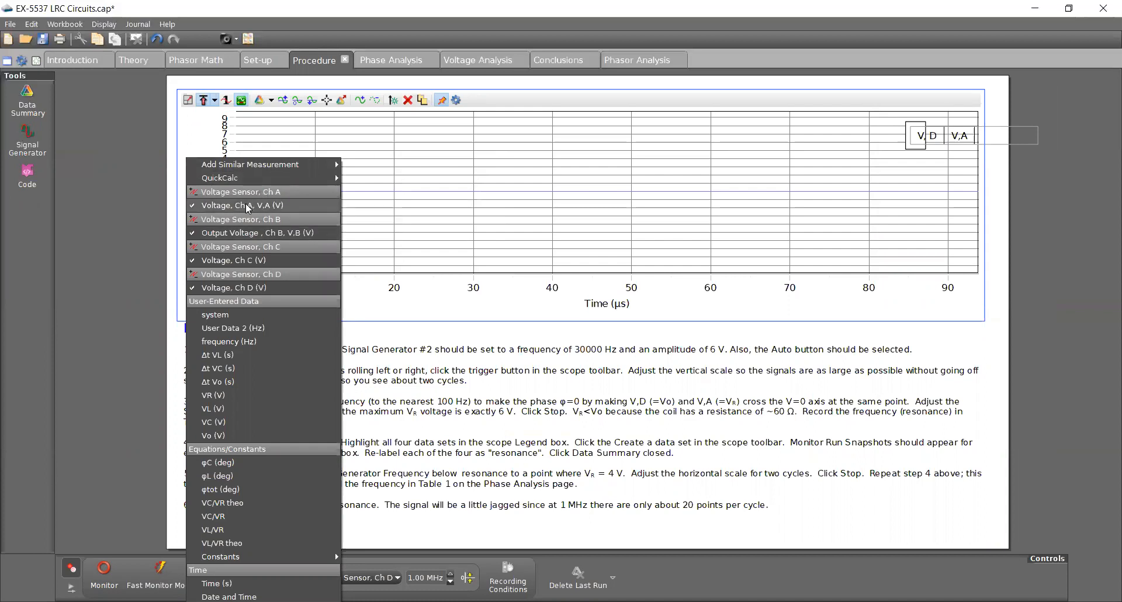
mouse_move(251, 287)
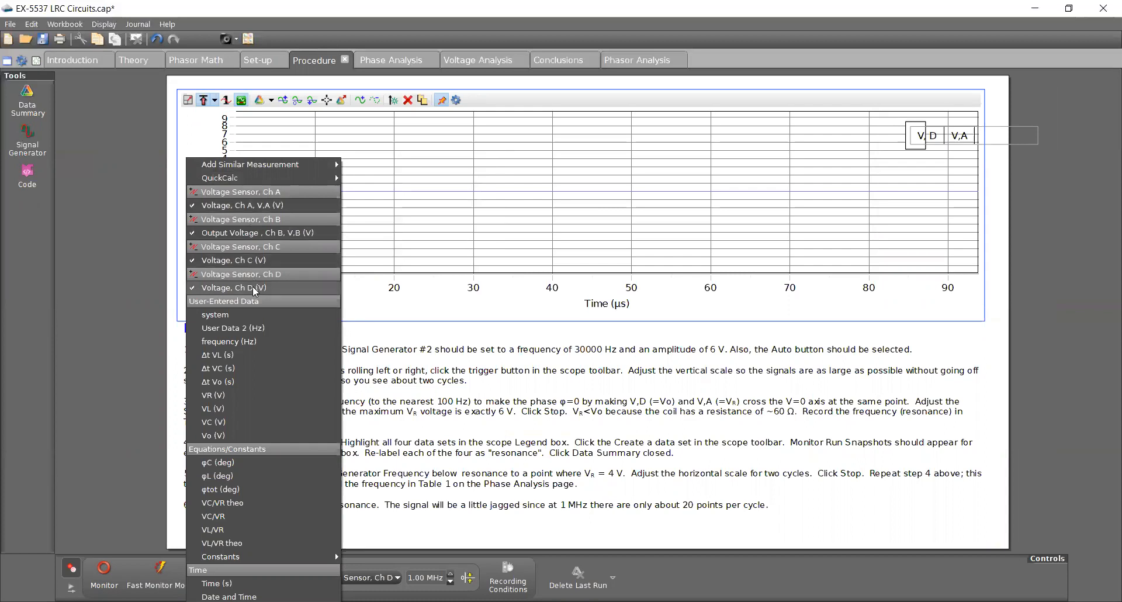
mouse_move(300, 163)
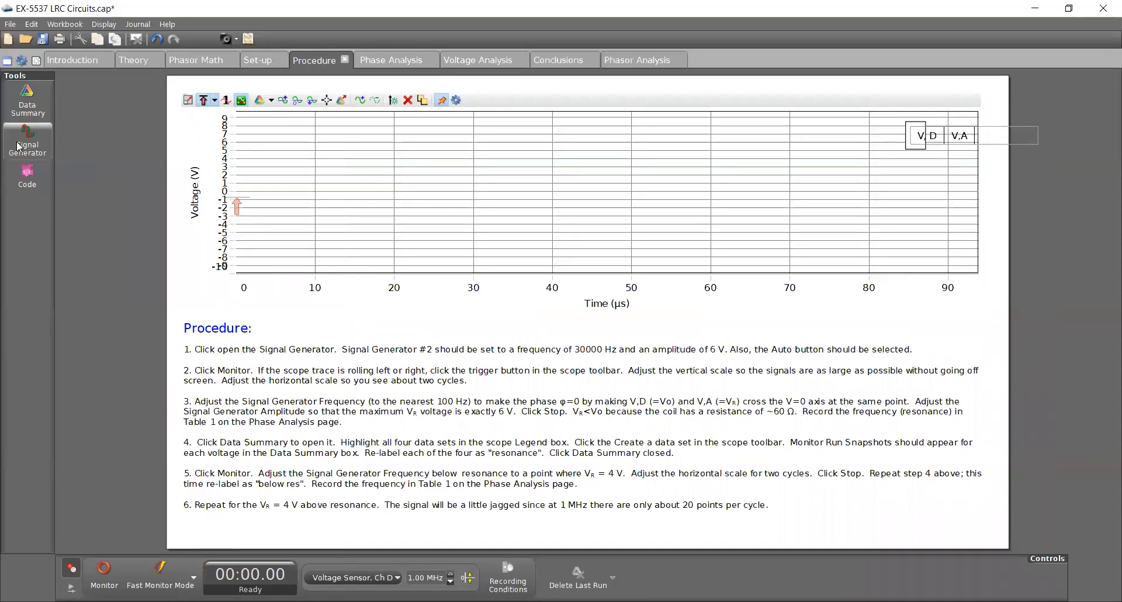
- Open Hardware Setup from the Tools palette and set the 850 output to Output Voltage Sensor
left_click(65, 23)
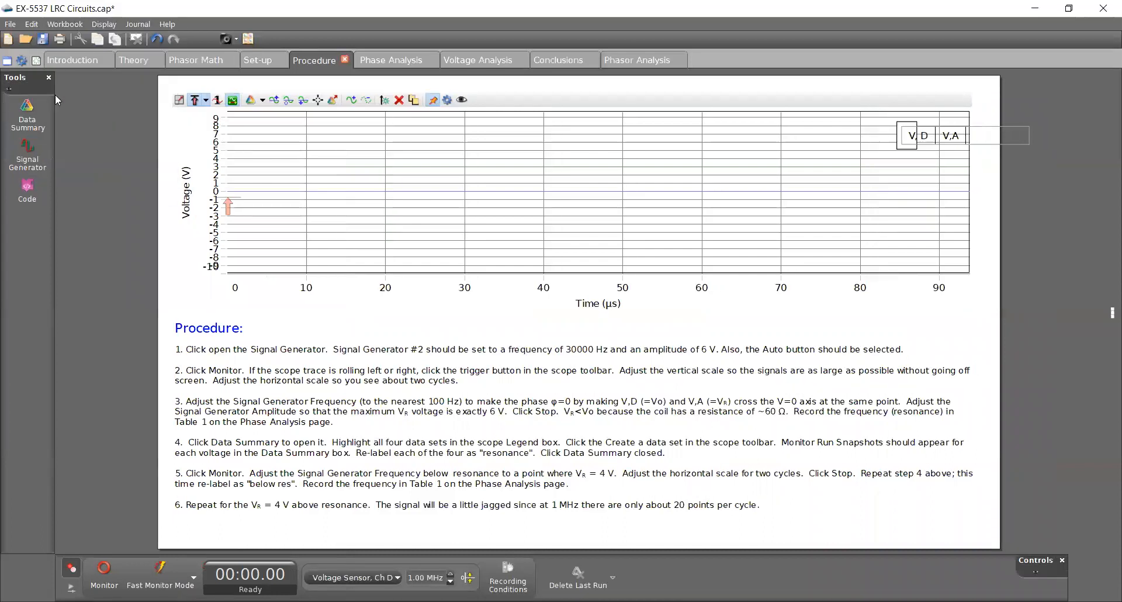
left_click(9, 88)
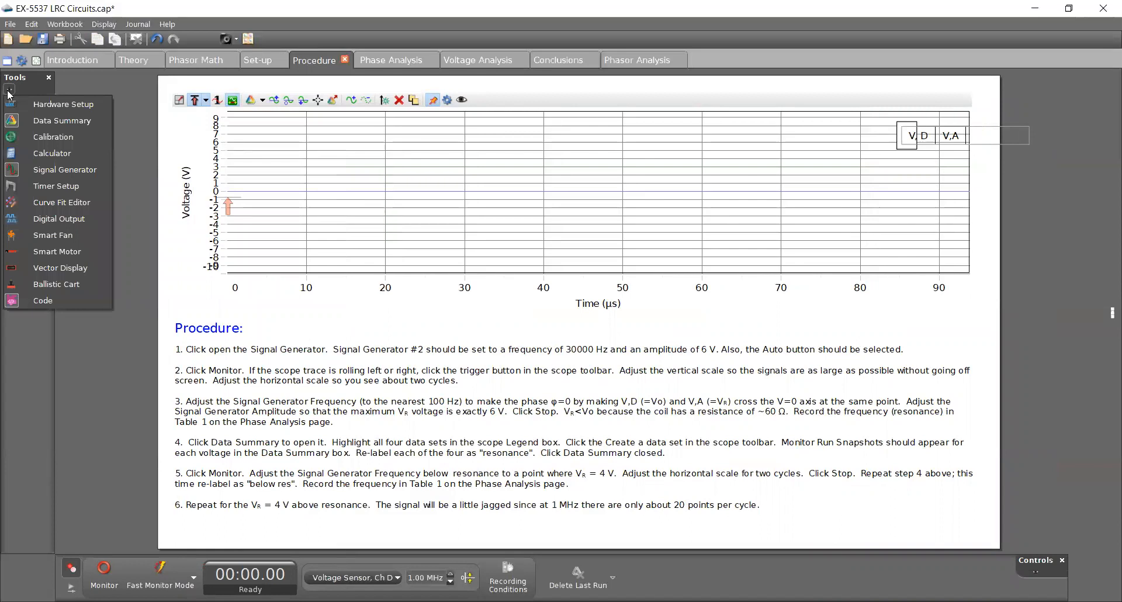
mouse_move(63, 104)
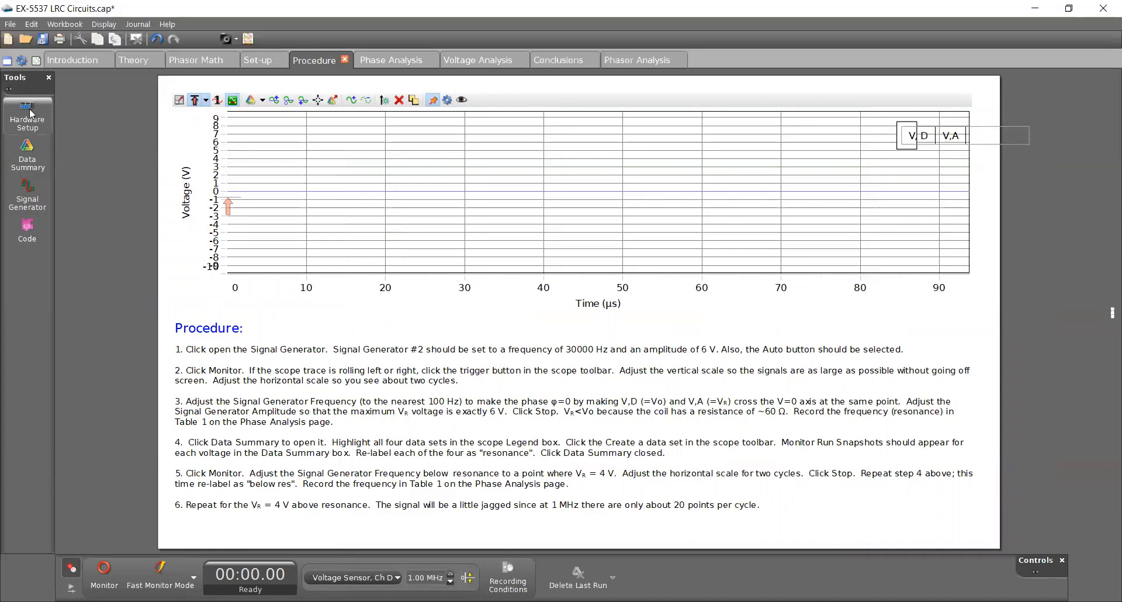
left_click(27, 114)
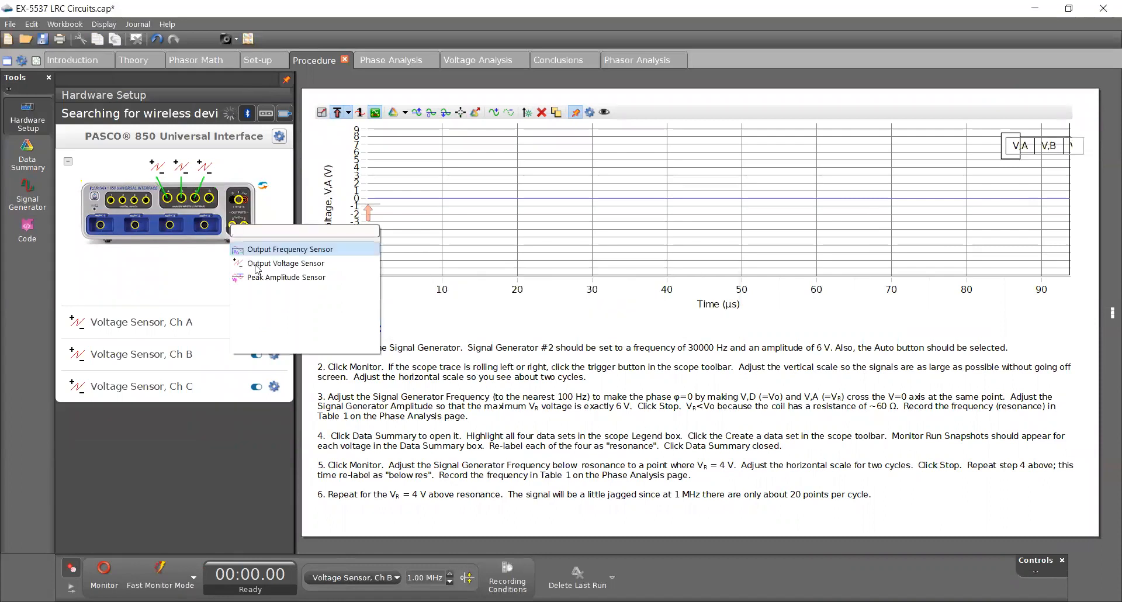
left_click(286, 263)
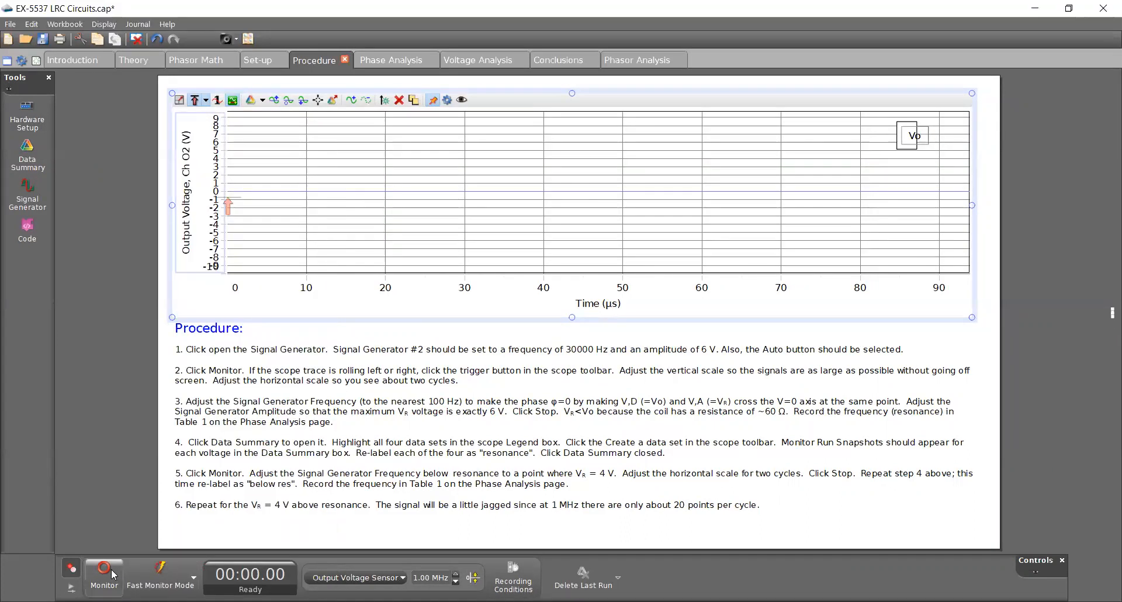
- Start monitoring so Vo plots live as a sine wave peaking around 6 V
left_click(104, 572)
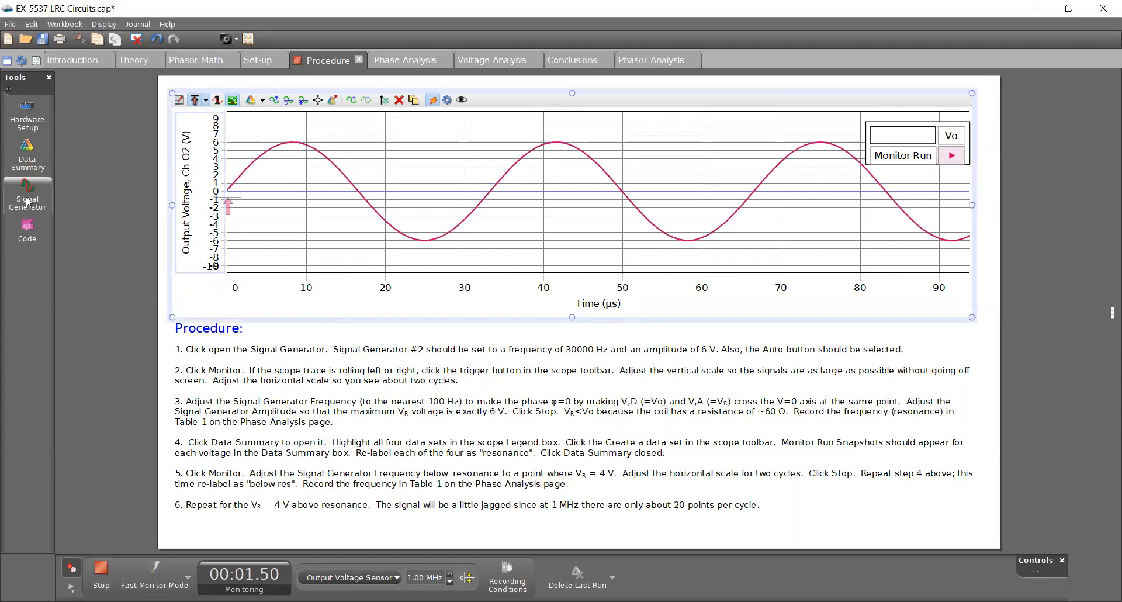
left_click(28, 194)
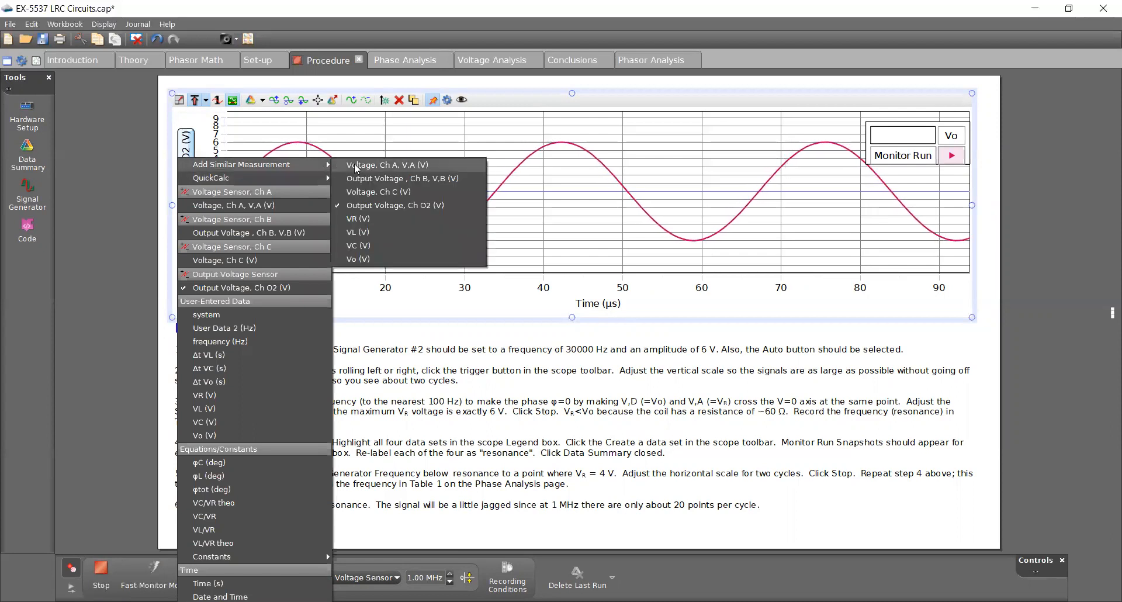
- Add the V,A and other voltage traces to the scope and show Output 2 at 30000 Hz, 6 V
left_click(386, 165)
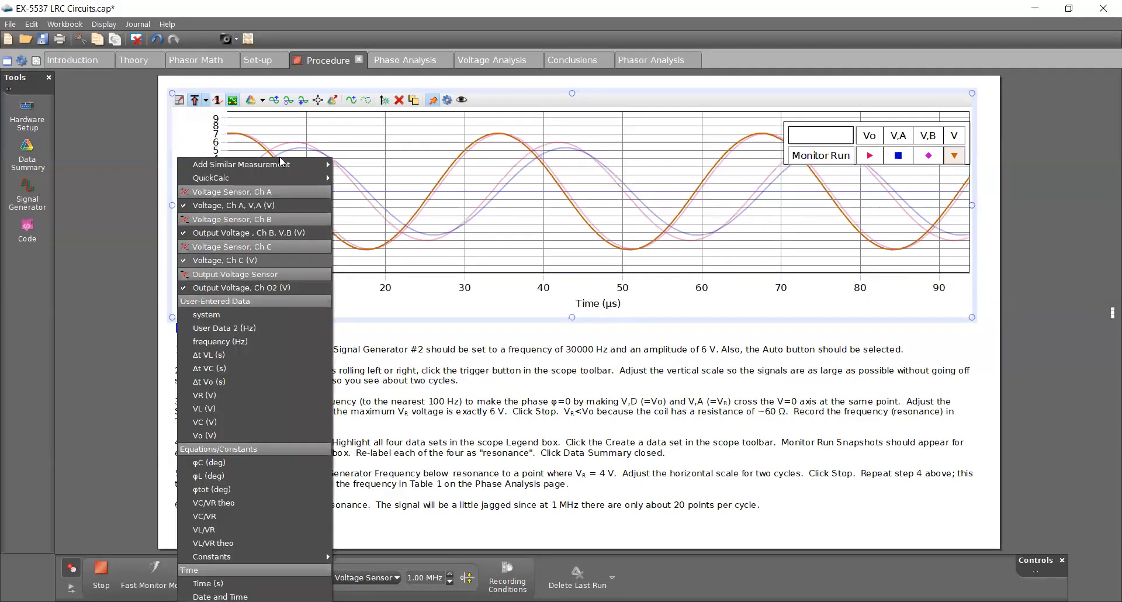
left_click(241, 164)
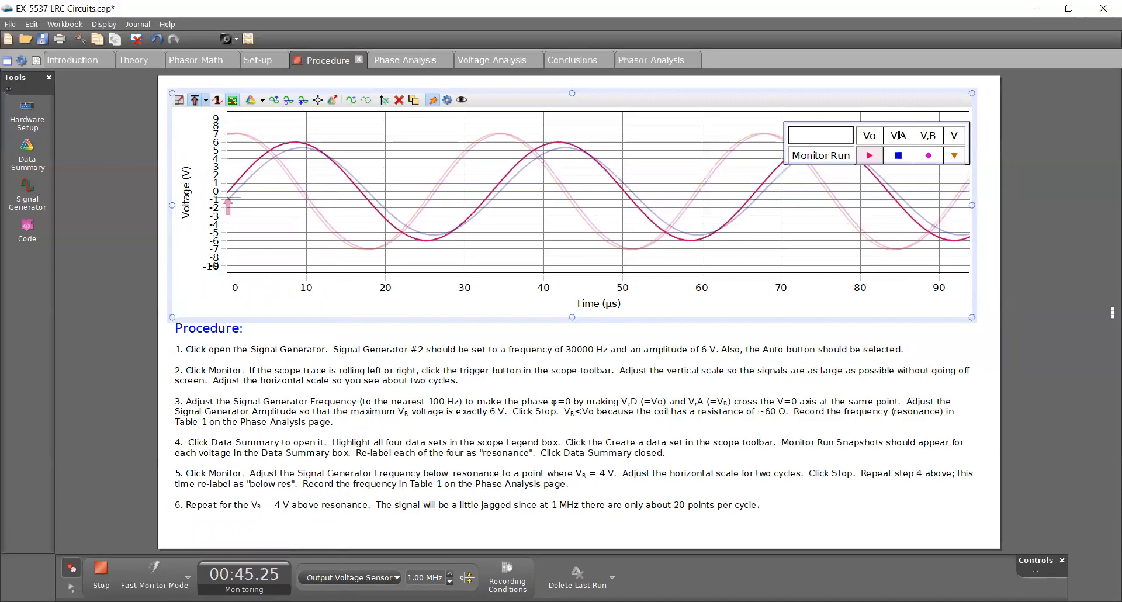
left_click(897, 155)
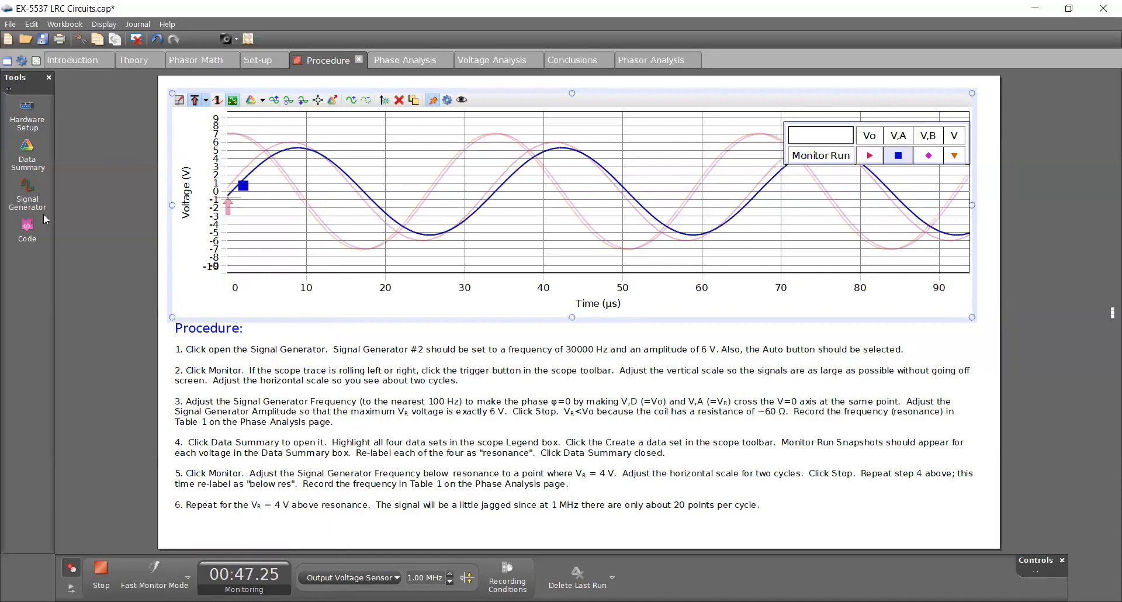
left_click(26, 196)
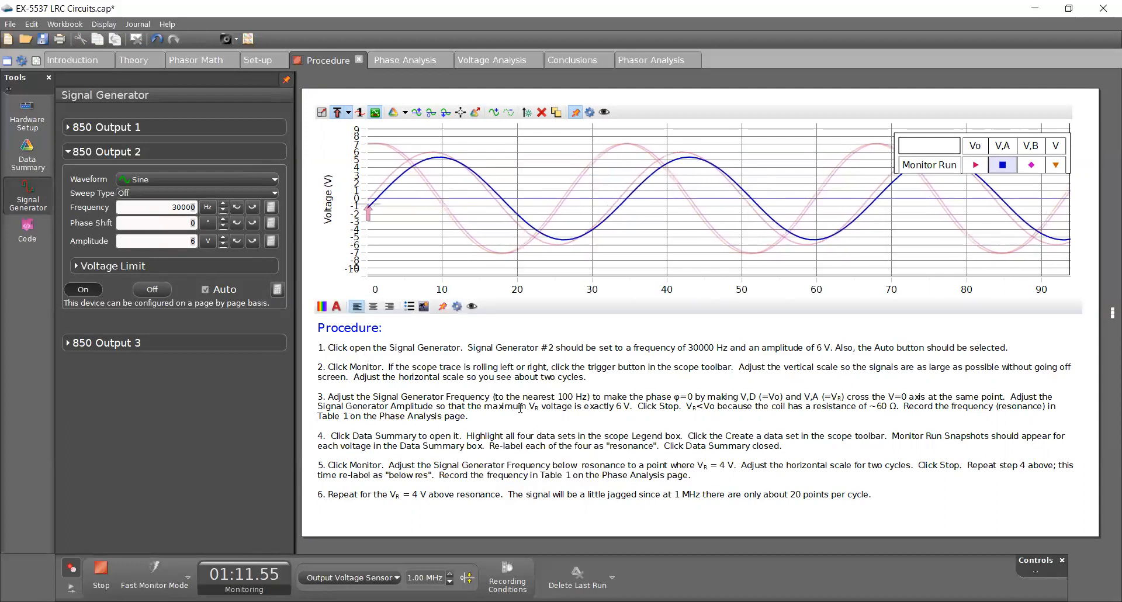
double_click(468, 397)
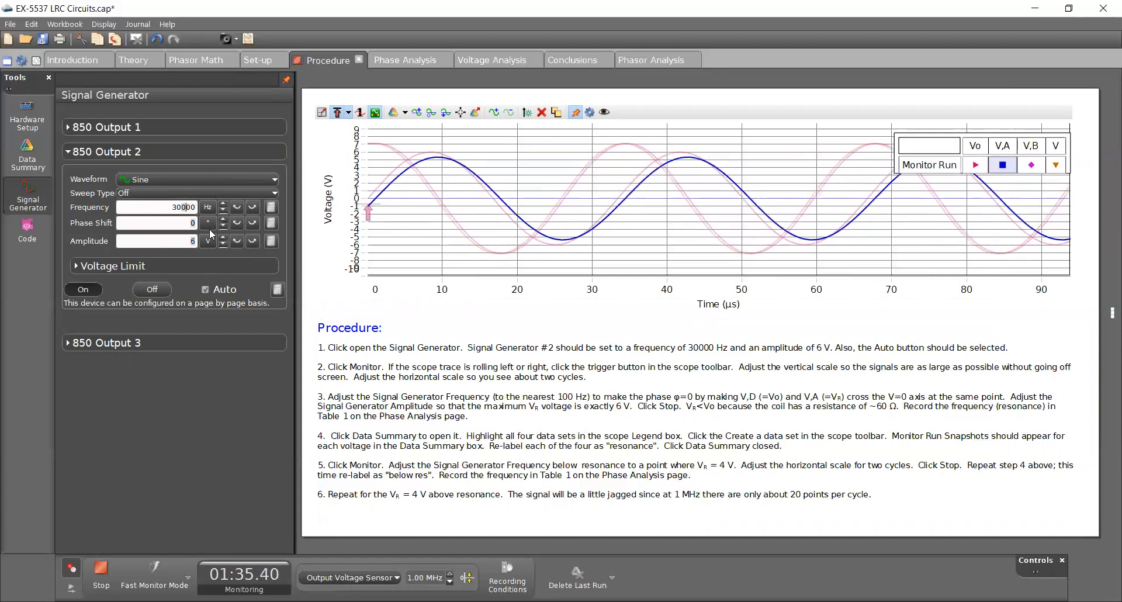
- Lower Output 2 to 28100 Hz, stop monitoring, and rescale the time axis to about one cycle
left_click(222, 210)
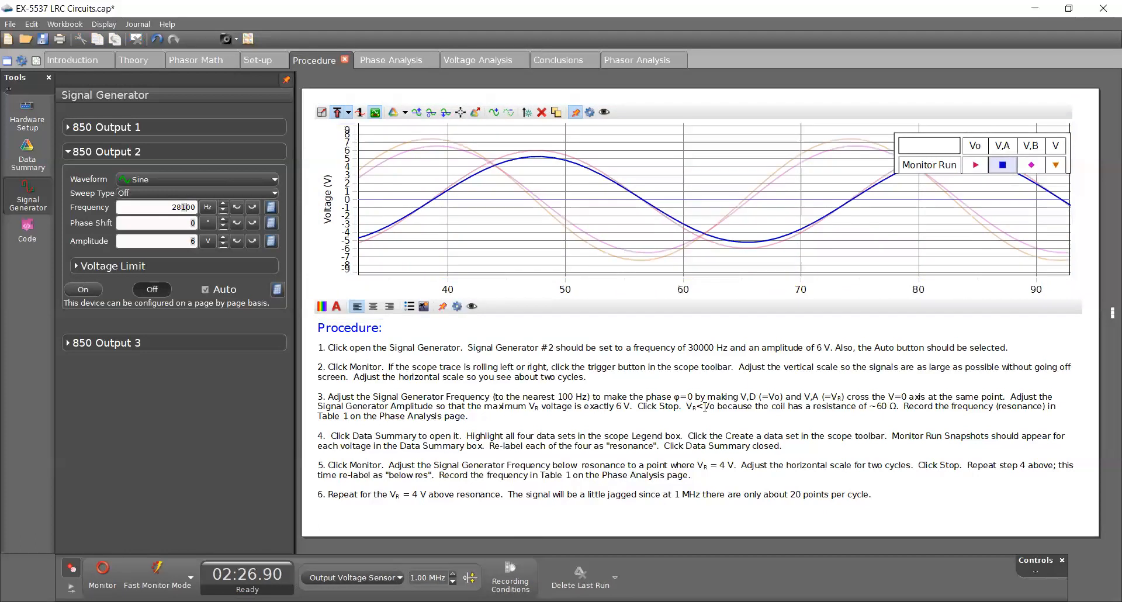
mouse_move(864, 383)
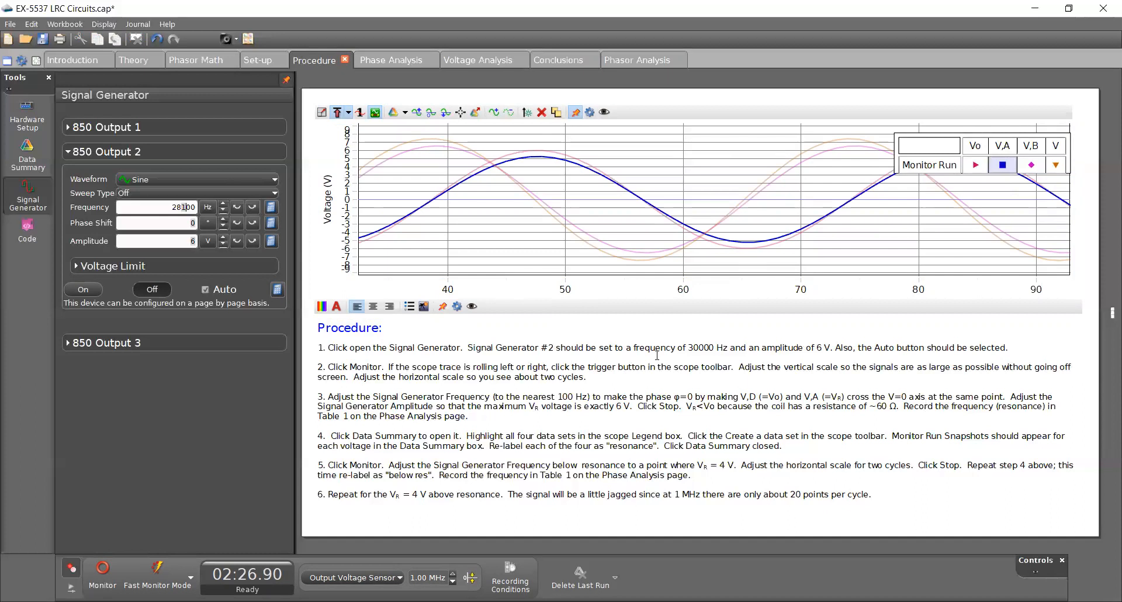
double_click(1020, 405)
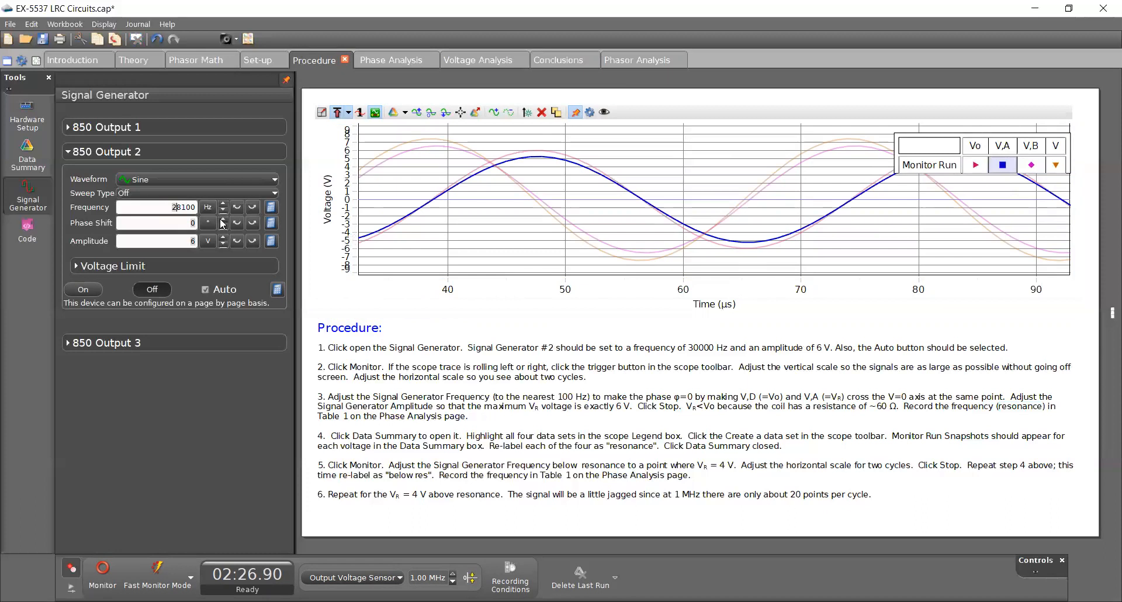
mouse_move(208, 223)
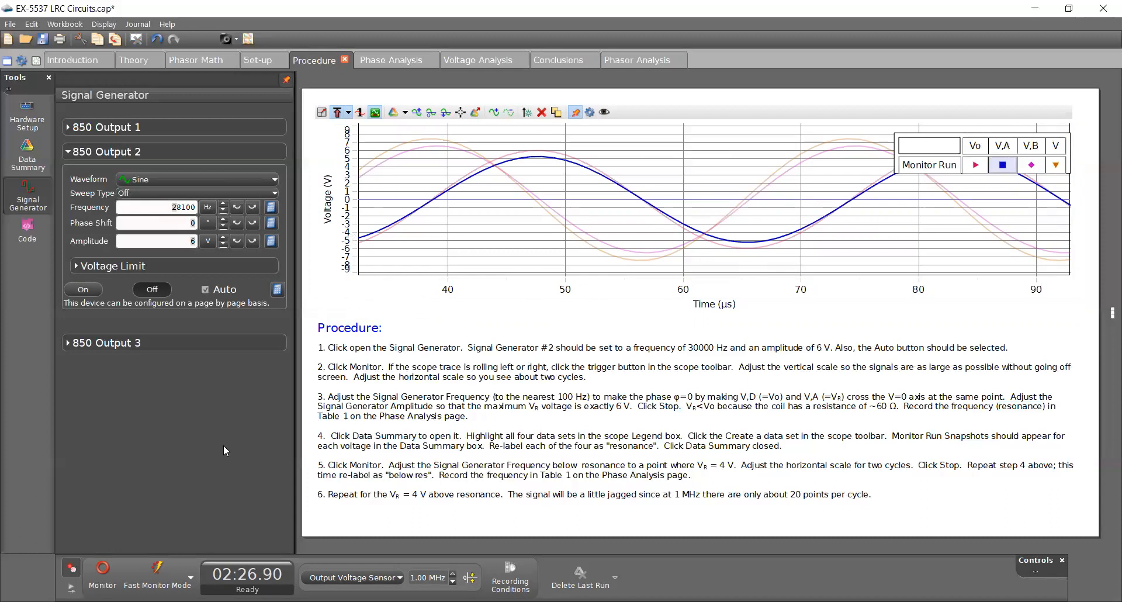
left_click(496, 434)
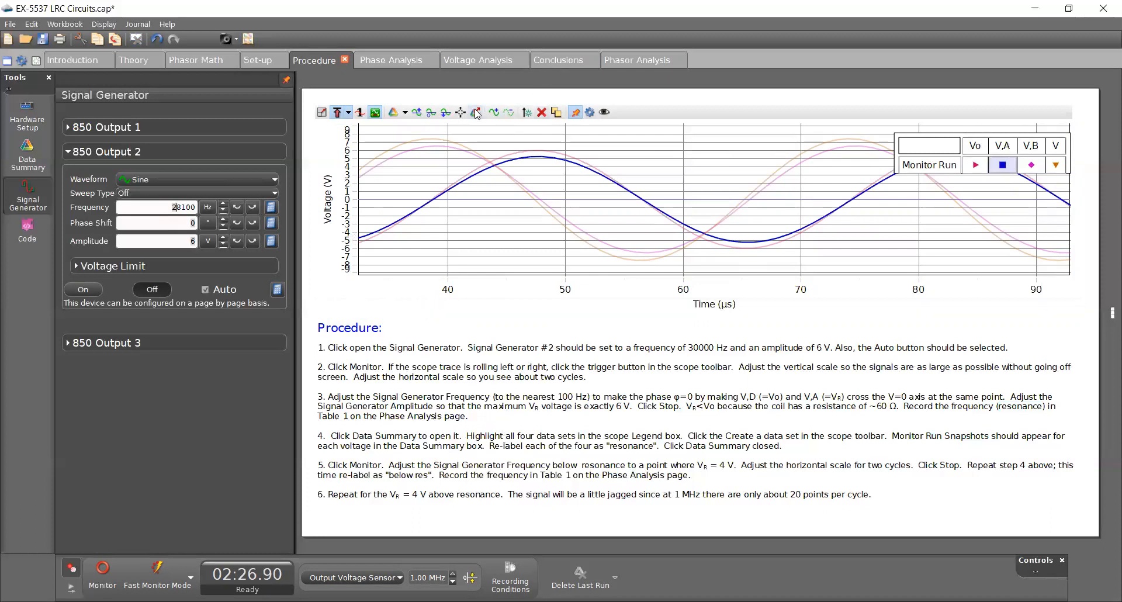
mouse_move(475, 111)
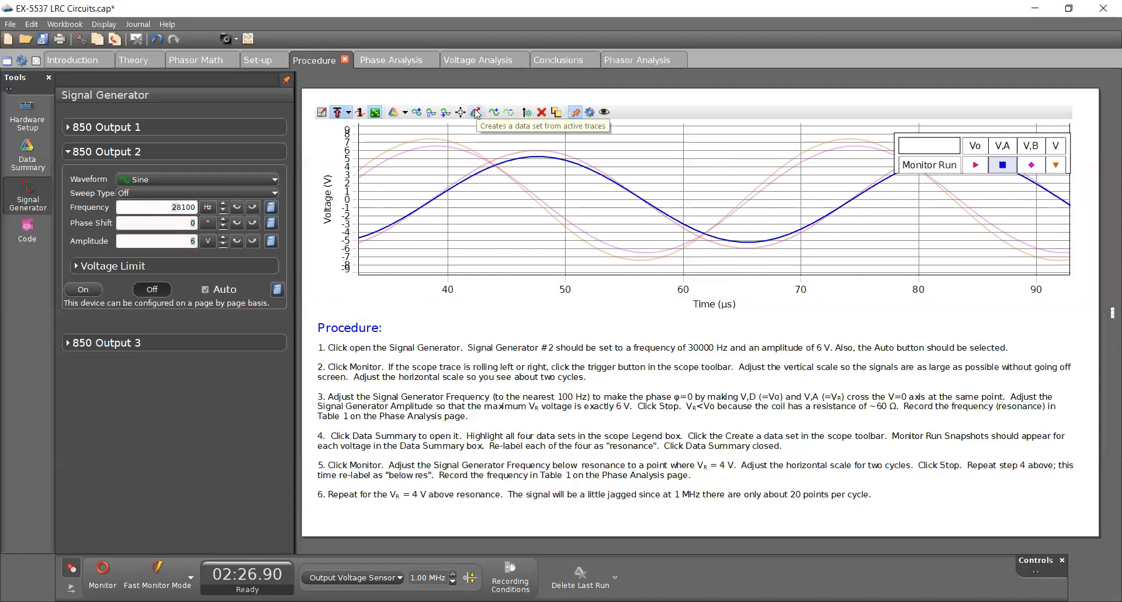
- Create data sets from the four resonance traces and rename each snapshot 'resonance'
left_click(28, 153)
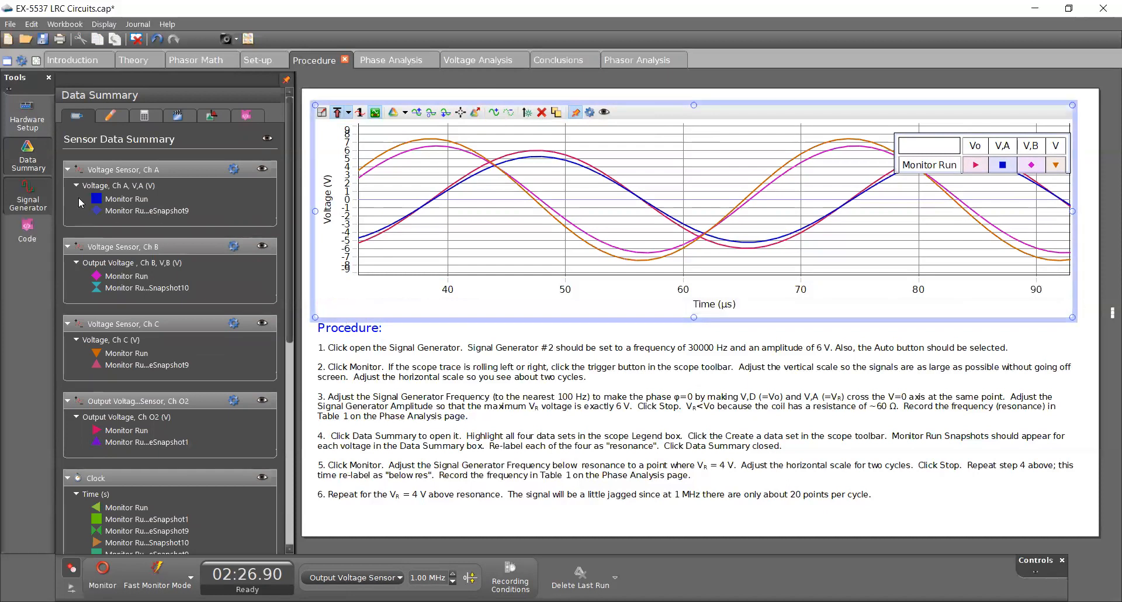
mouse_move(145, 218)
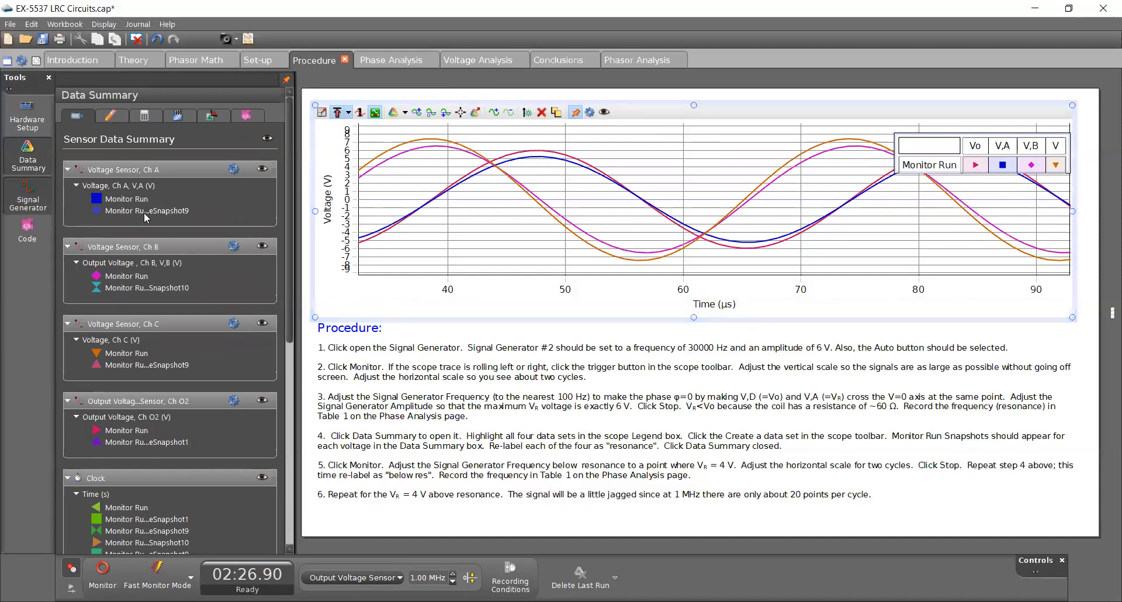
type("resonance")
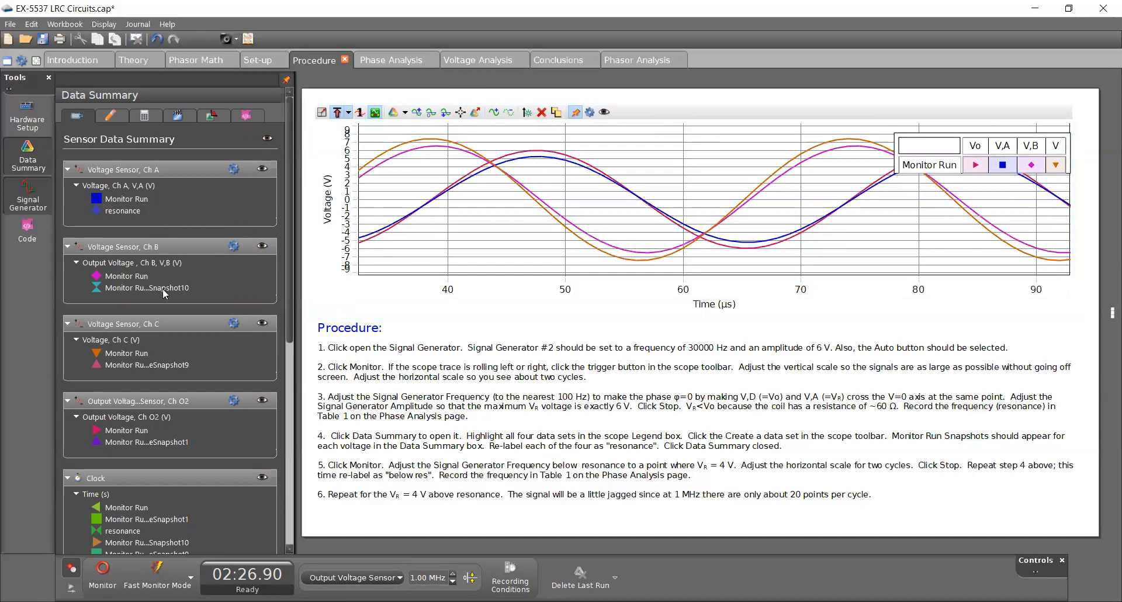
double_click(146, 287)
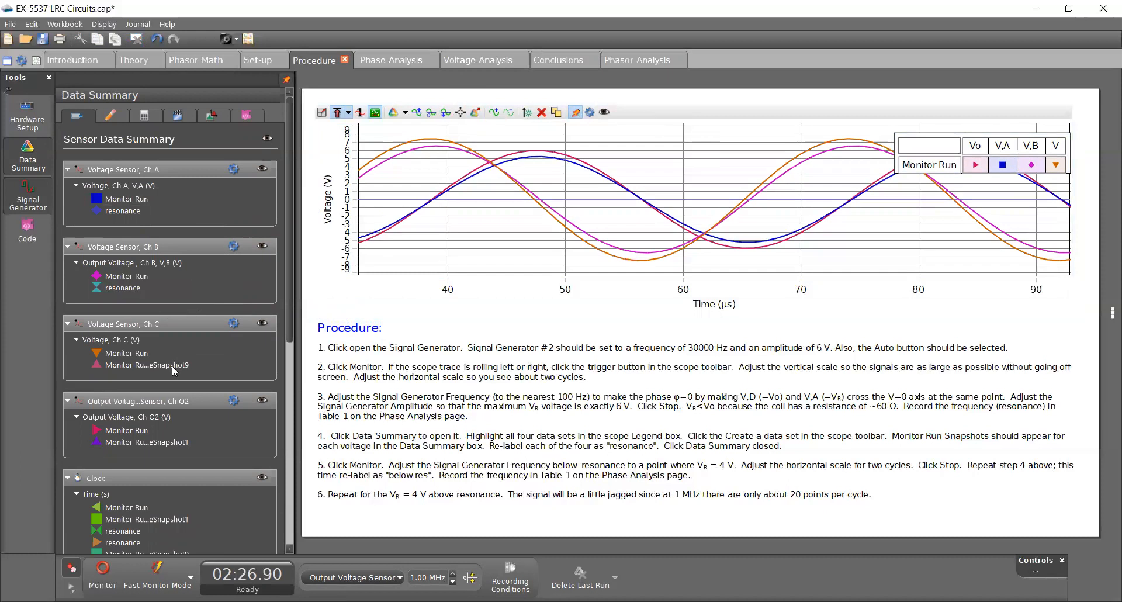
type("resonance")
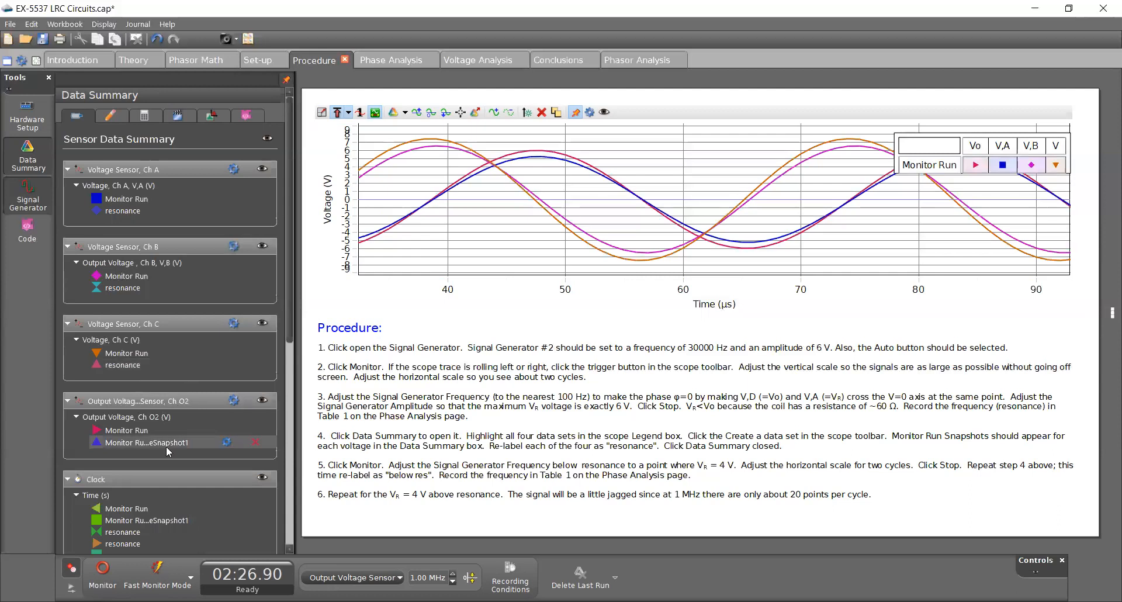
type("resonance")
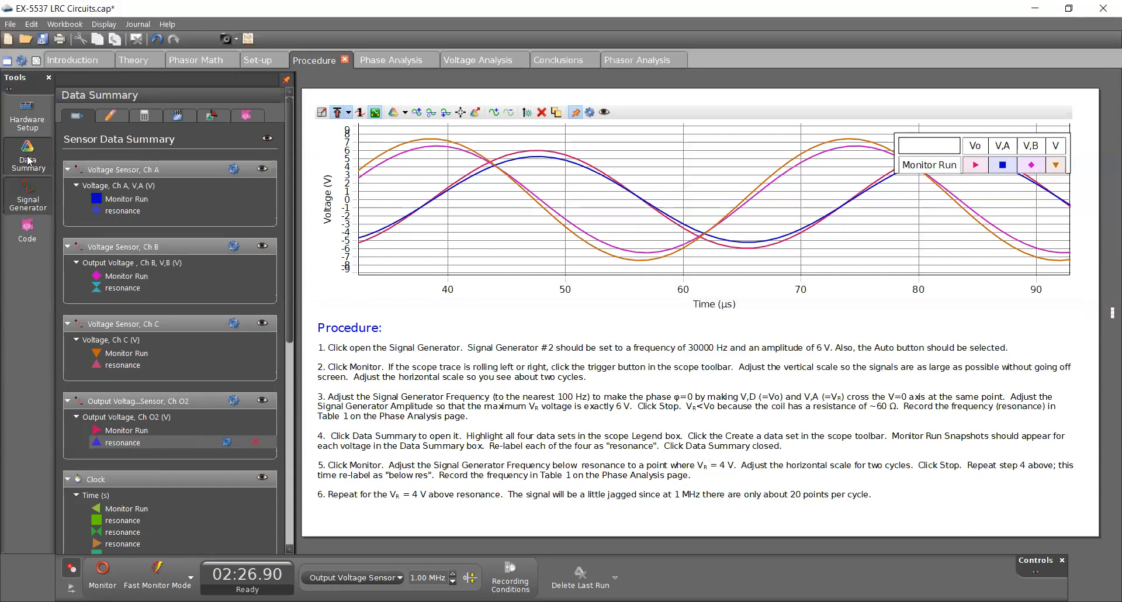
- Reopen Signal Generator, monitor, and lower Output 2 to 21300 Hz so V,A peaks near 4 V
left_click(28, 195)
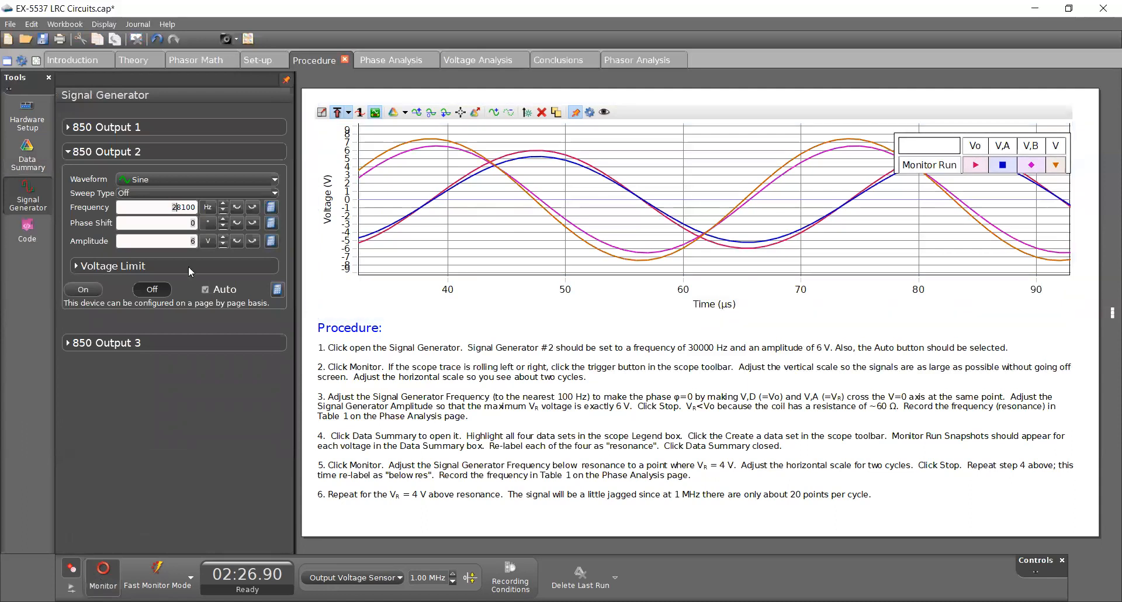
left_click(102, 577)
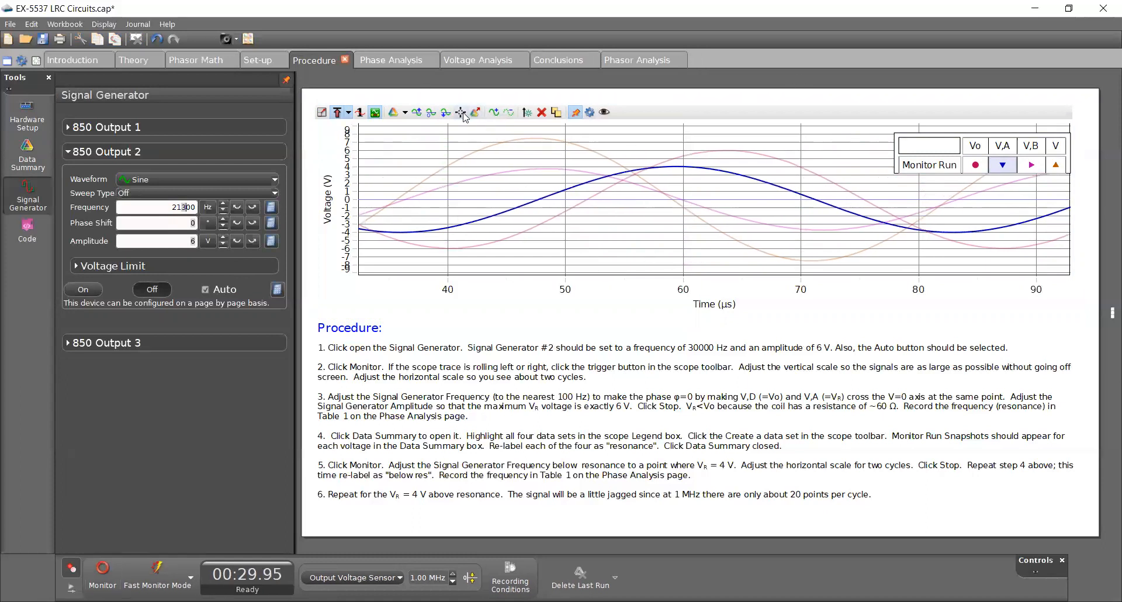
left_click(460, 112)
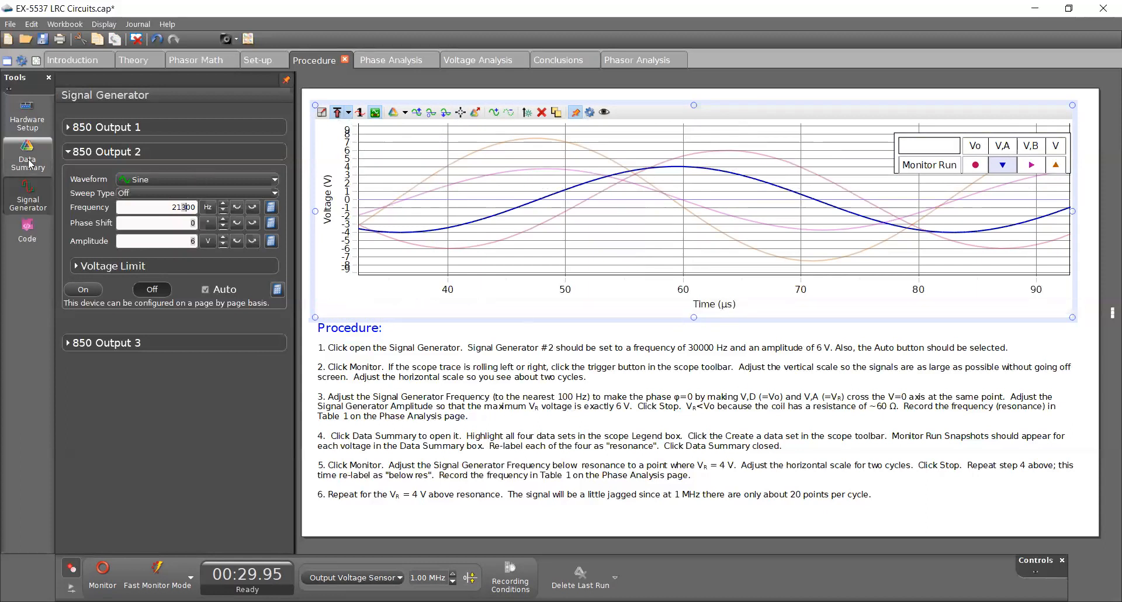
- Snapshot the four below-resonance traces as data sets and rename each 'below res'
left_click(28, 155)
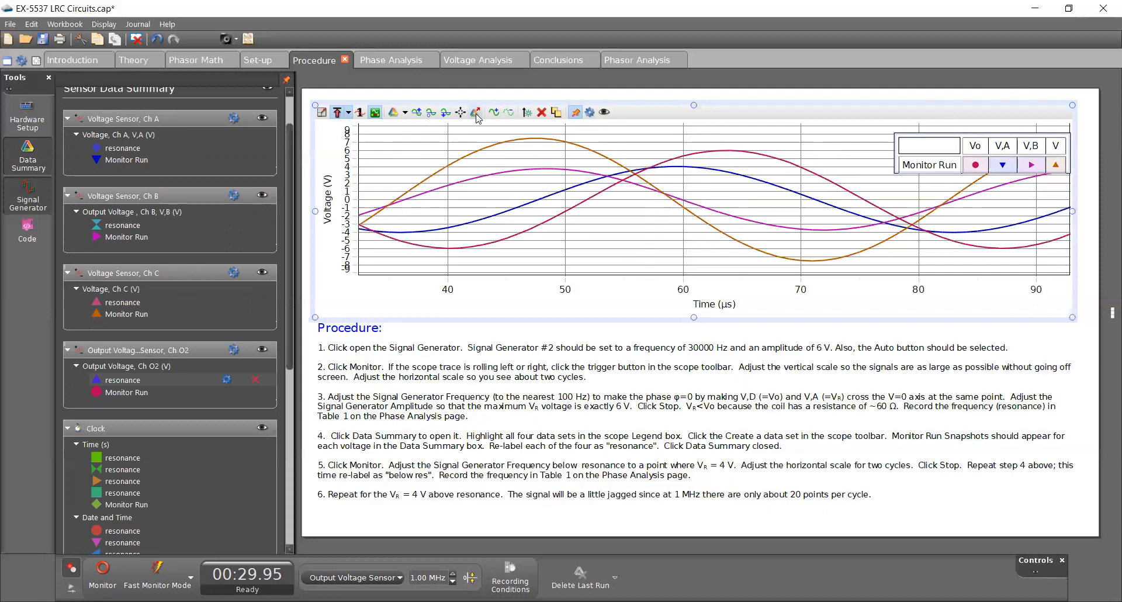
left_click(475, 111)
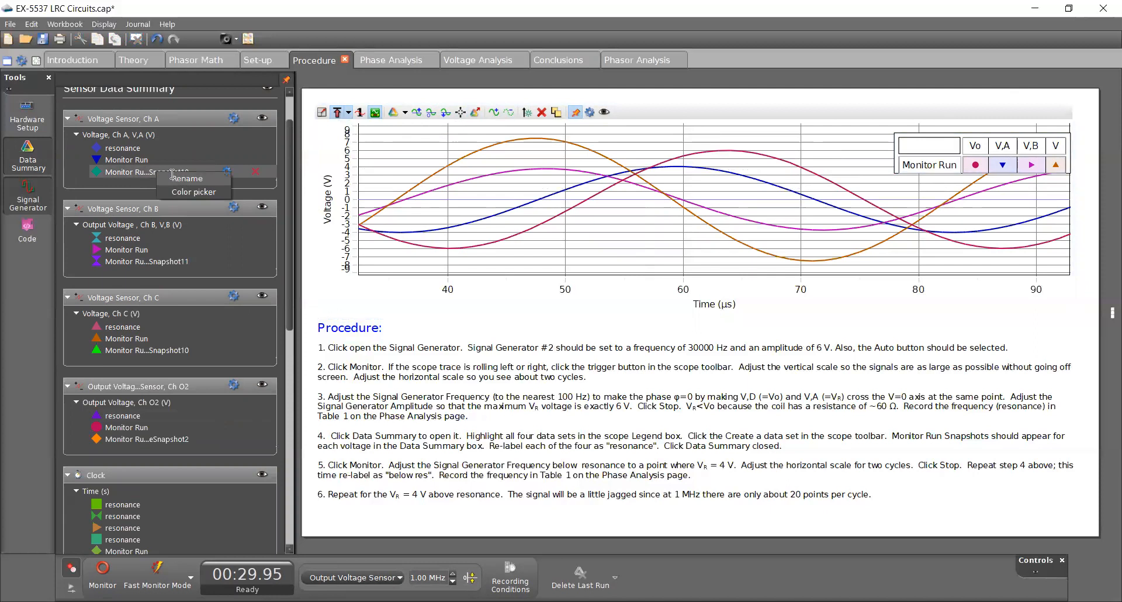
left_click(187, 178)
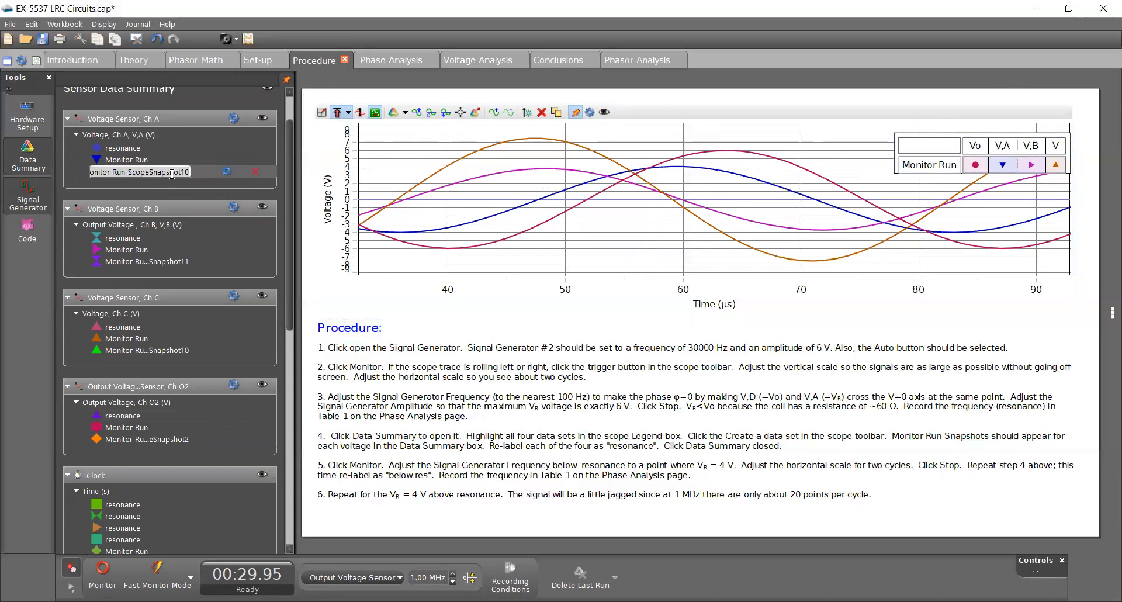
type("belo")
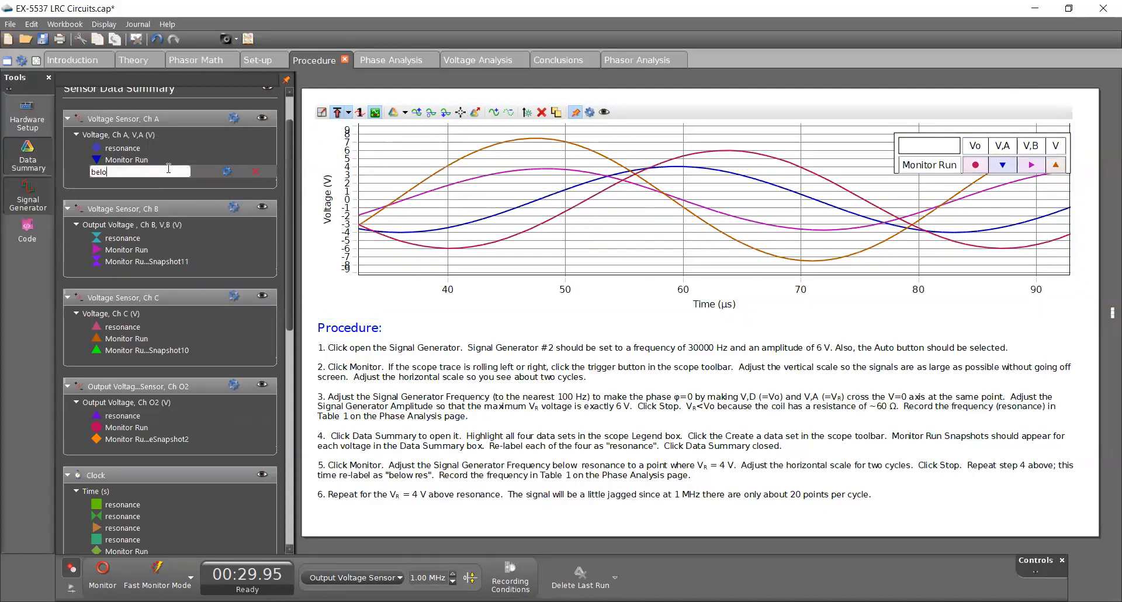
type("below res")
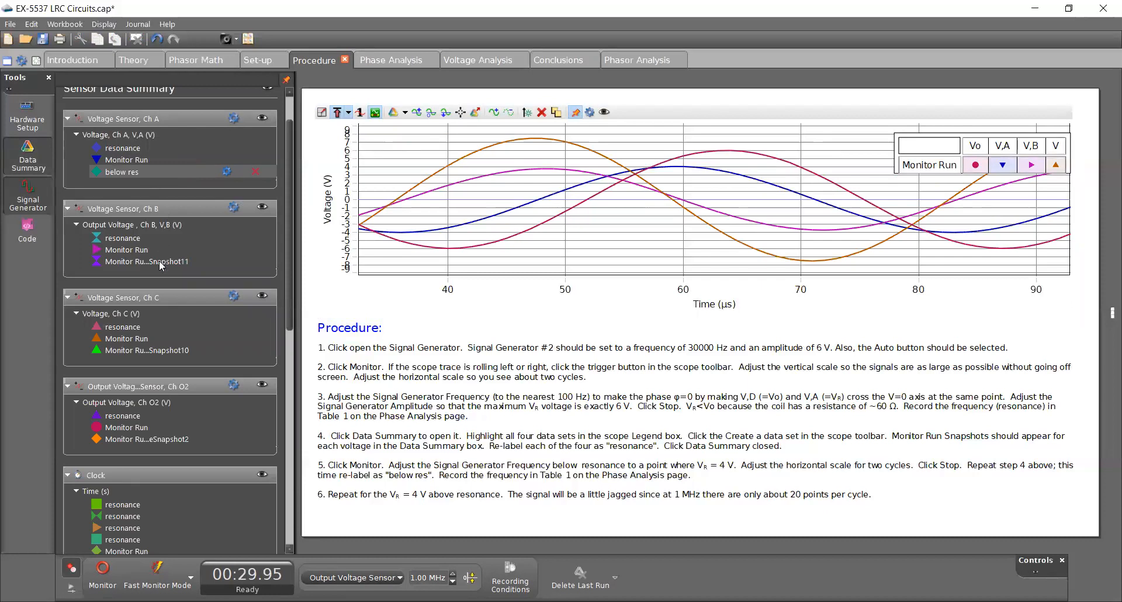
double_click(146, 261)
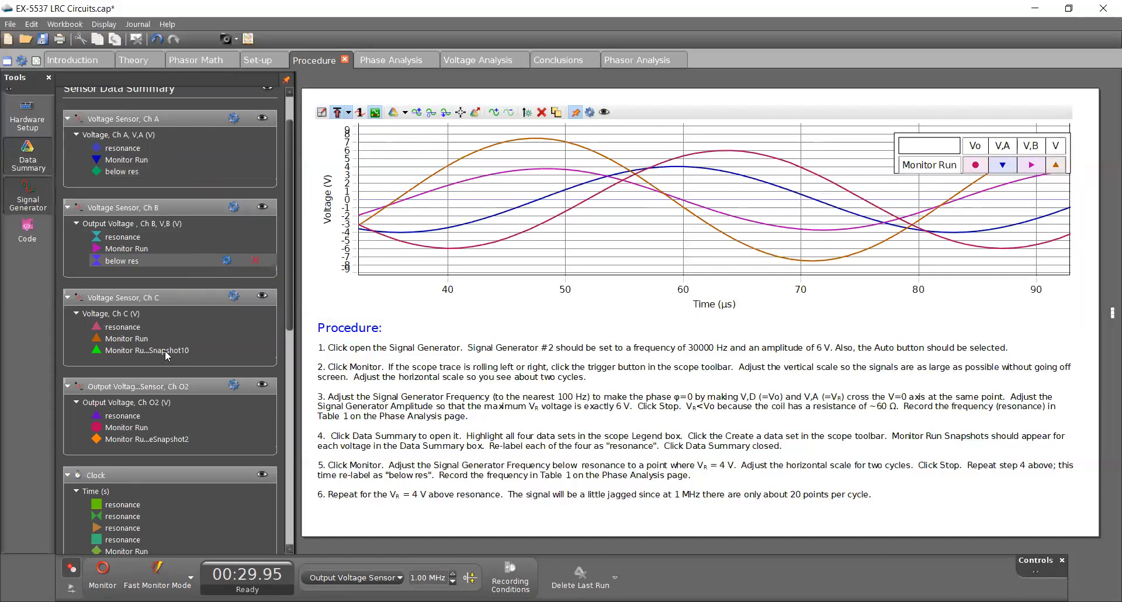
type("below res")
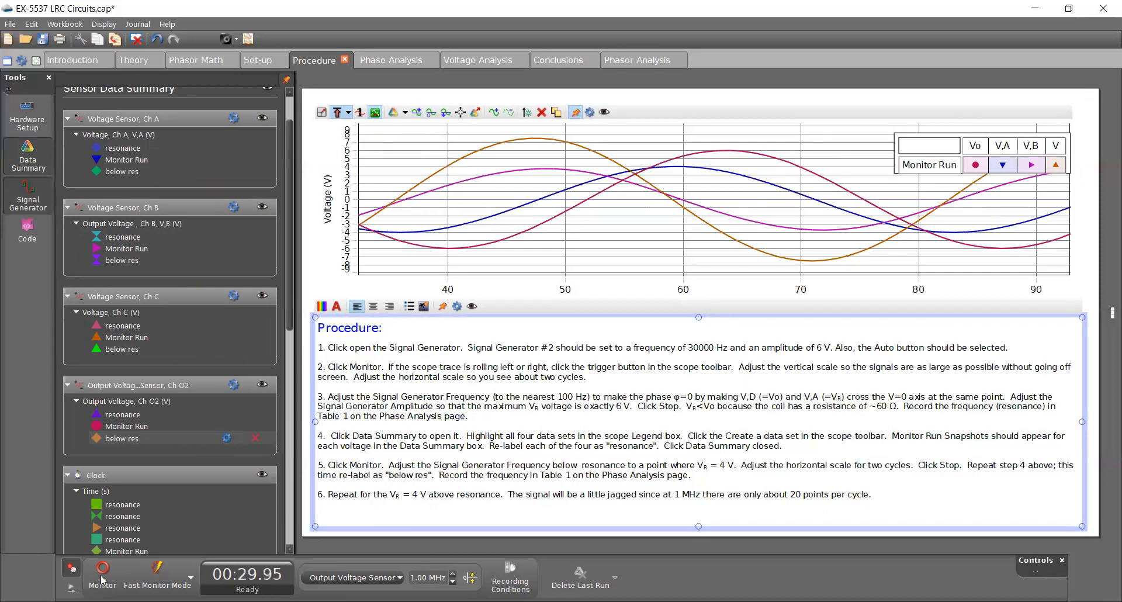
- Resume monitoring and enter trial Output 2 frequencies, rising above resonance toward about 43800 Hz
left_click(102, 573)
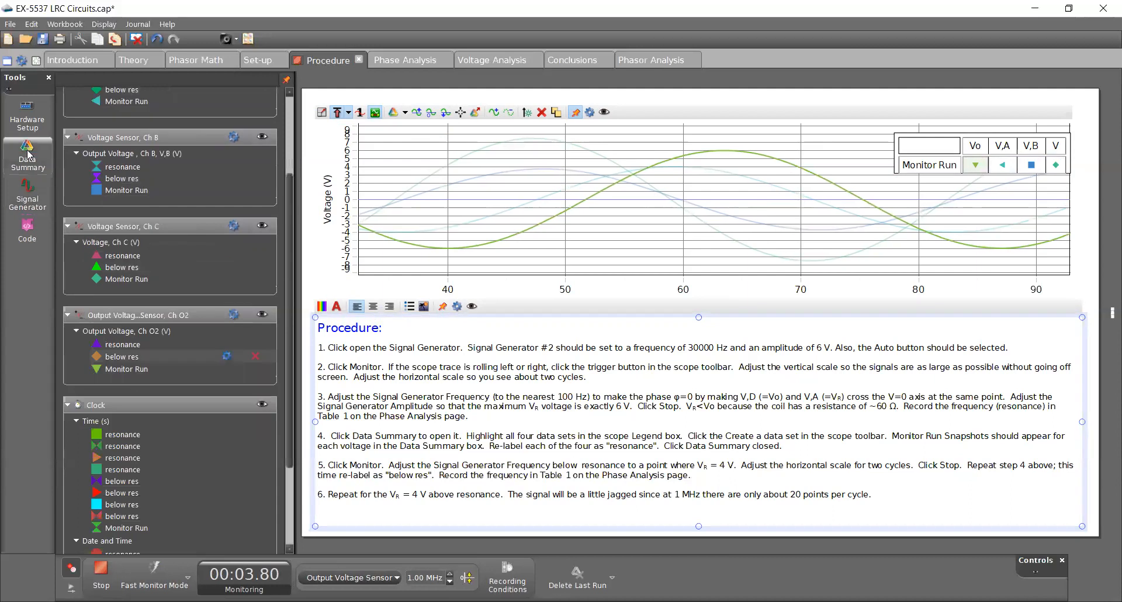
left_click(28, 192)
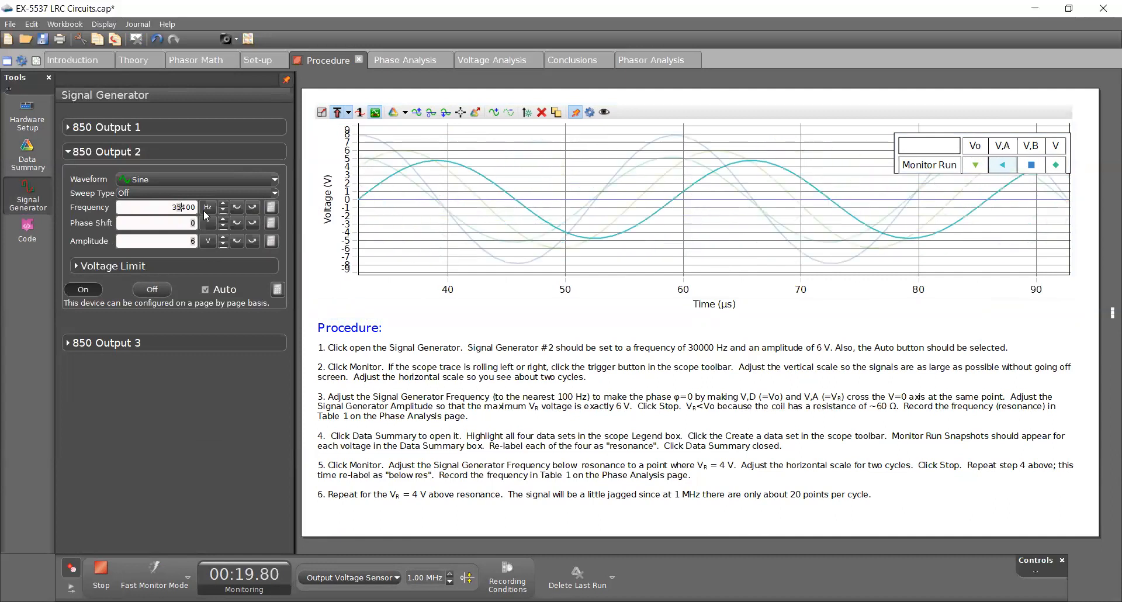
type("30600")
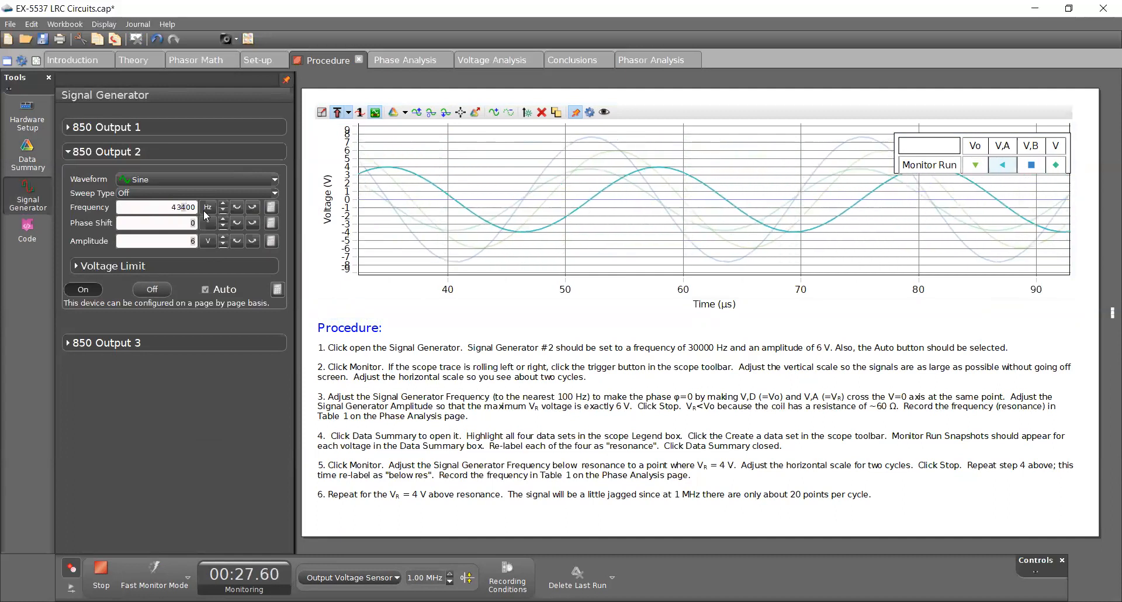
left_click(223, 204)
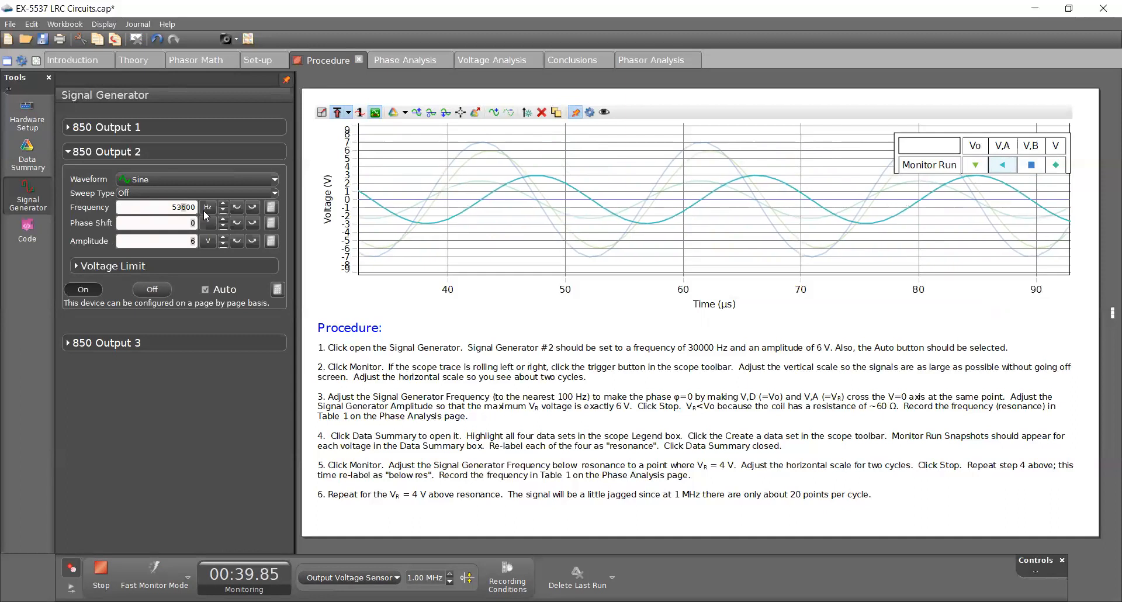
type("50000")
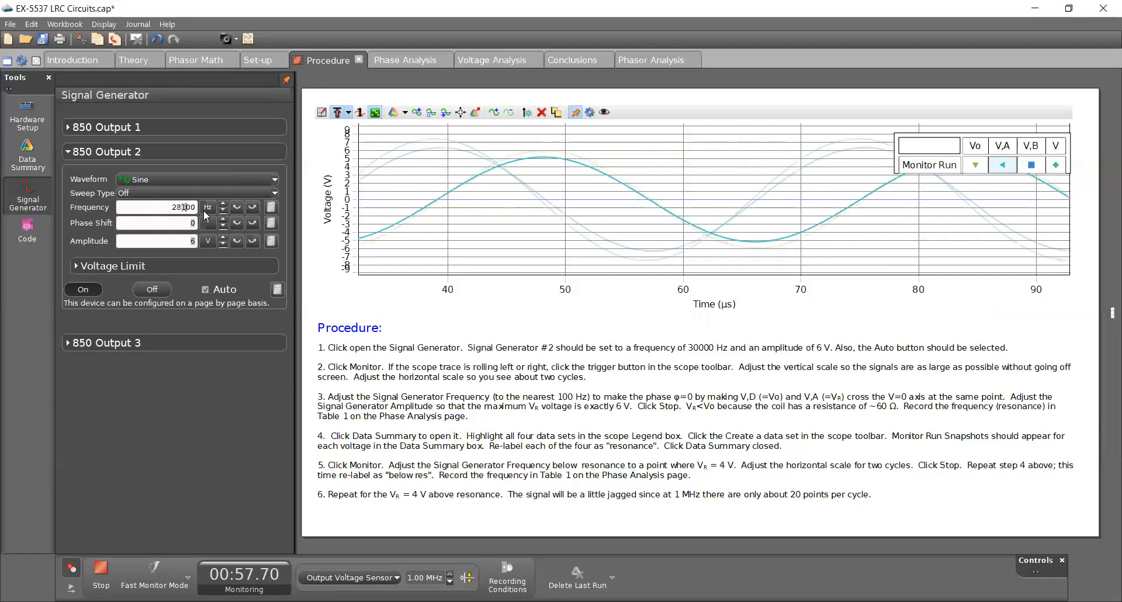
type("30000")
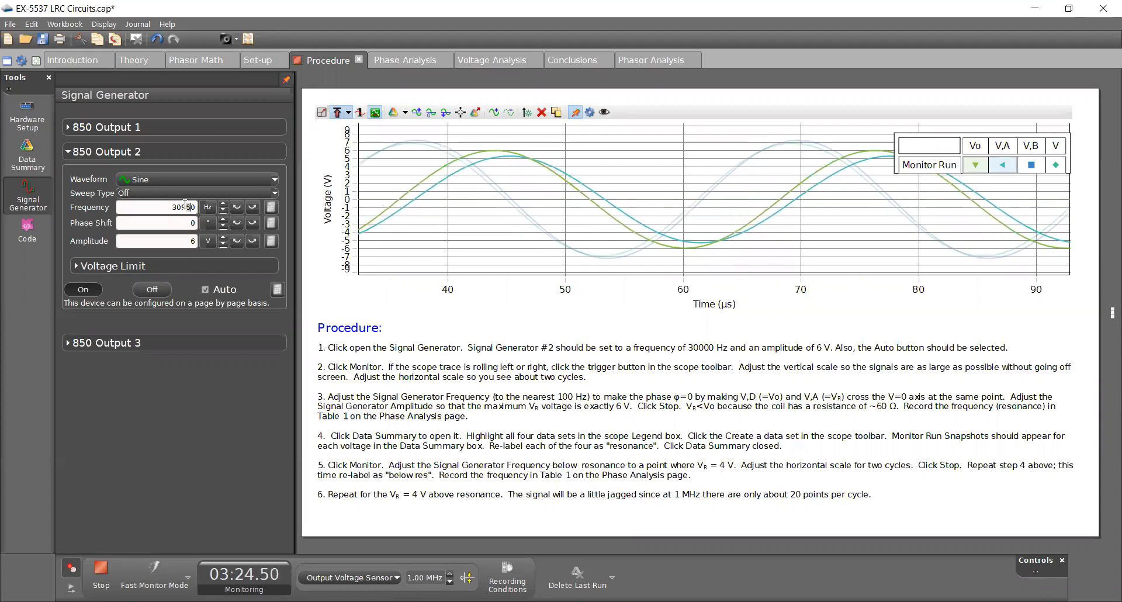
type("31190")
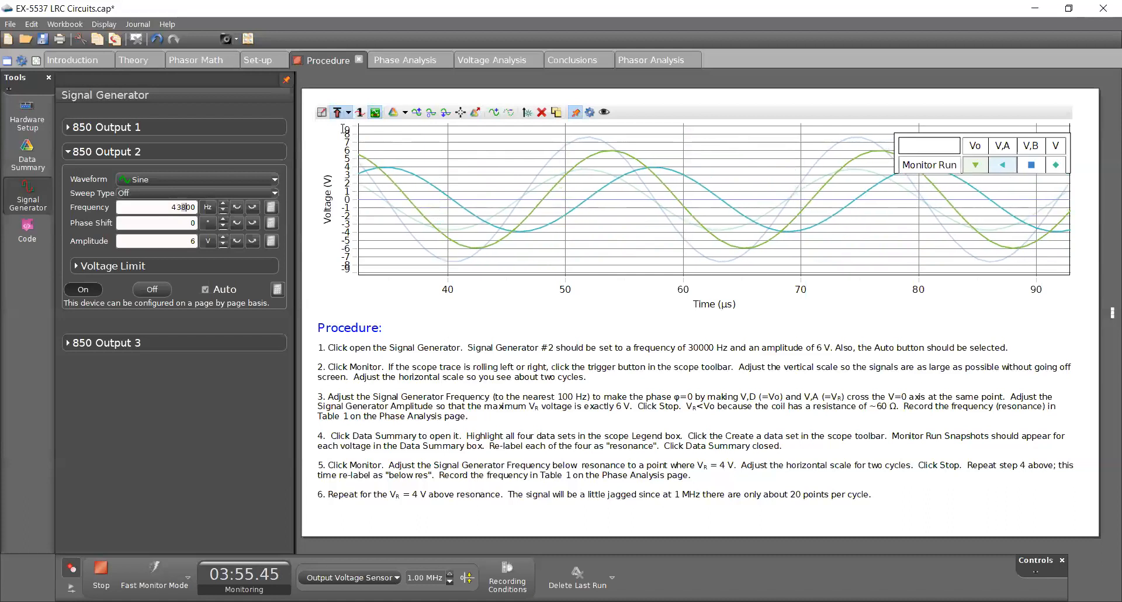
- Read a trace peak with the coordinates tool, then capture a new run at 42700 Hz
left_click(100, 573)
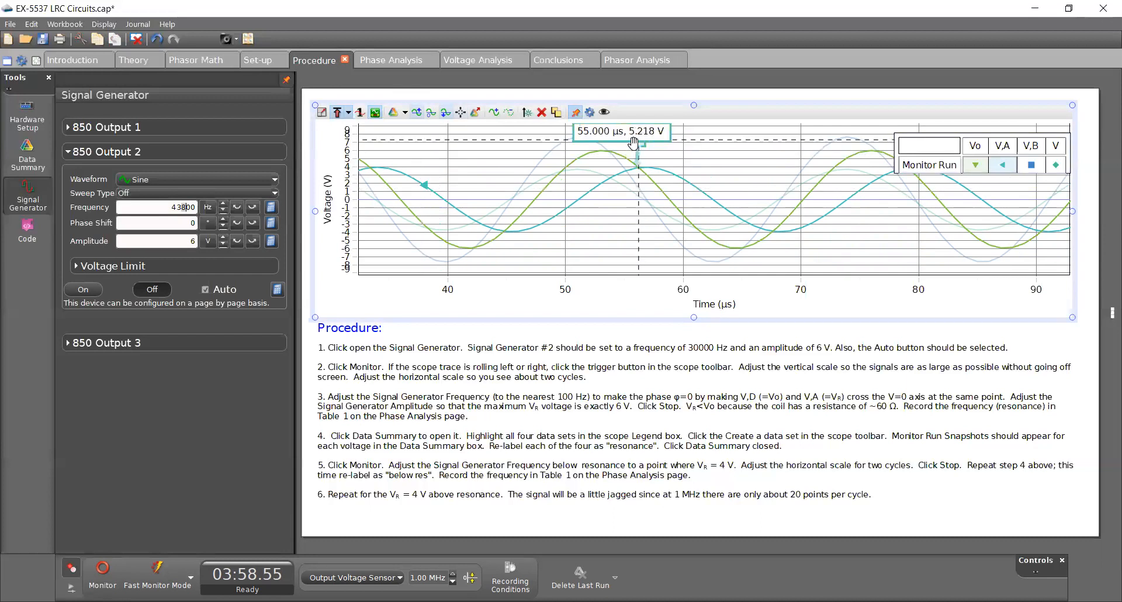
left_click_drag(635, 143, 645, 143)
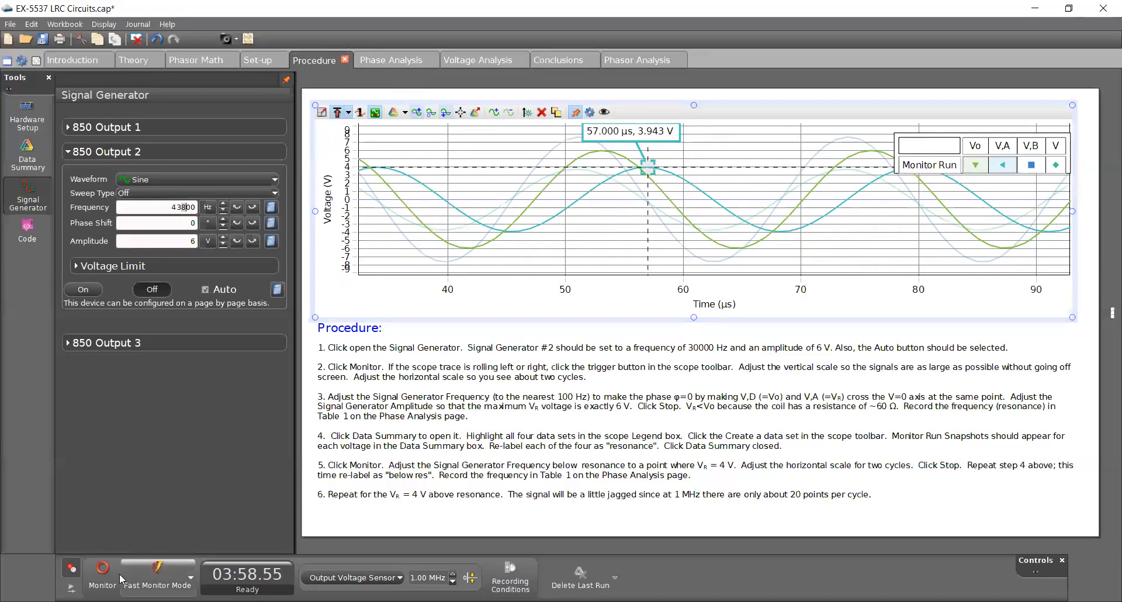
left_click(101, 577)
type("42700")
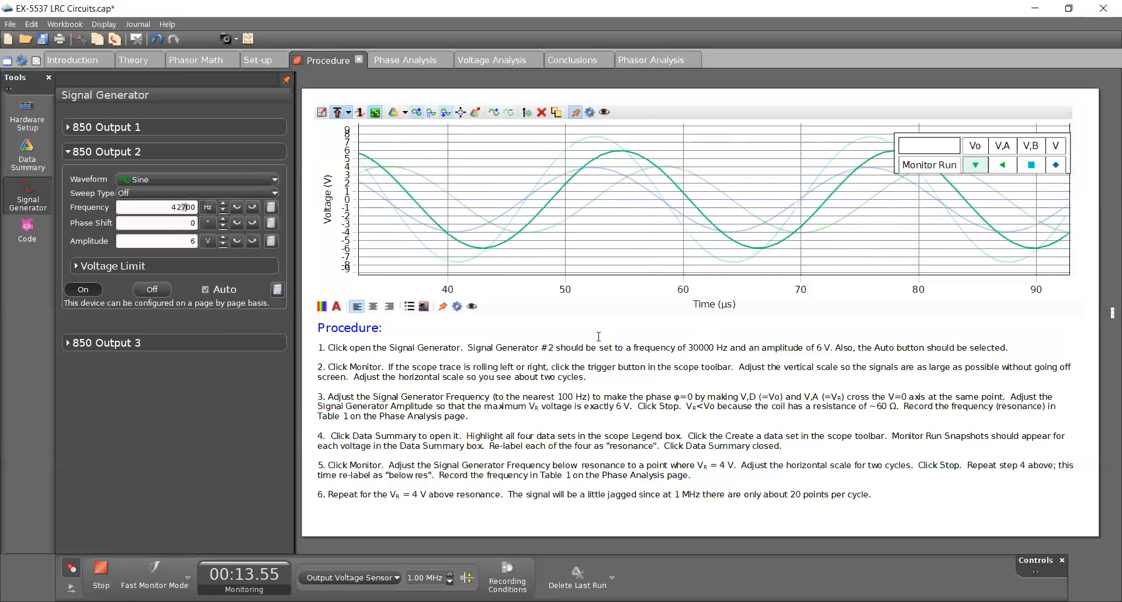
left_click(624, 207)
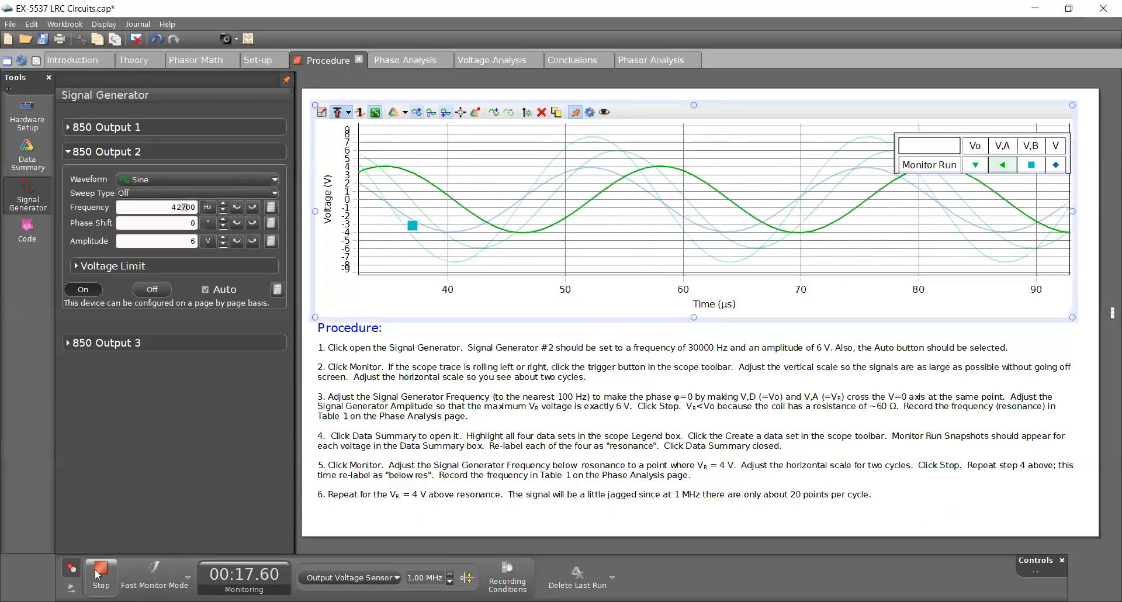
left_click(99, 573)
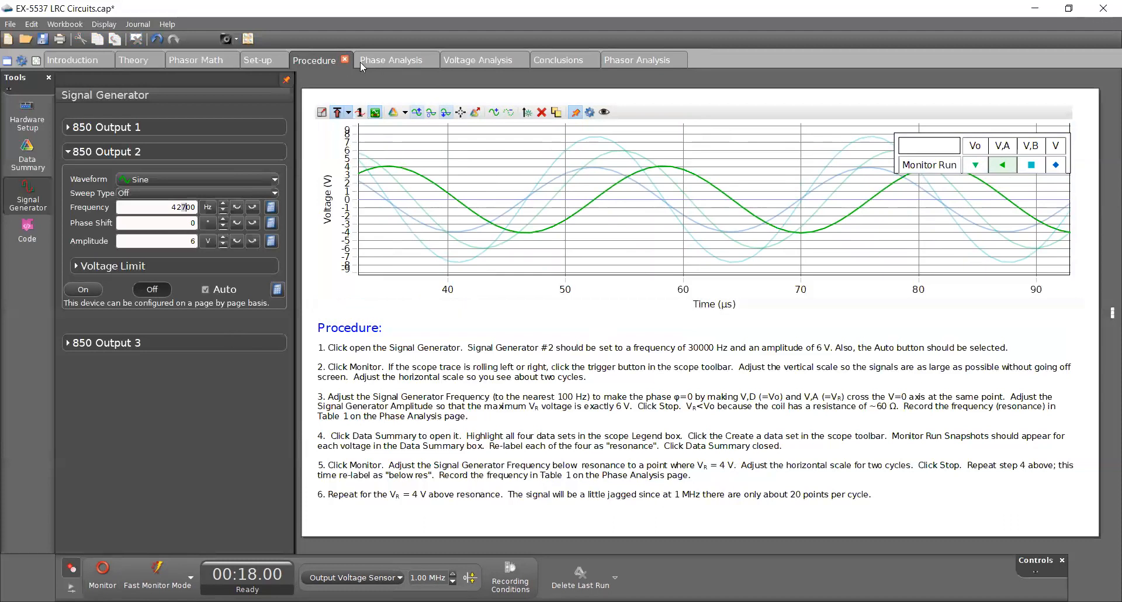
left_click(391, 60)
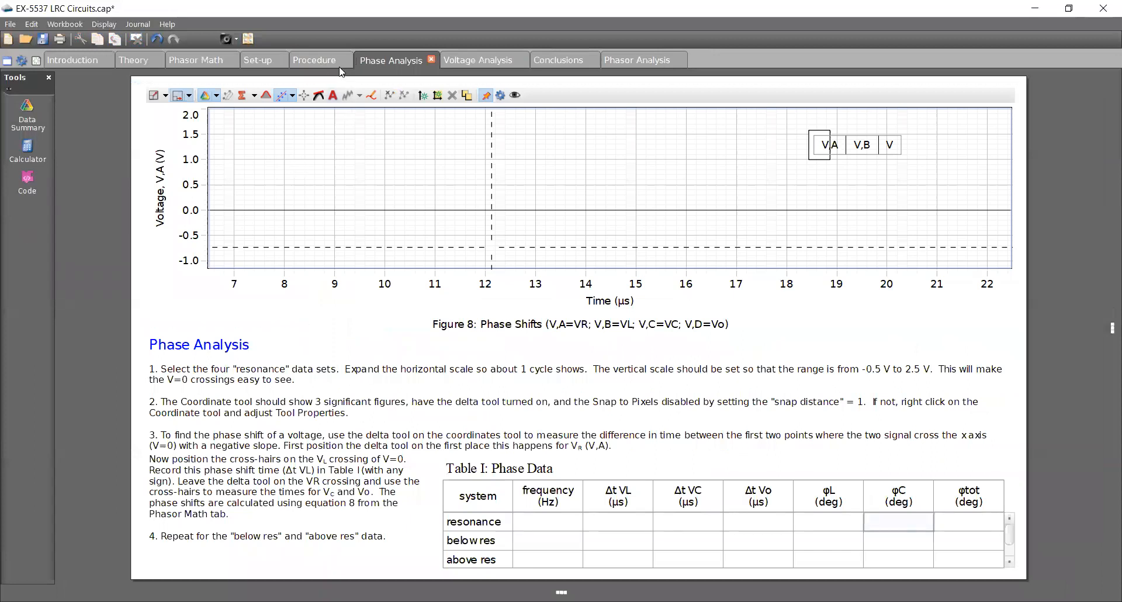
mouse_move(326, 61)
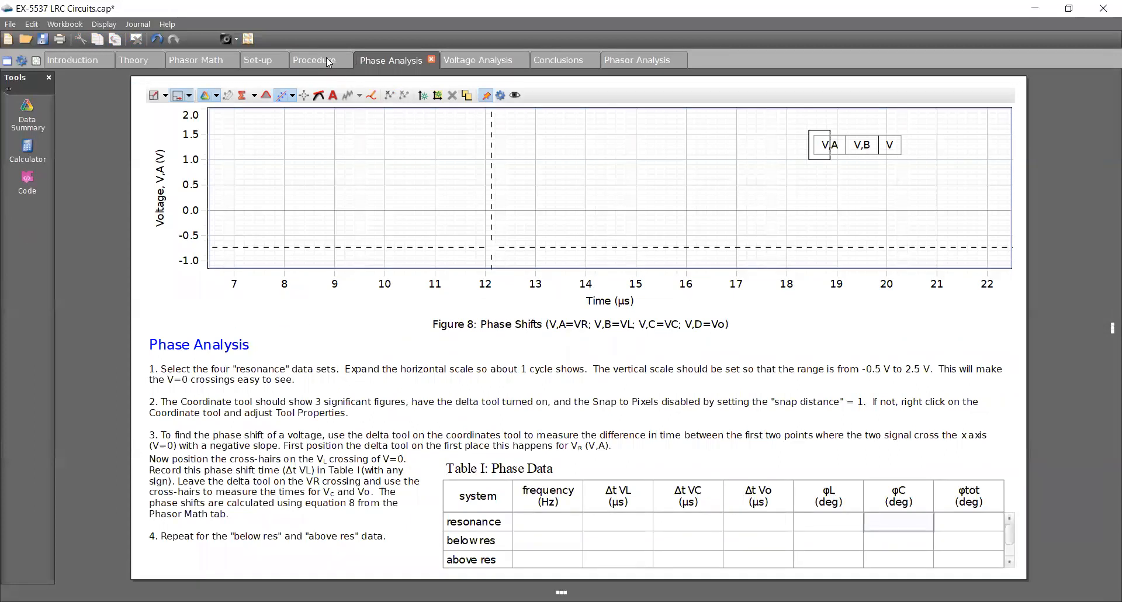
left_click(313, 60)
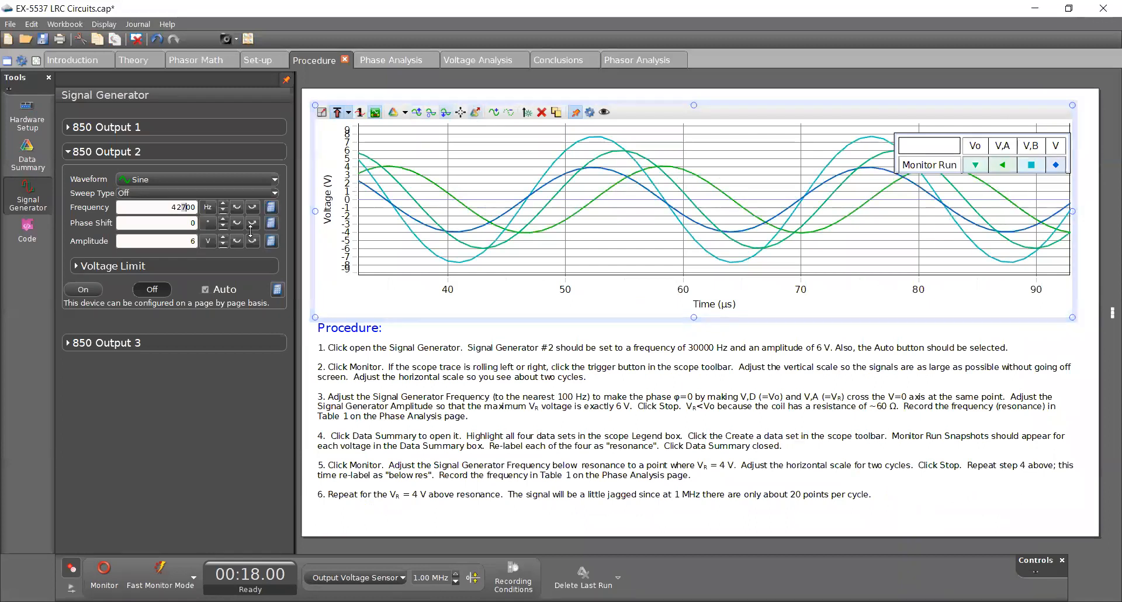
- In Data Summary, rename the newest Monitor Run Snapshot data sets to 'above res'
left_click(28, 156)
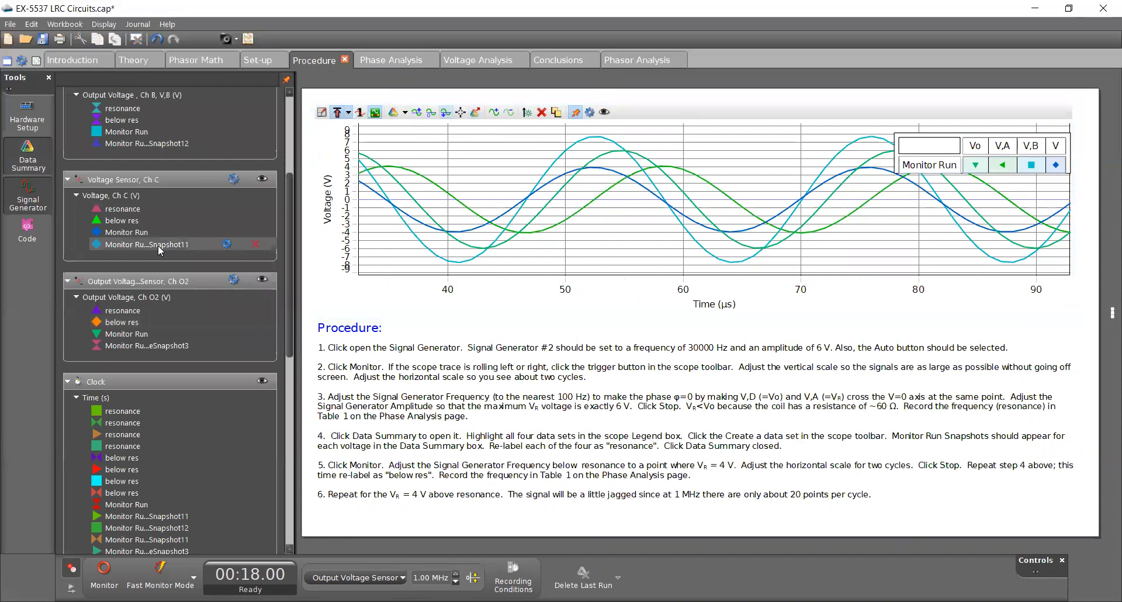
type("above res")
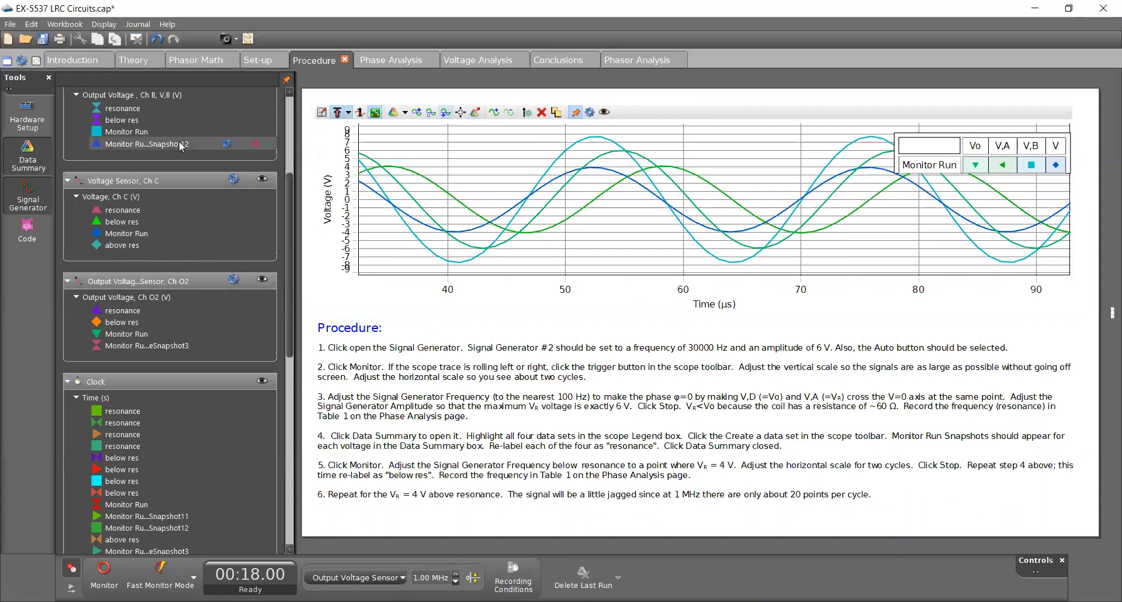
type("above res")
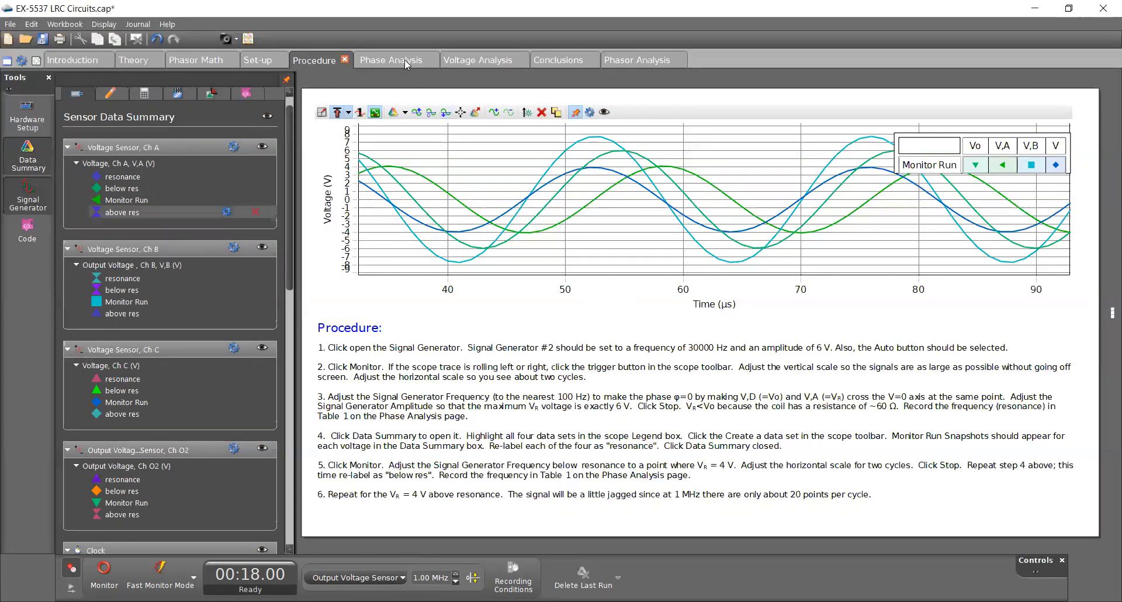
- Switch to the Phase Analysis page with its phase-shift graph and Table I
left_click(391, 60)
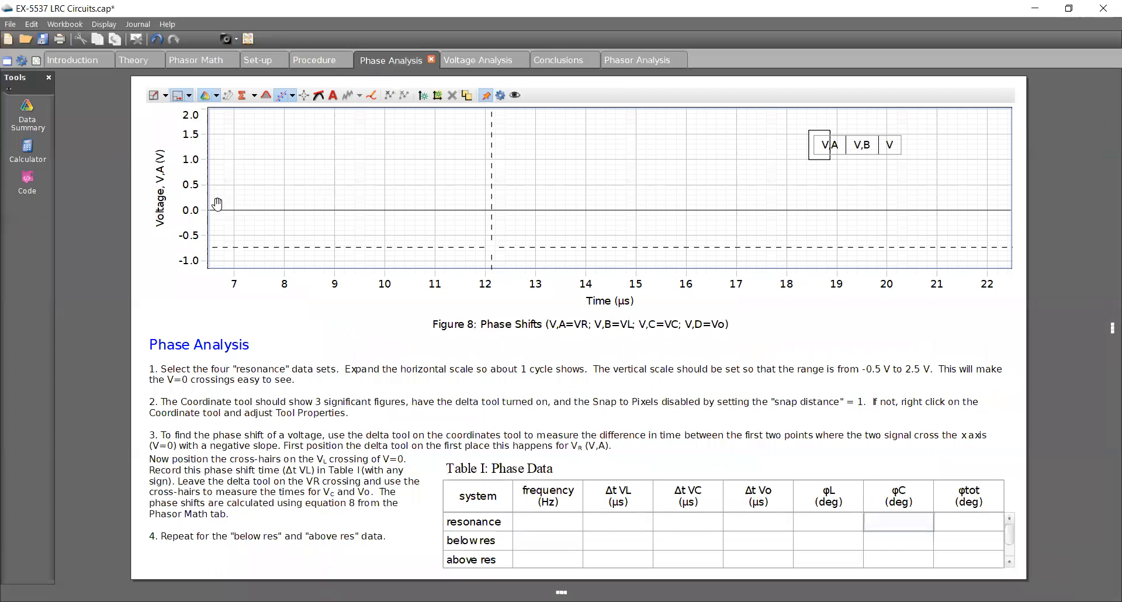
- Plot the resonance runs, adding Output Voltage Ch O2 (Vo) and hiding Monitor Run
left_click(160, 190)
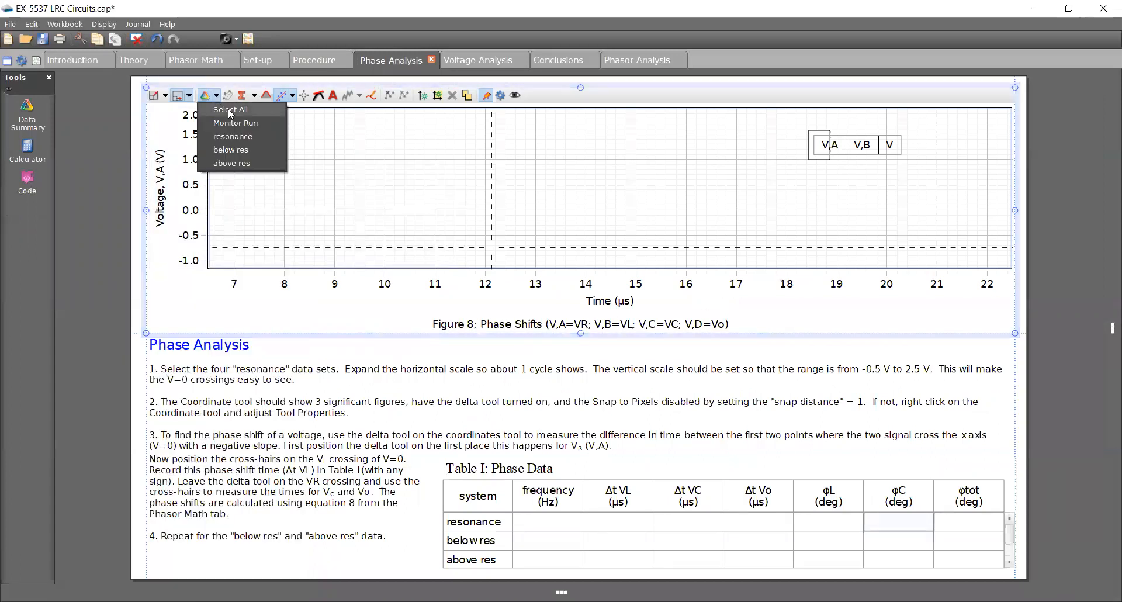
mouse_move(232, 136)
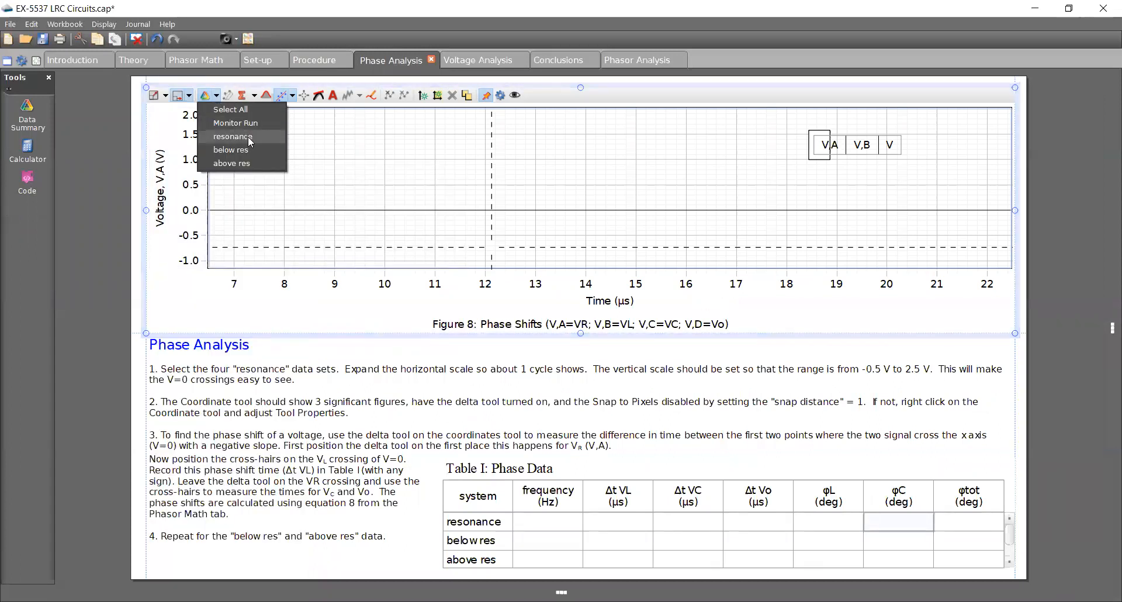
left_click(233, 136)
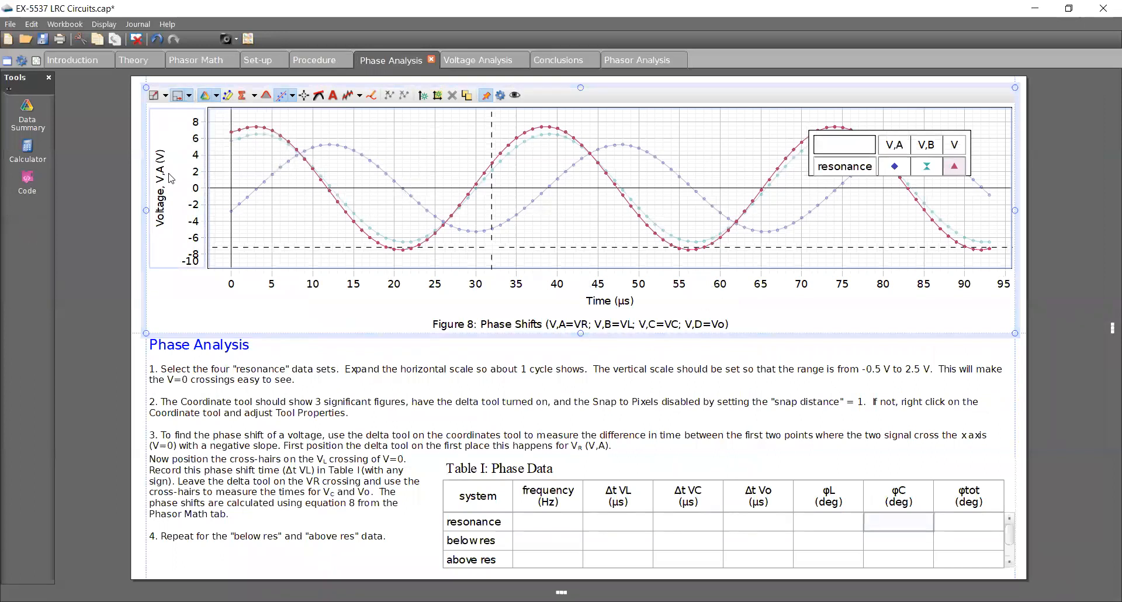
left_click(160, 156)
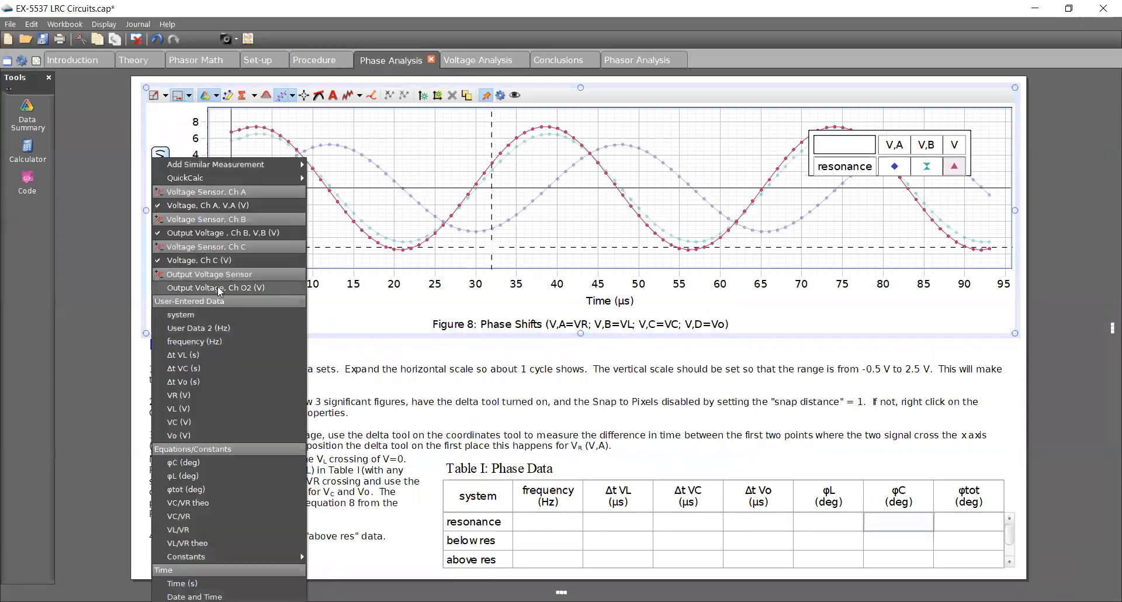
mouse_move(215, 164)
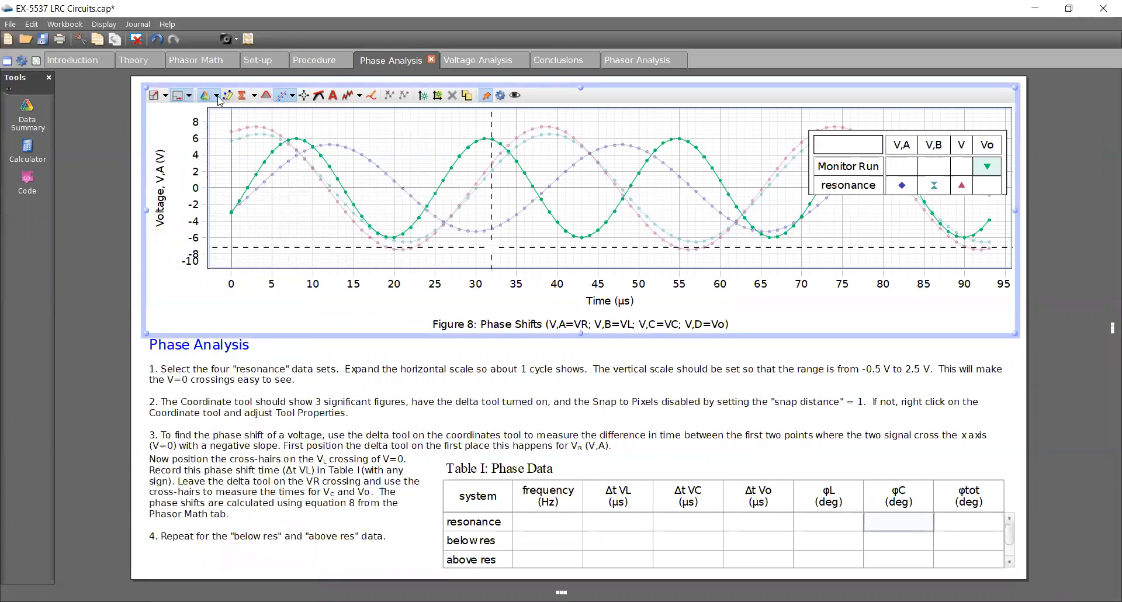
left_click(216, 96)
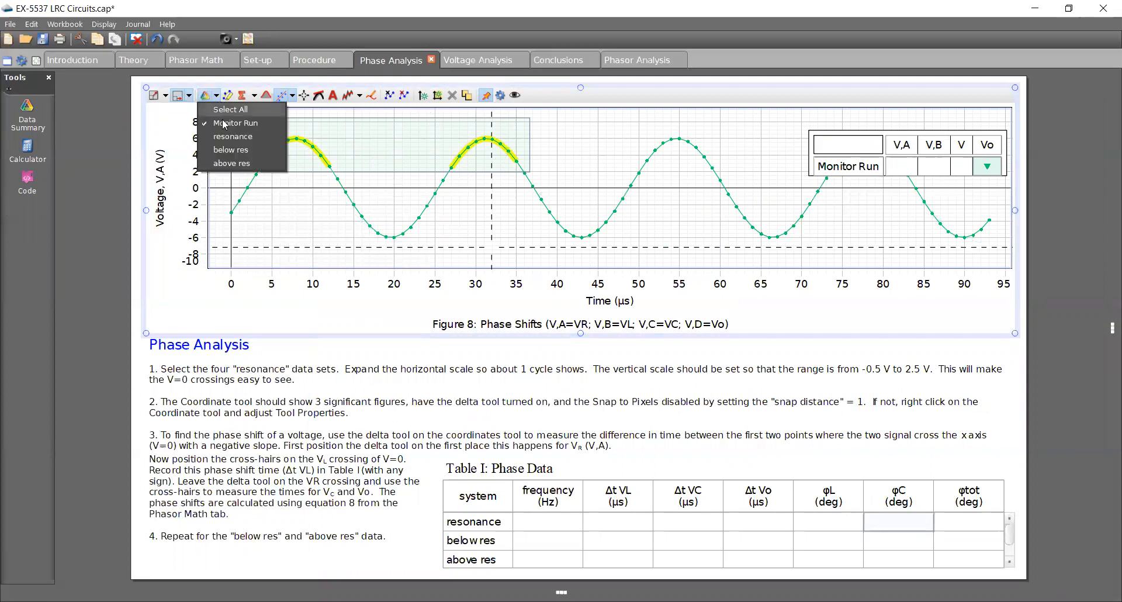
left_click(236, 123)
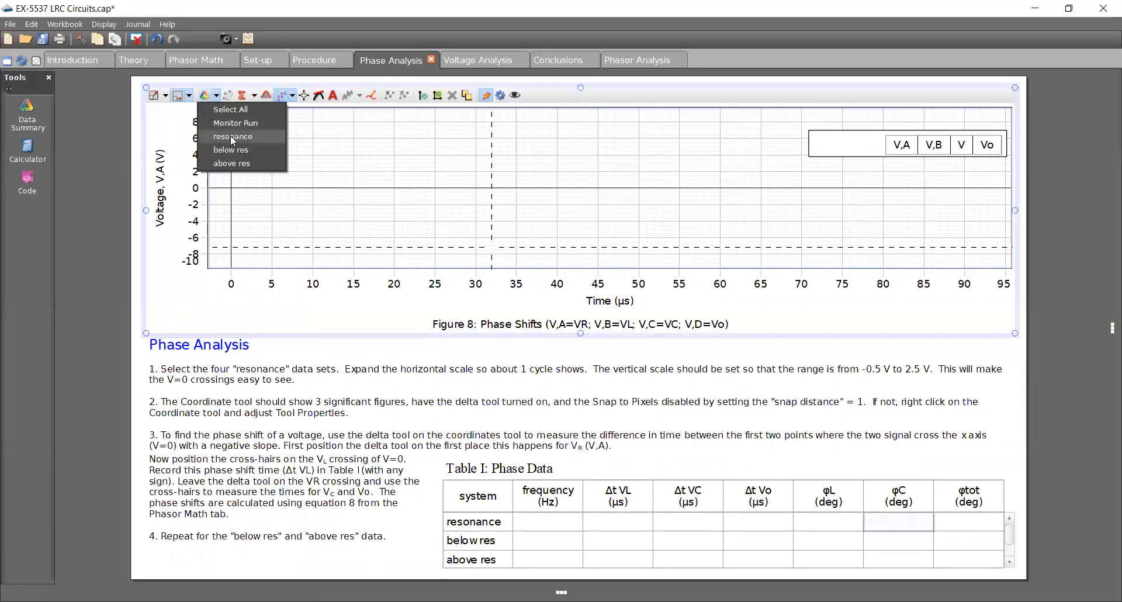
left_click(232, 136)
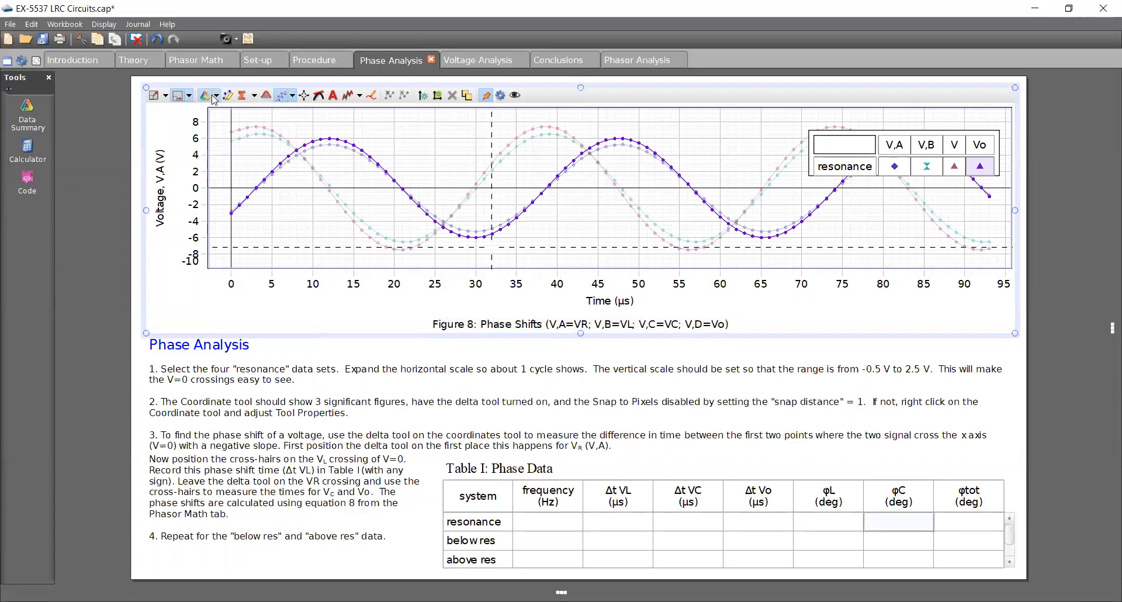
left_click(216, 95)
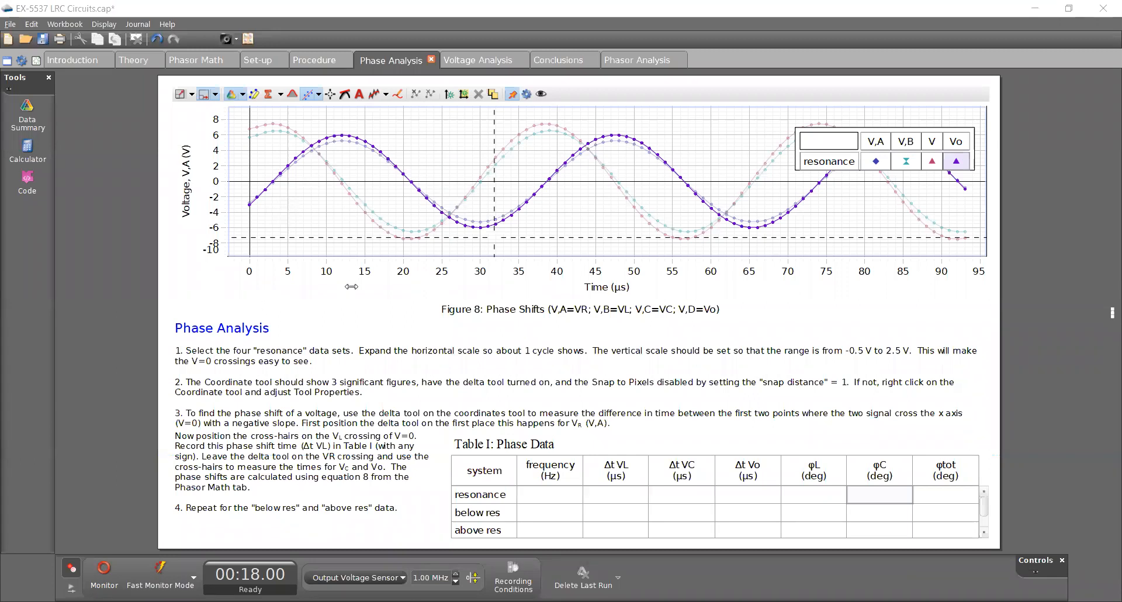
mouse_move(245, 165)
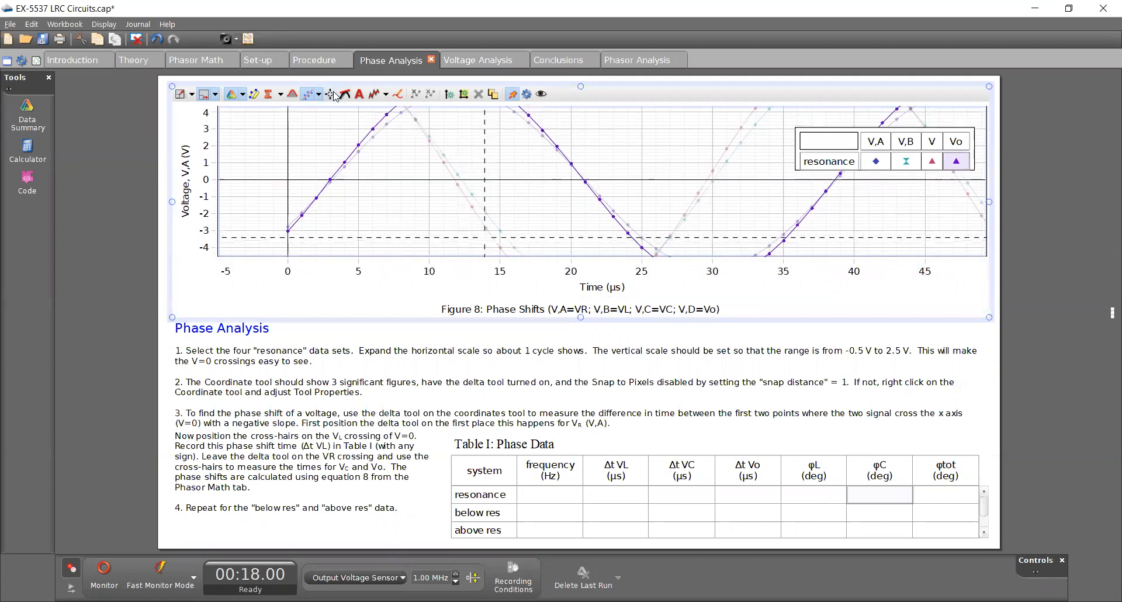
- Add a coordinates readout at the V,A zero crossing on the Phase Shifts graph
left_click(320, 94)
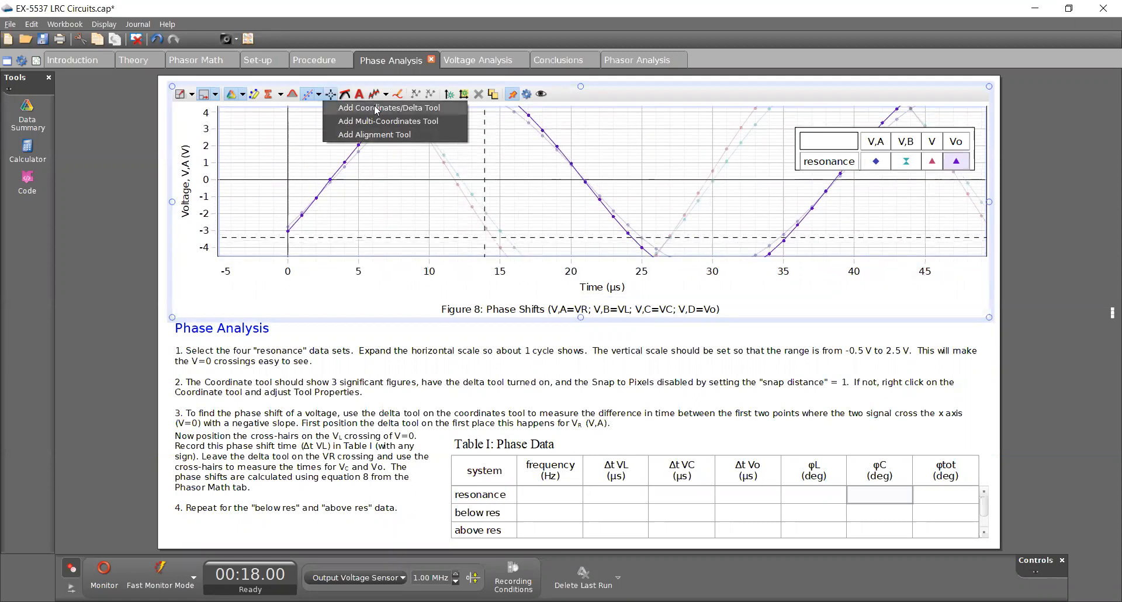
left_click(389, 108)
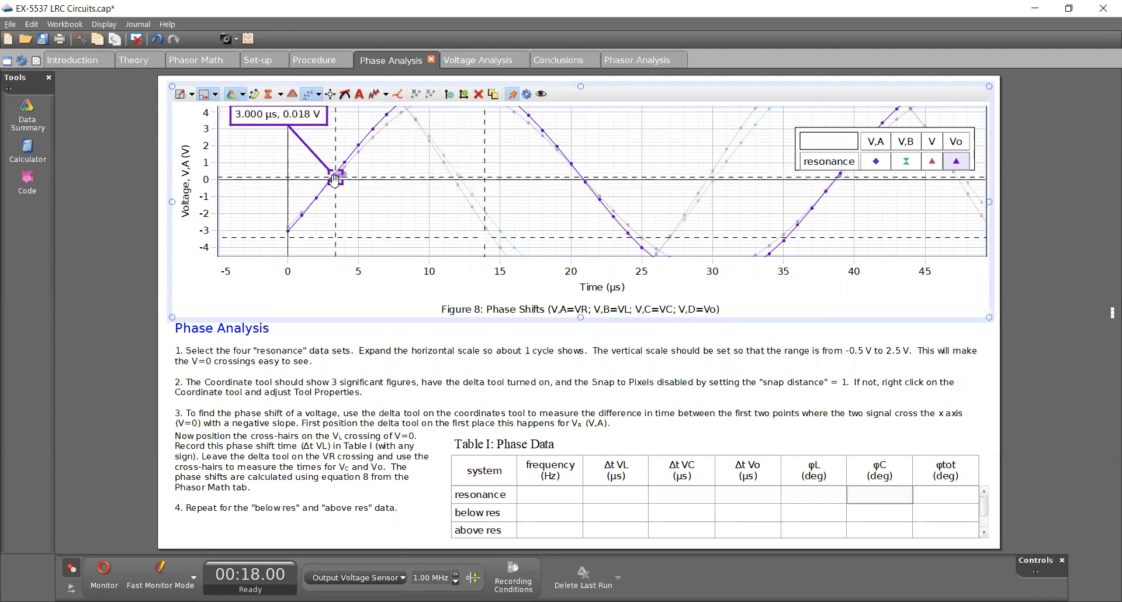
left_click_drag(334, 179, 340, 191)
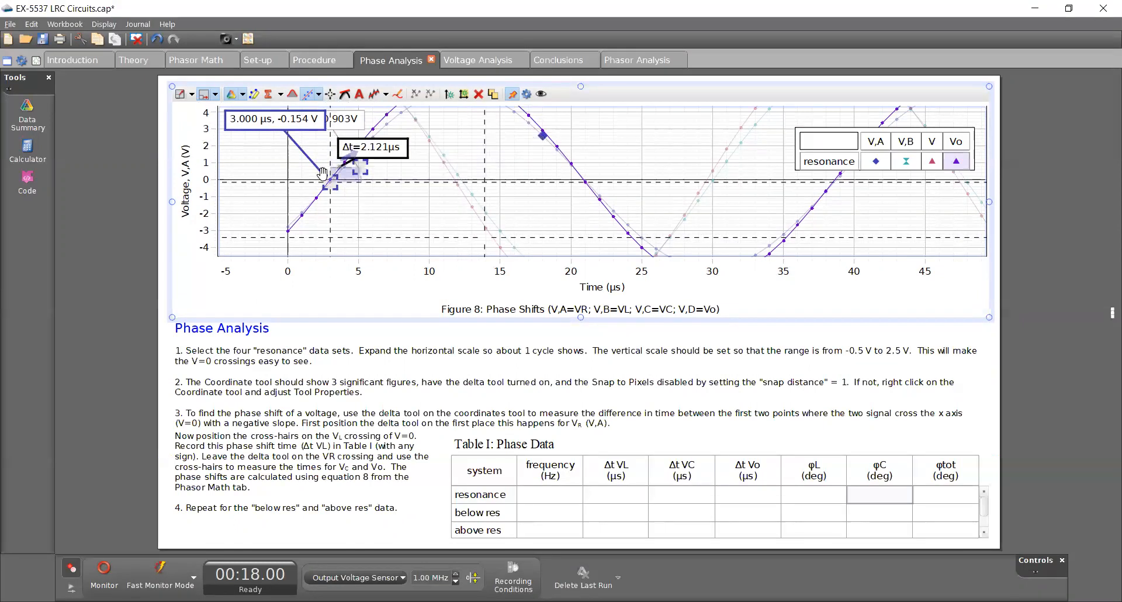
- Drag a delta measurement from the crossing to time zero, reading Δt = −3.000 µs
left_click_drag(326, 175, 290, 179)
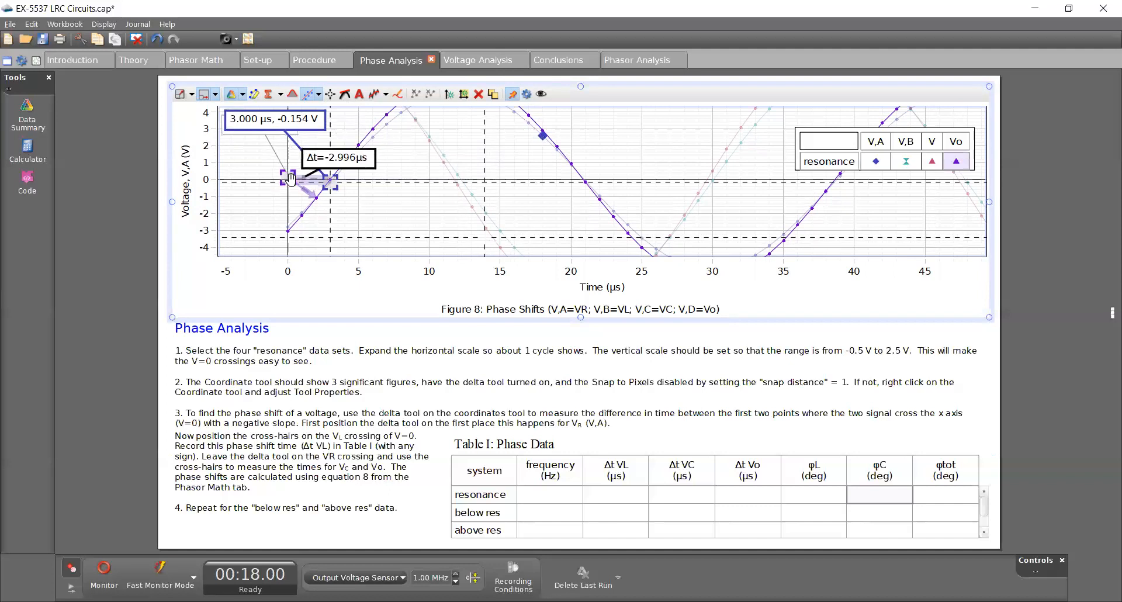
left_click_drag(290, 177, 292, 177)
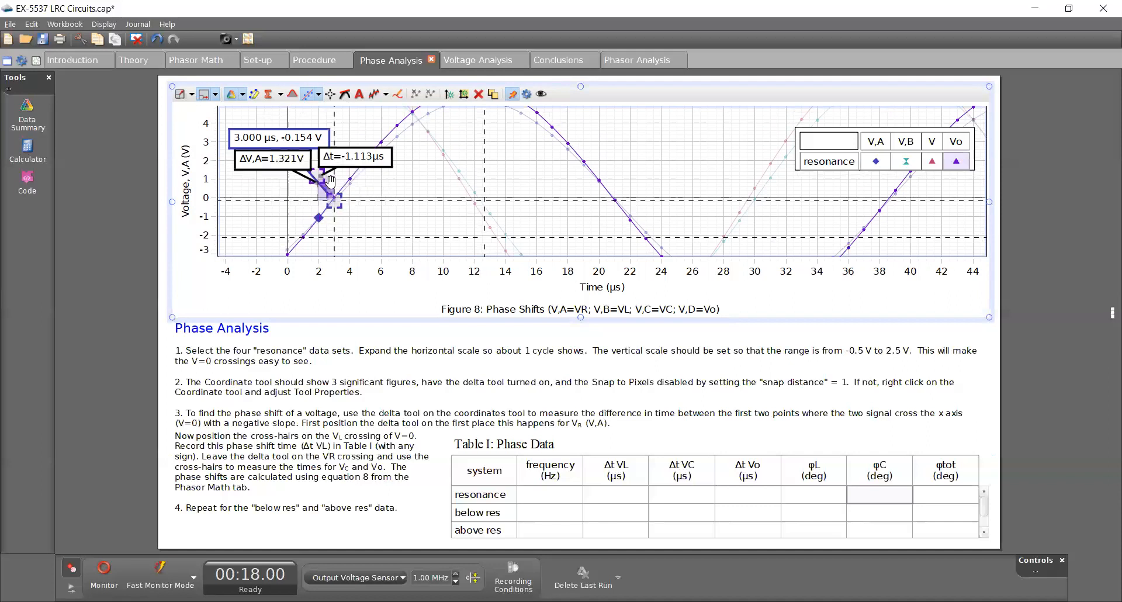
left_click_drag(329, 178, 294, 200)
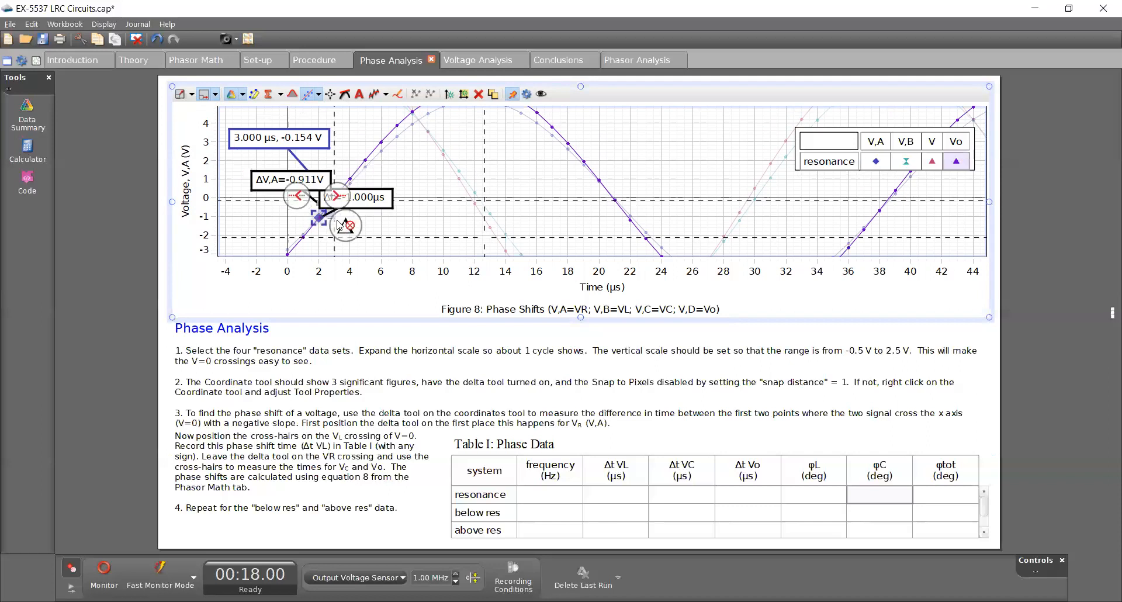
left_click_drag(345, 226, 319, 207)
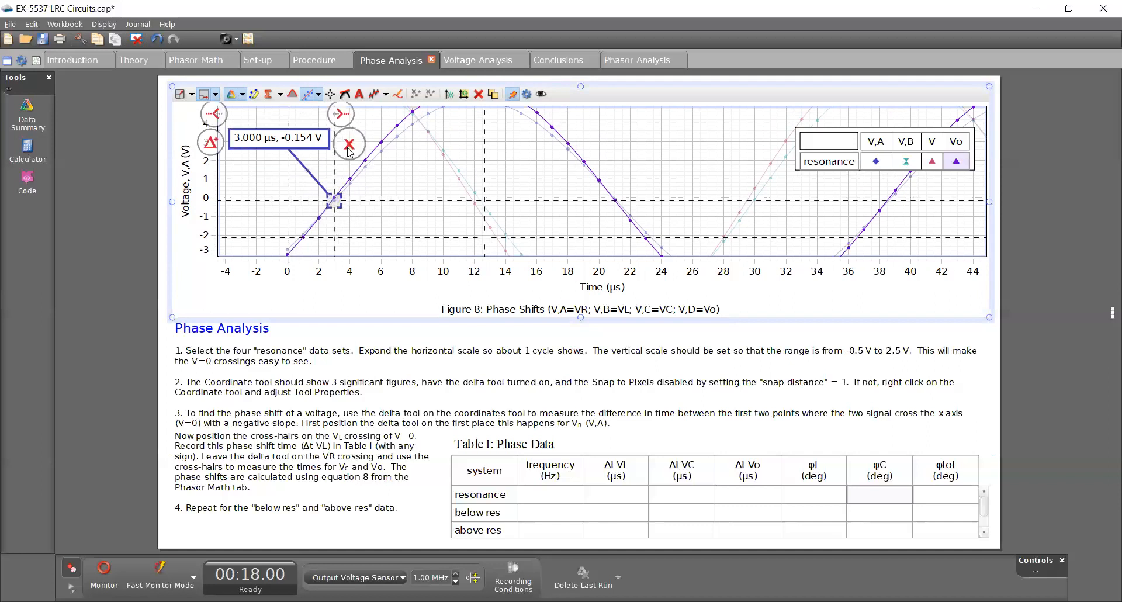
left_click_drag(337, 204, 318, 218)
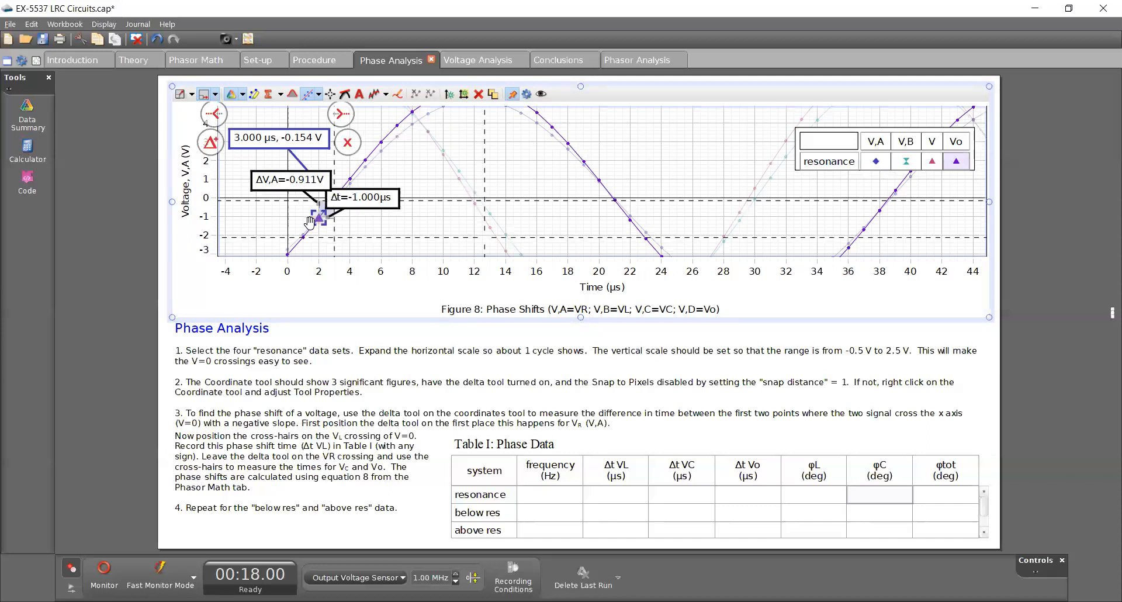
left_click_drag(319, 219, 286, 254)
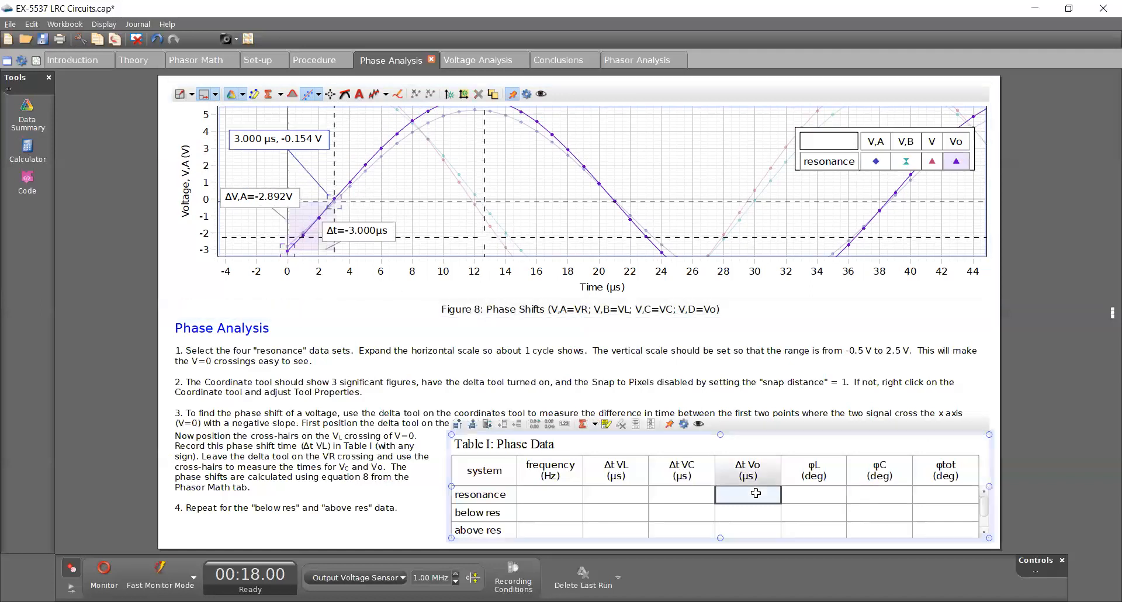
- Enter 3 as the resonance row's Δt Vo value in Table I
type("3.000000")
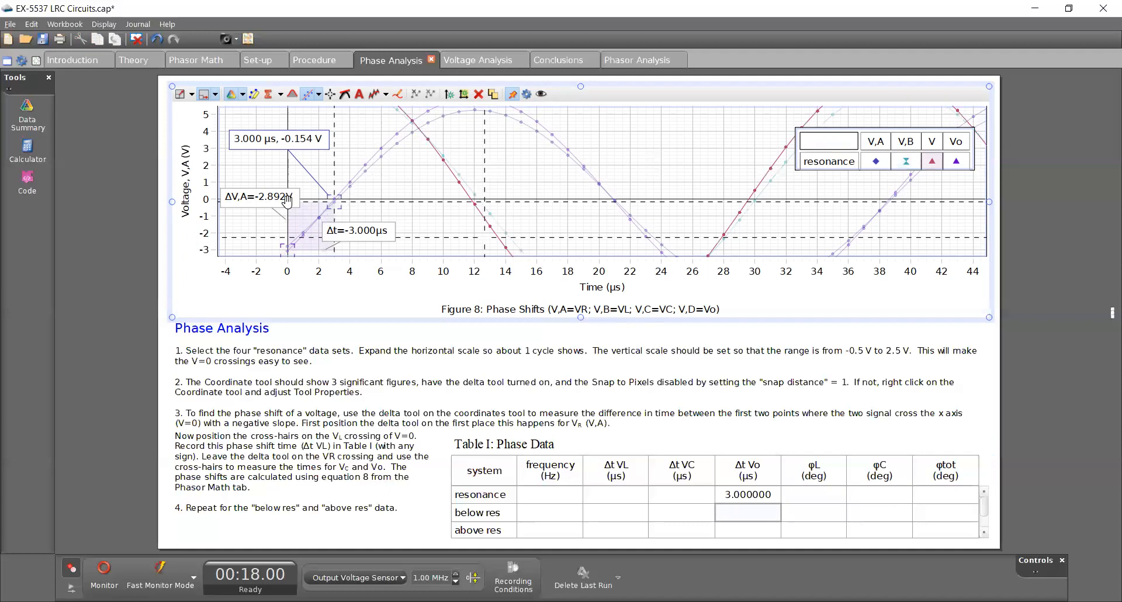
mouse_move(471, 199)
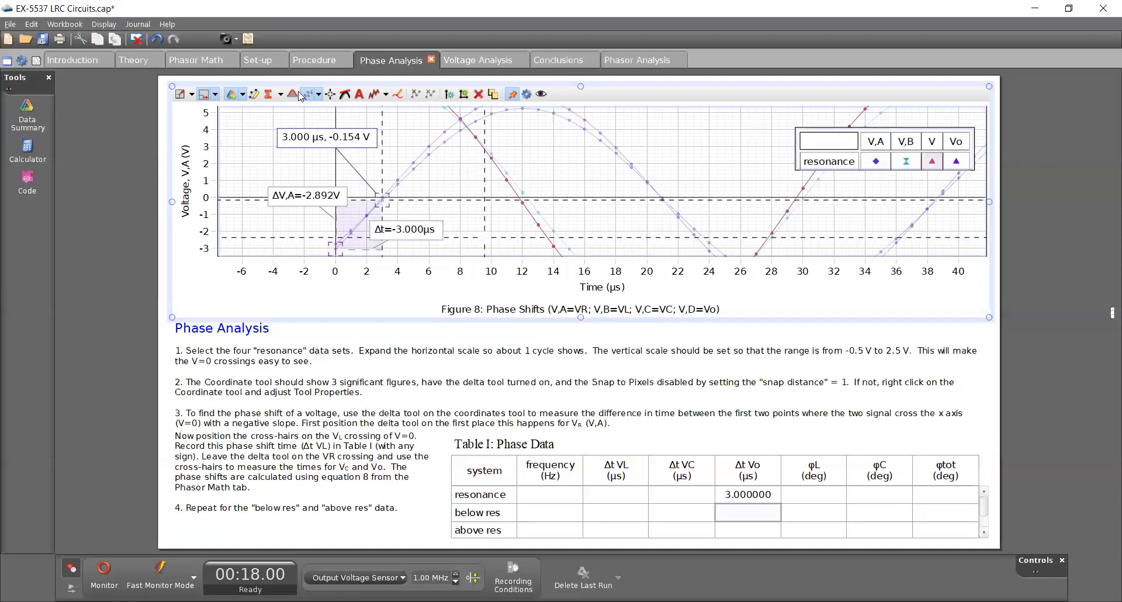
- Place a second readout at the VC crossing near 12 µs and enter 12 as resonance Δt VC
left_click(319, 94)
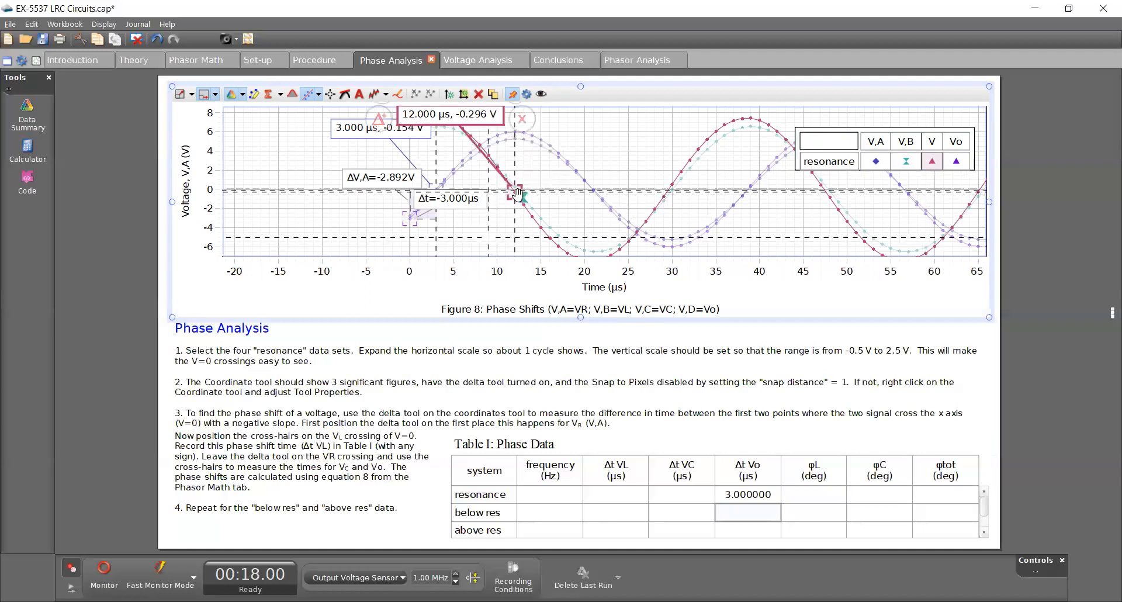
left_click_drag(512, 190, 719, 153)
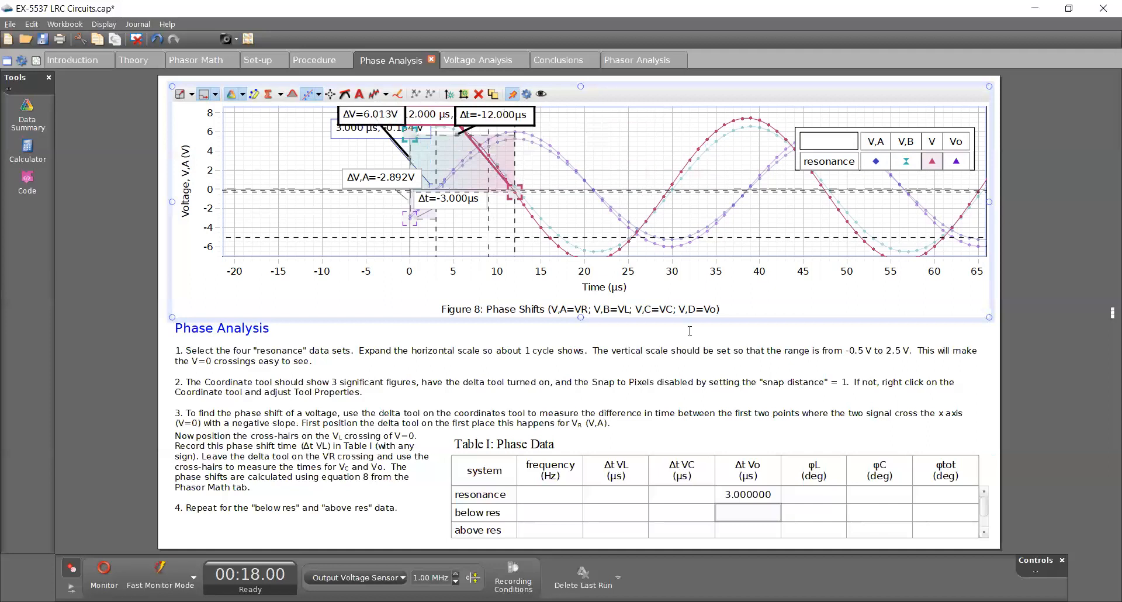
left_click(682, 494)
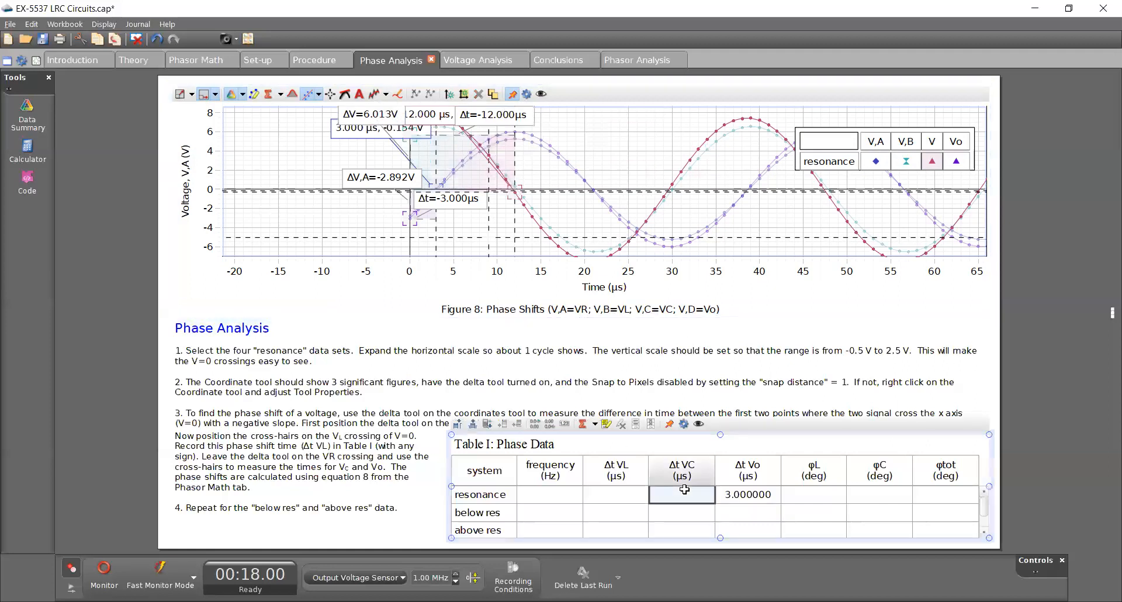
type("12.000000")
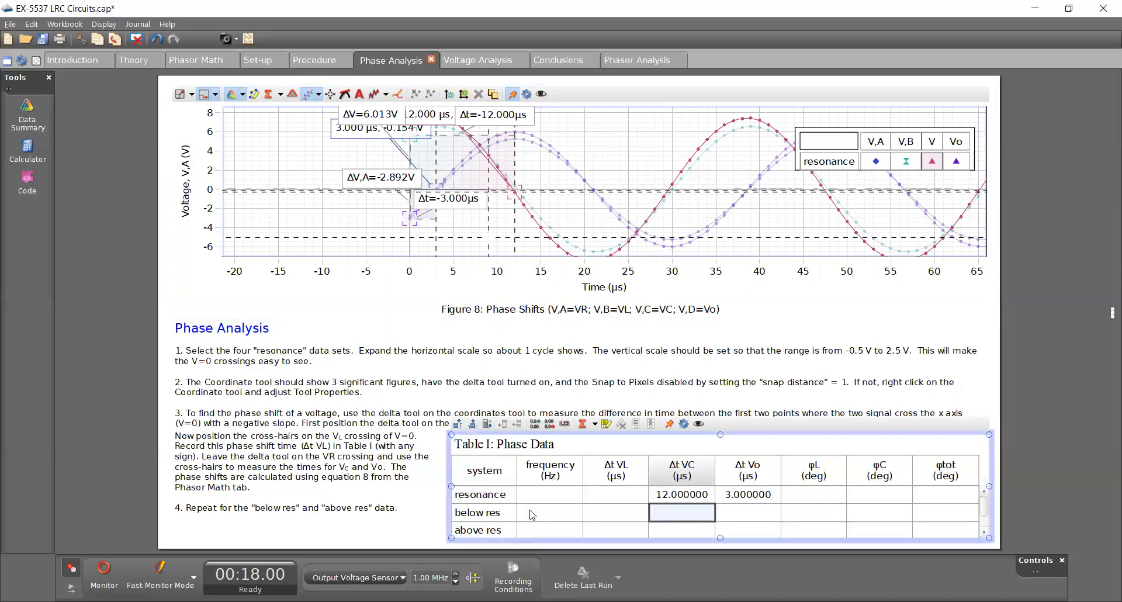
left_click(550, 494)
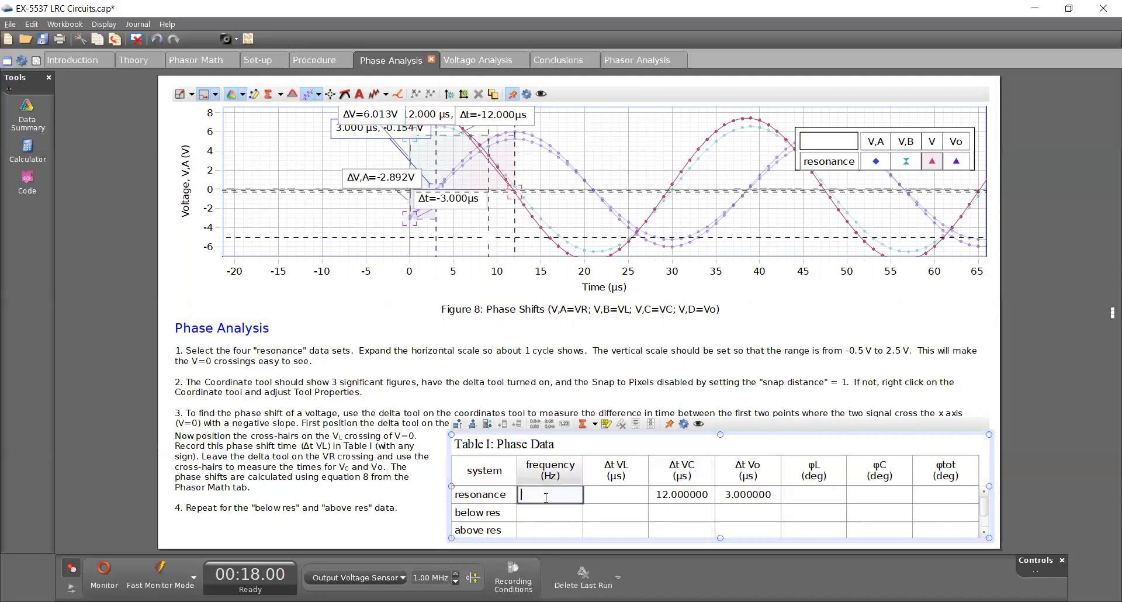
left_click(549, 513)
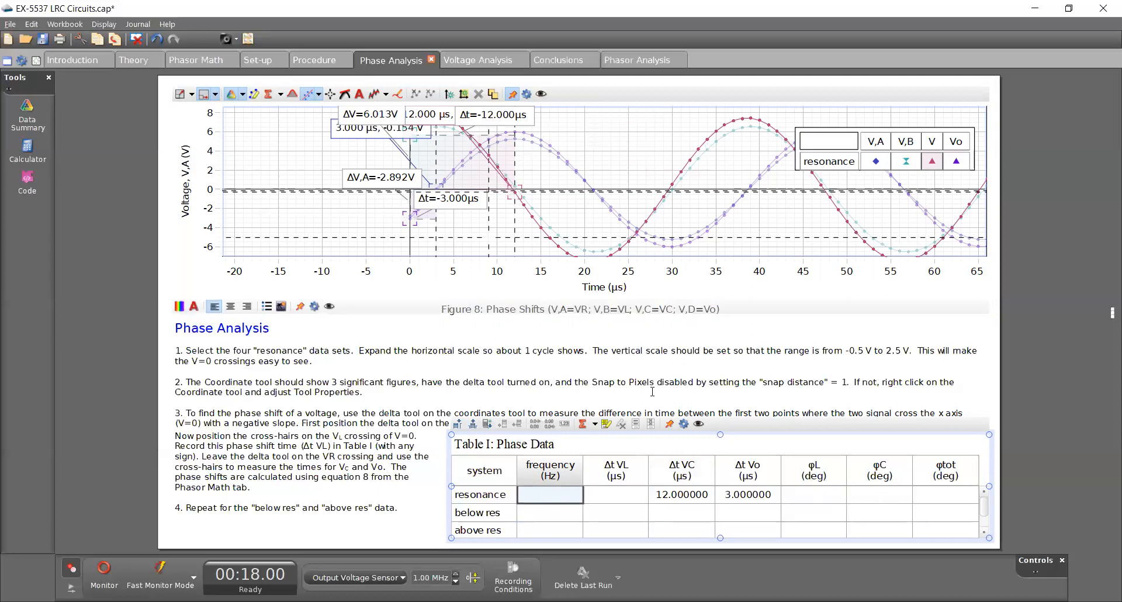
left_click(478, 60)
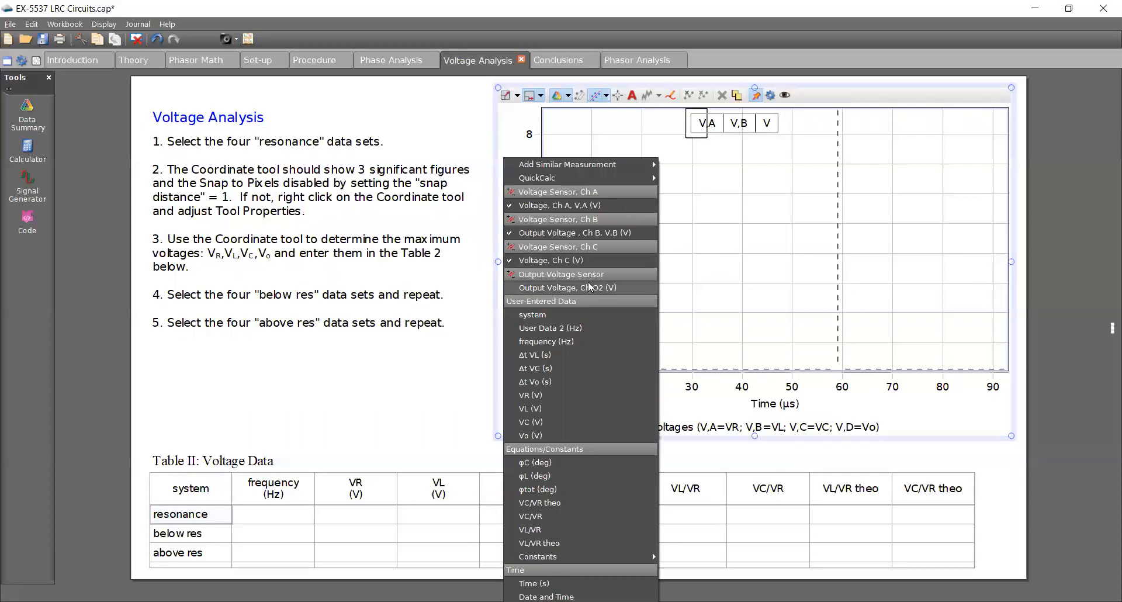
- Show the resonance data sets on the LRC Series Voltages graph and remove Monitor Run
left_click(567, 287)
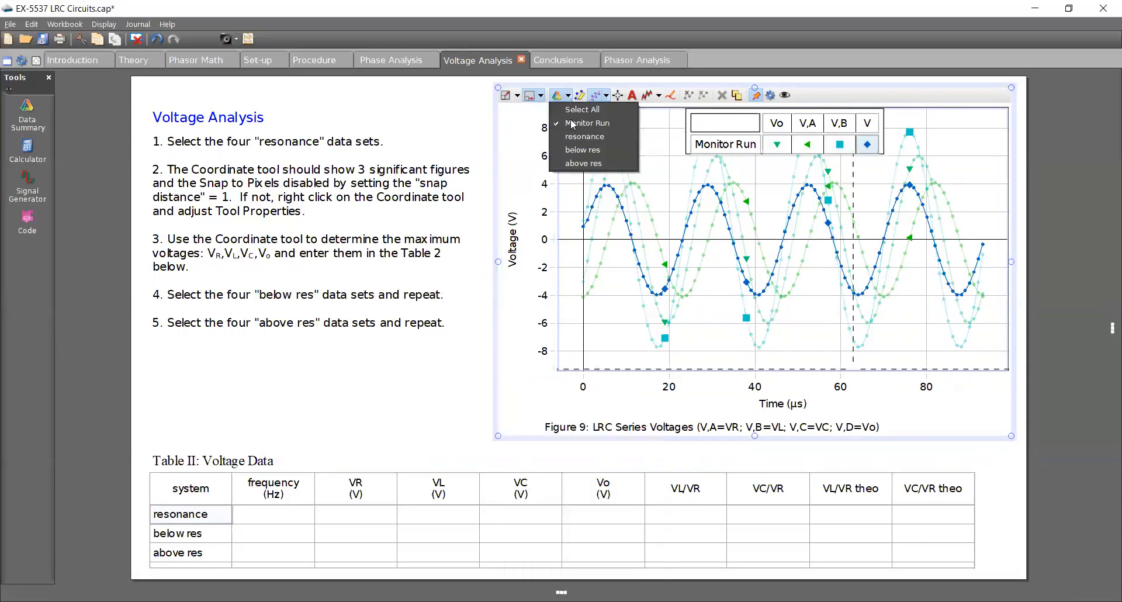
left_click(584, 137)
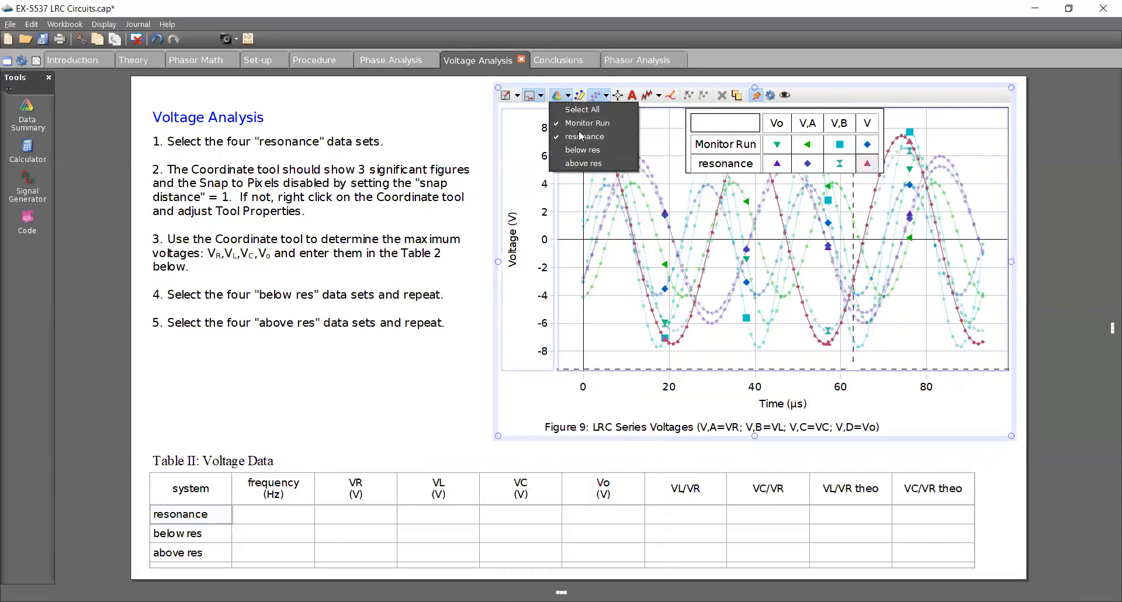
left_click(587, 122)
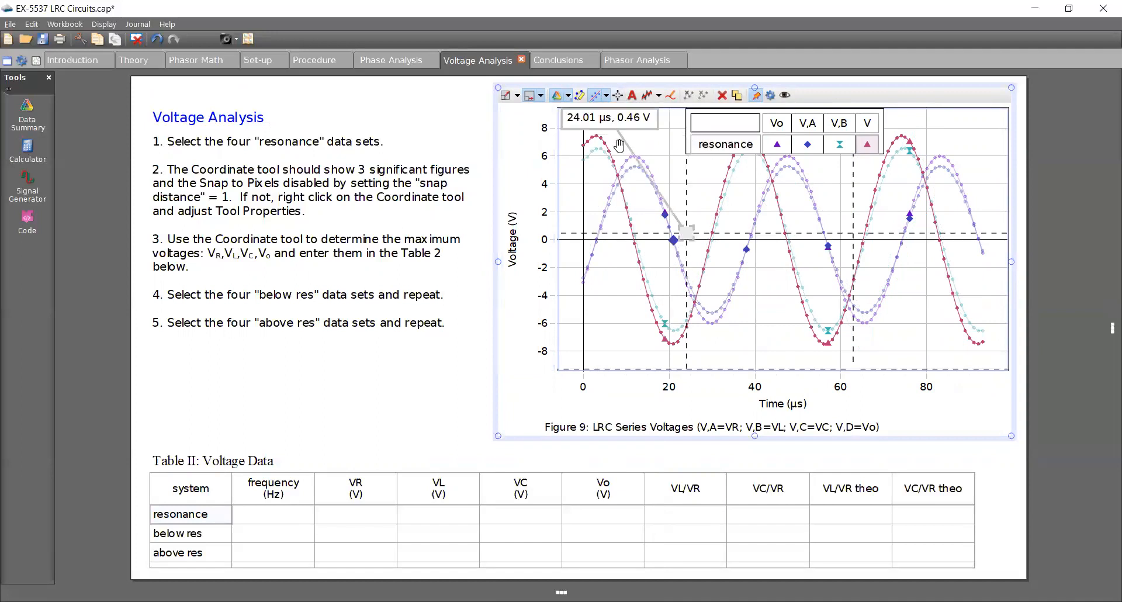
- Move the coordinate readouts onto the V and V,A peaks, reading 7.442 V and 5.259 V
left_click_drag(672, 240, 596, 125)
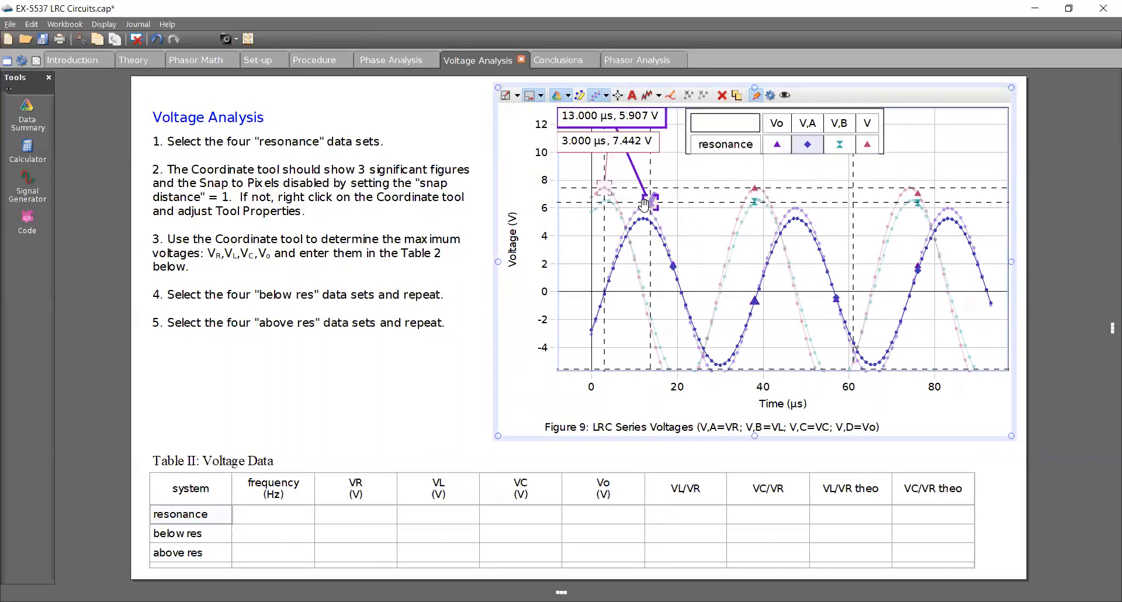
left_click_drag(646, 199, 640, 219)
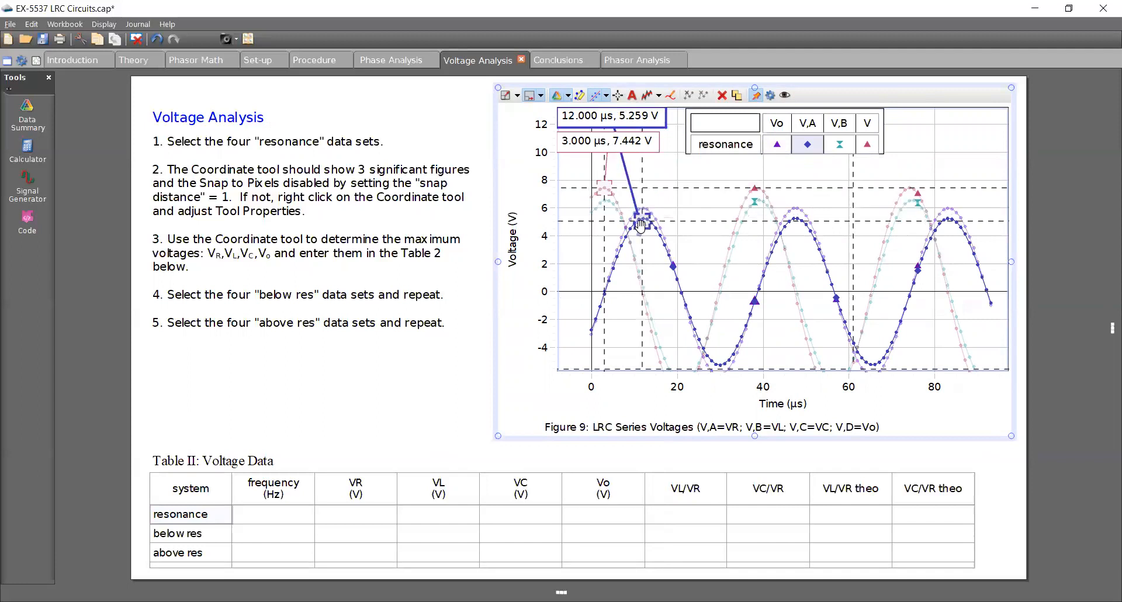